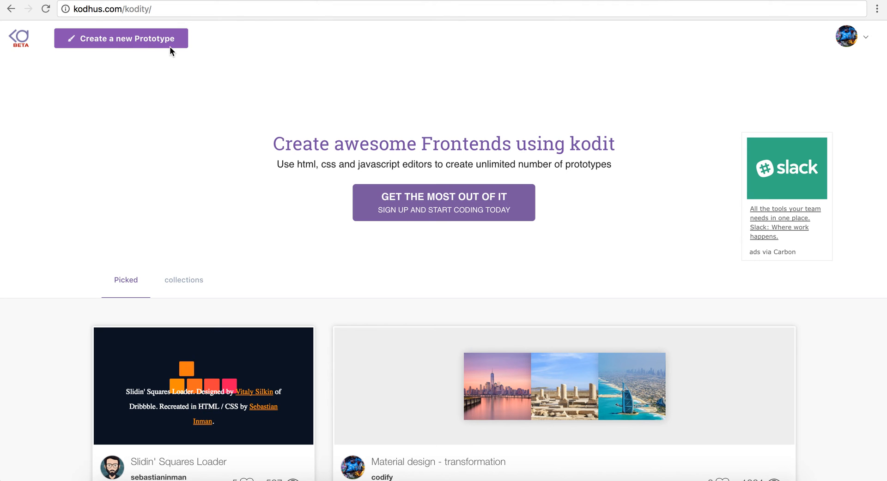
mouse_move(136, 41)
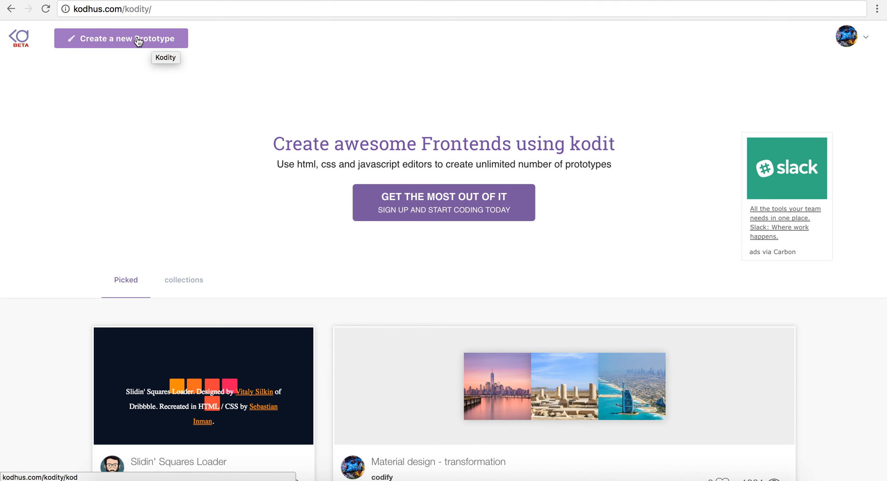
Create a new prototype from the Kodity home page
click(120, 38)
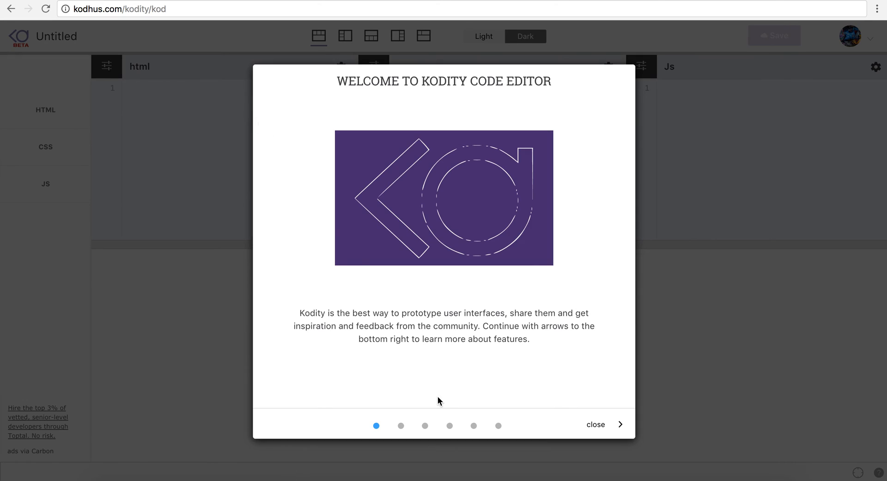
Dismiss the welcome tour and expand div.container into markup in the HTML pane
click(594, 425)
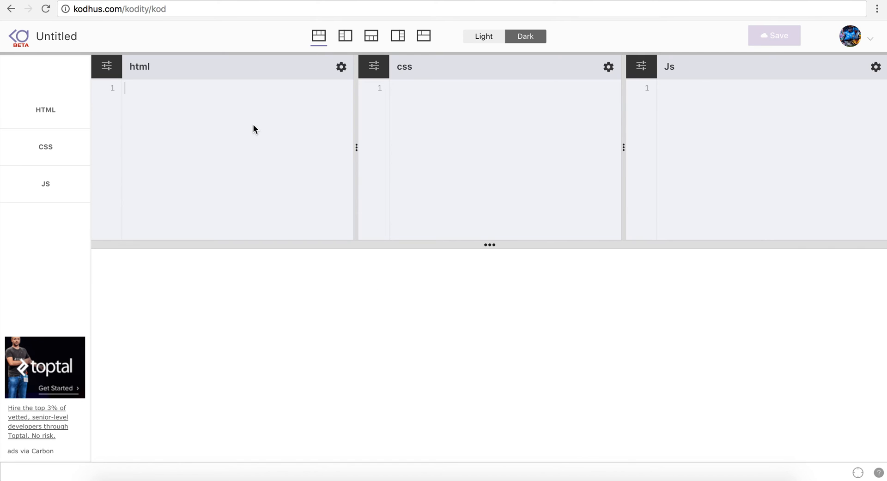
text(div.container)
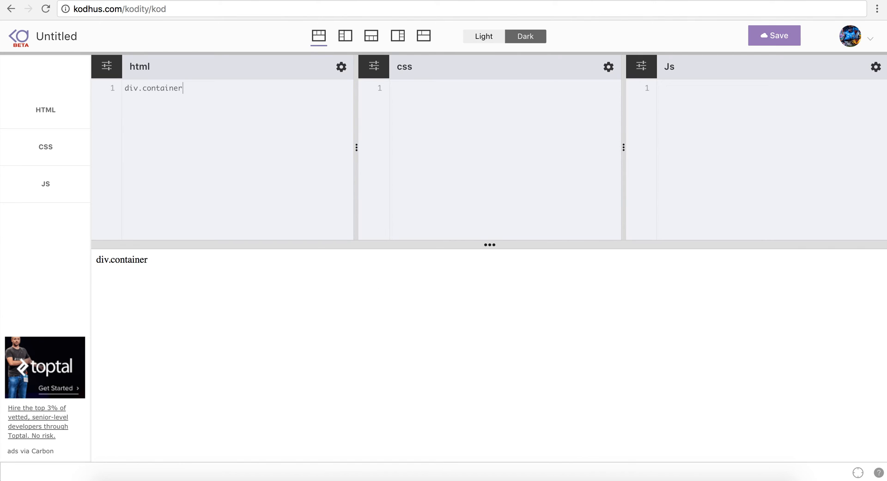
key(Tab)
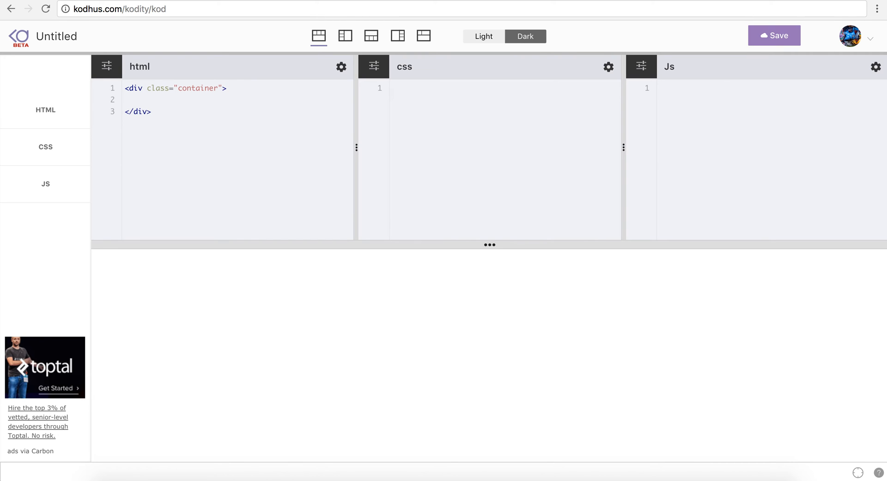
Add two <div class="paper"></div> lines inside the container div
text(<div class="paper"></div>)
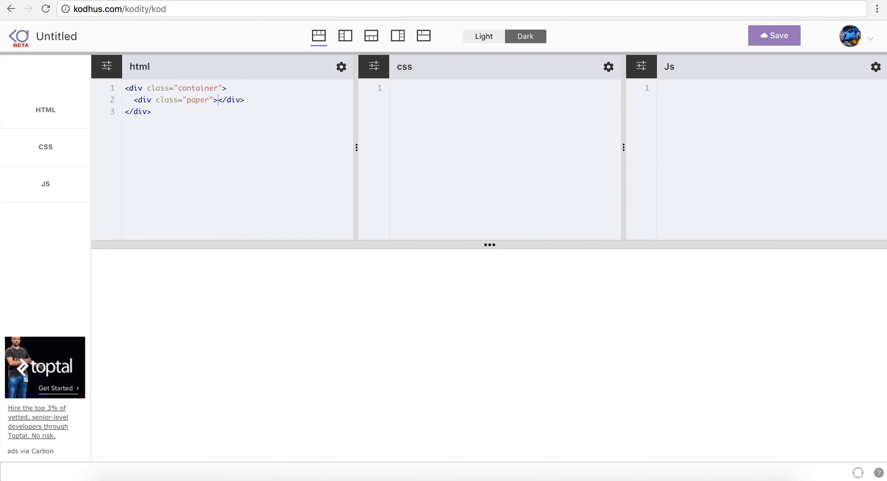
click(245, 100)
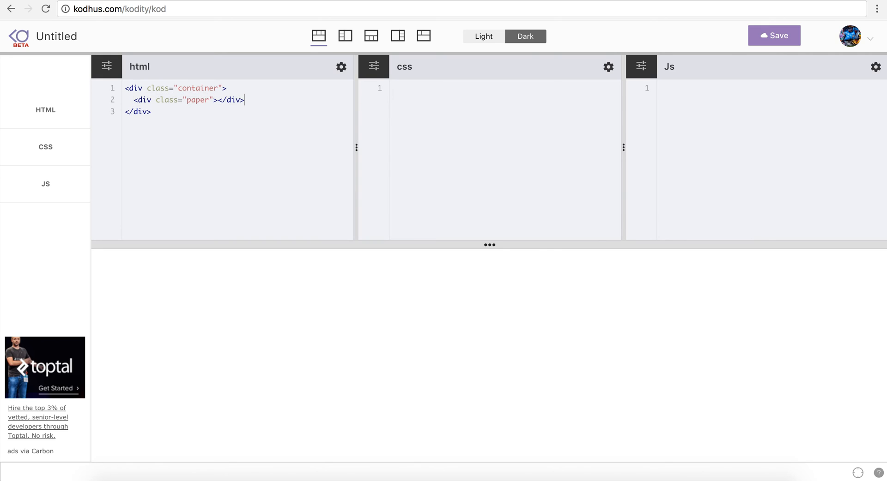
text(<div class="paper"></div>)
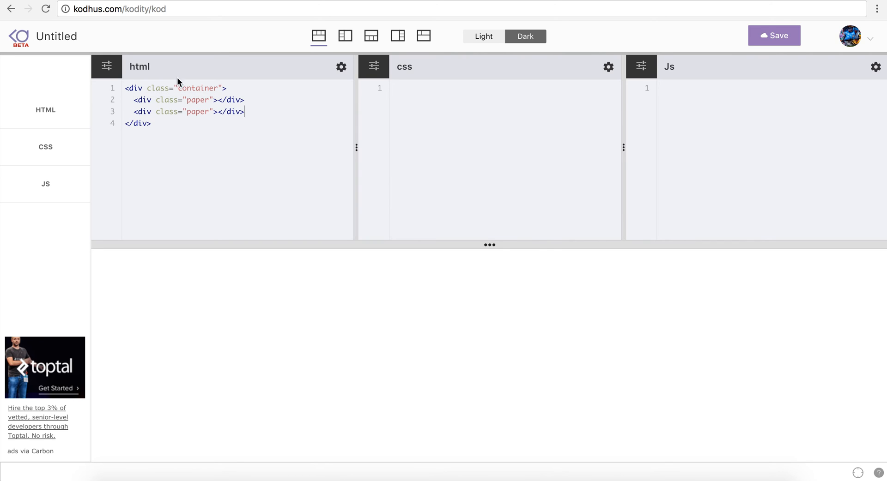
click(774, 35)
text(.)
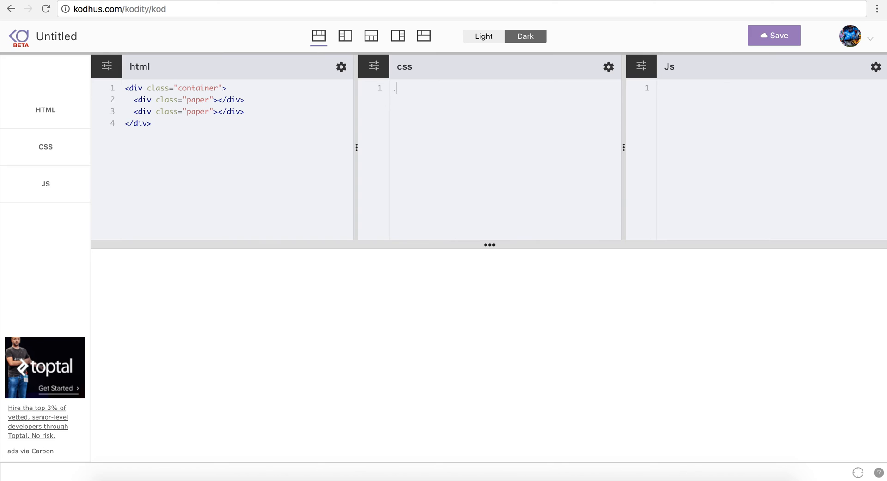
Start a .container rule with position absolute and top 50%
text(container {)
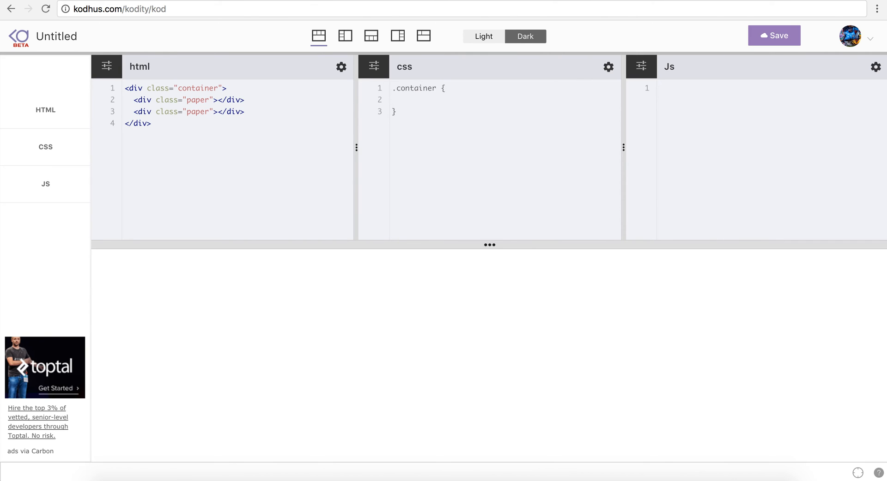
text(position:)
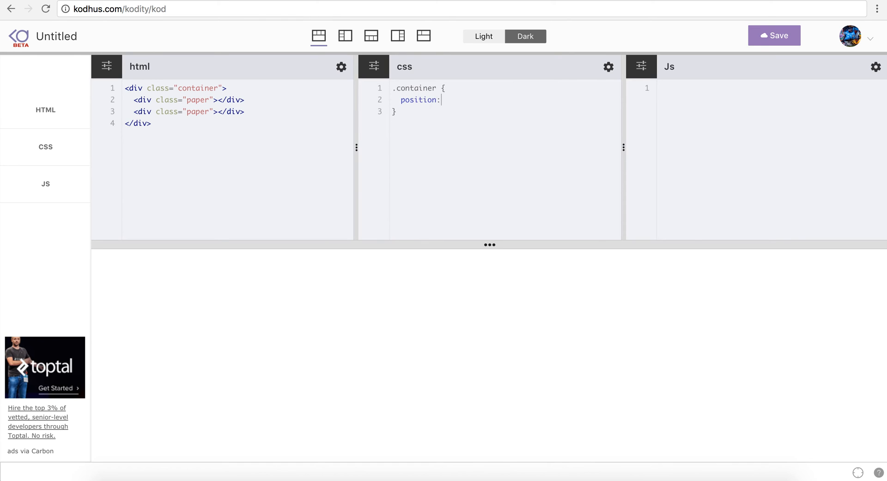
text(absolute;)
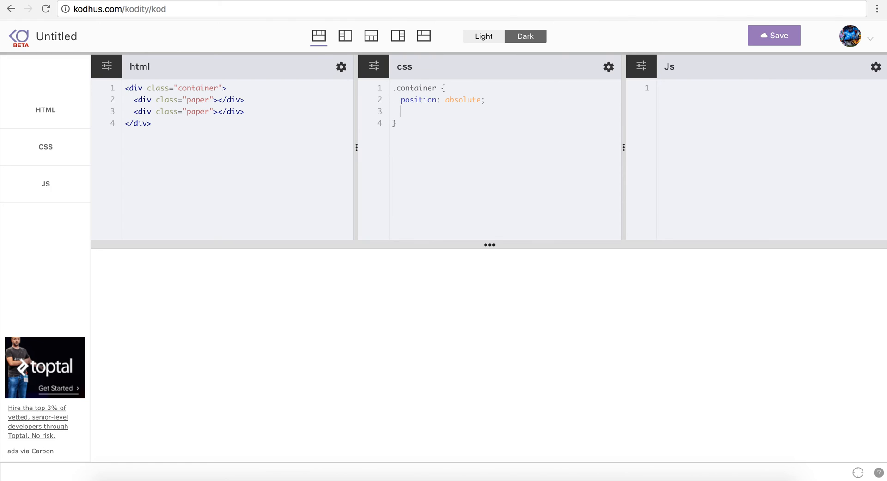
text(top:)
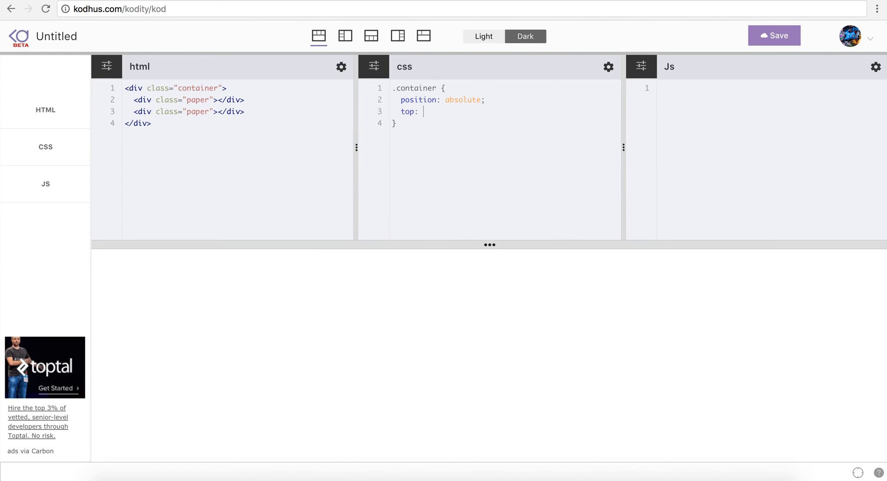
text(50%;)
text(t)
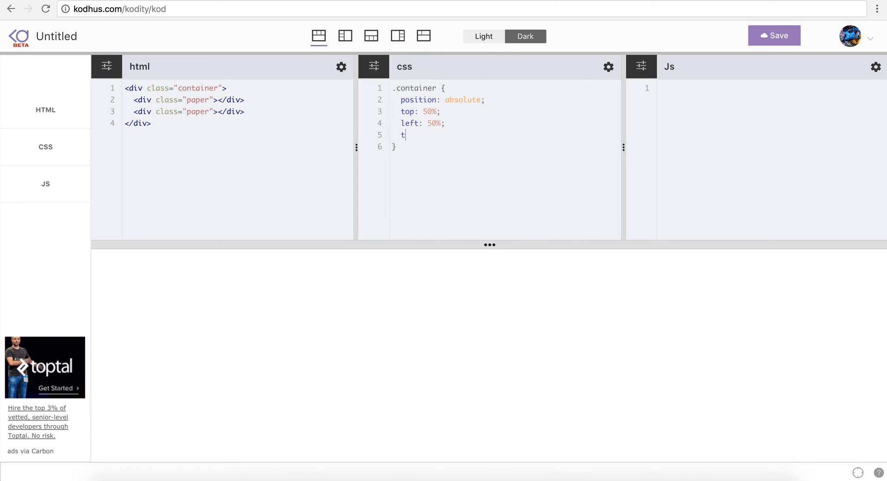
Center the container with transform: translate(-50%, -50%)
text(ransform: transl)
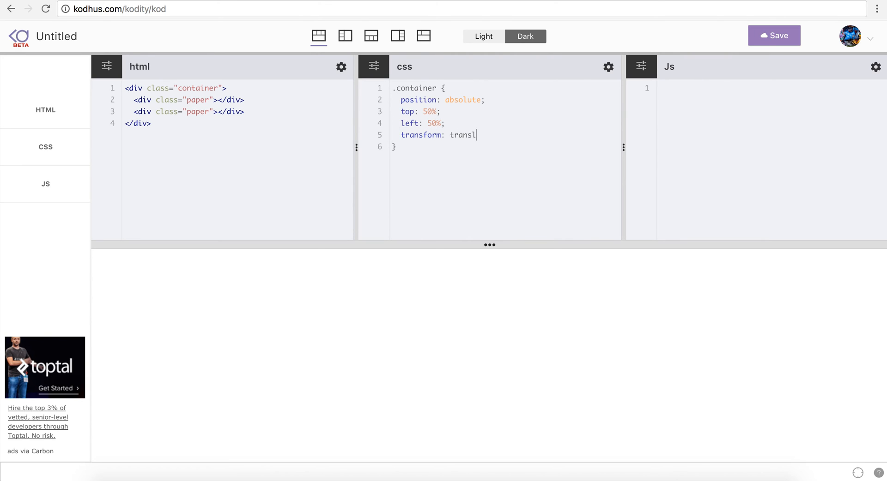
text(ate(-50%))
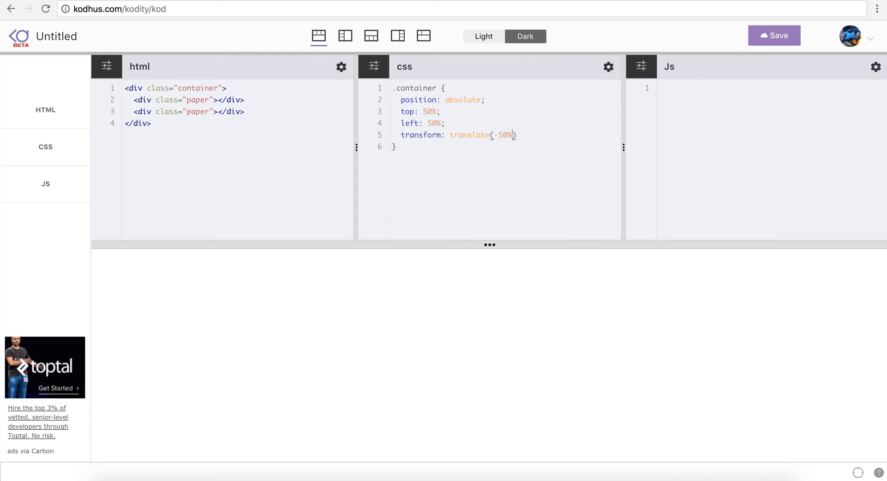
text(, -)
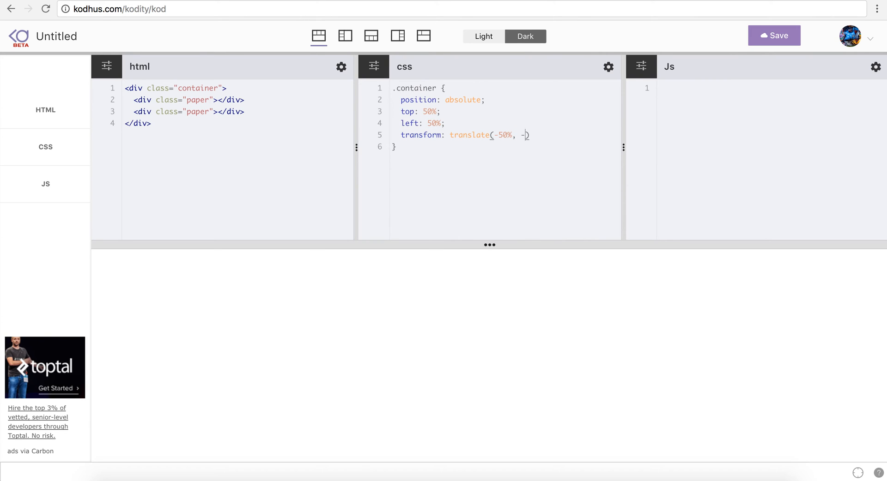
text(50%);)
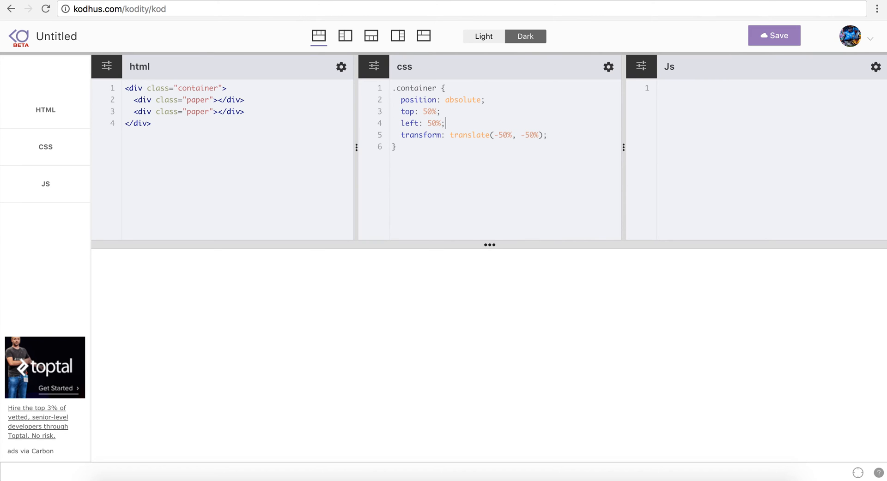
Size the container 20px by 20px and give it a background
text(width:)
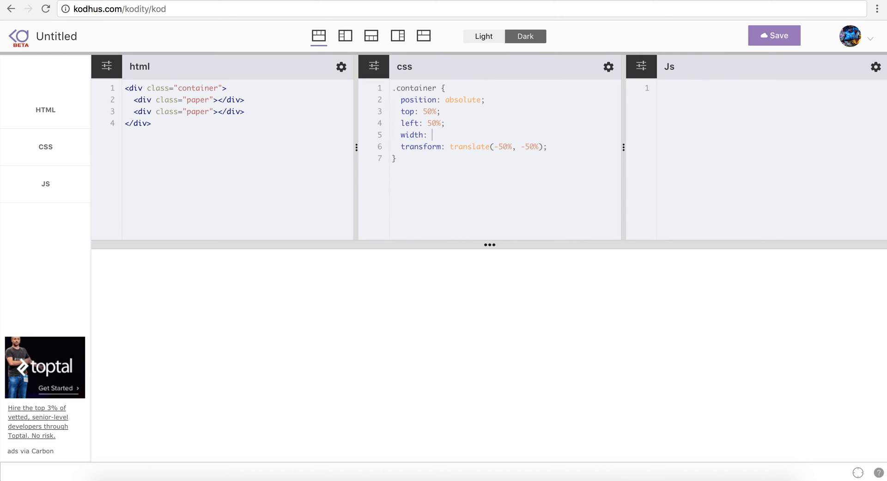
text(20px;)
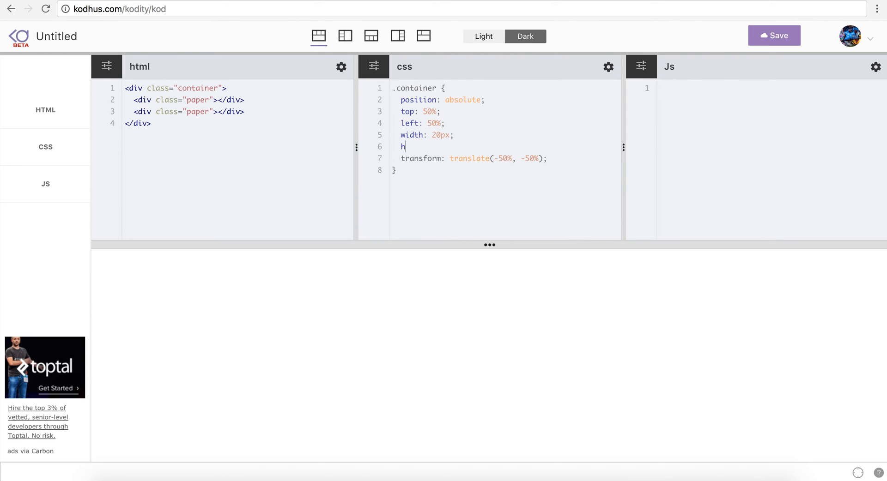
text(eight: 20px)
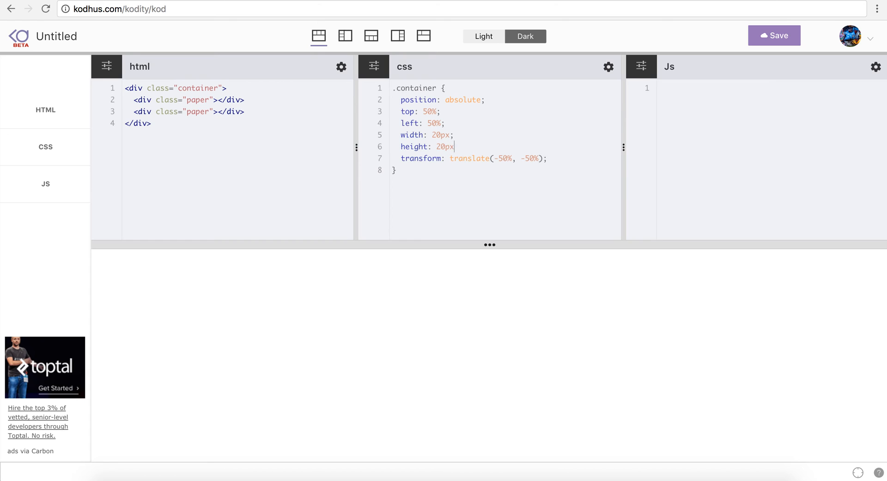
text(background: red;)
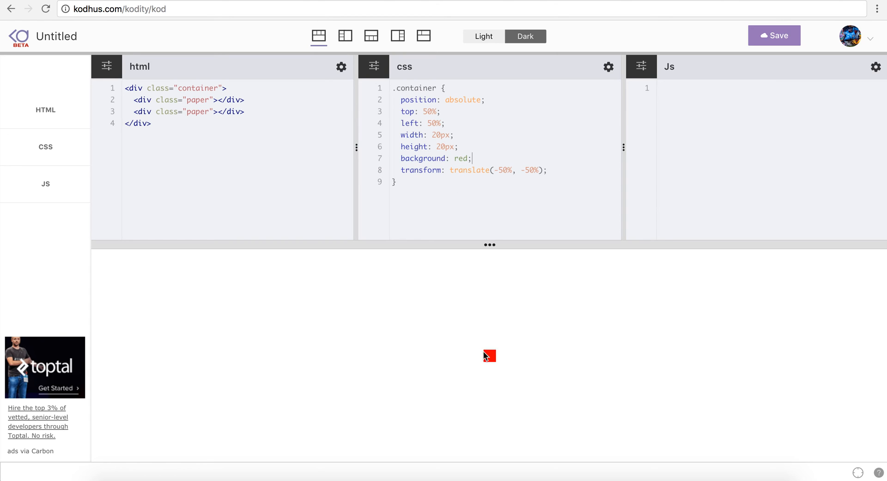
mouse_move(418, 169)
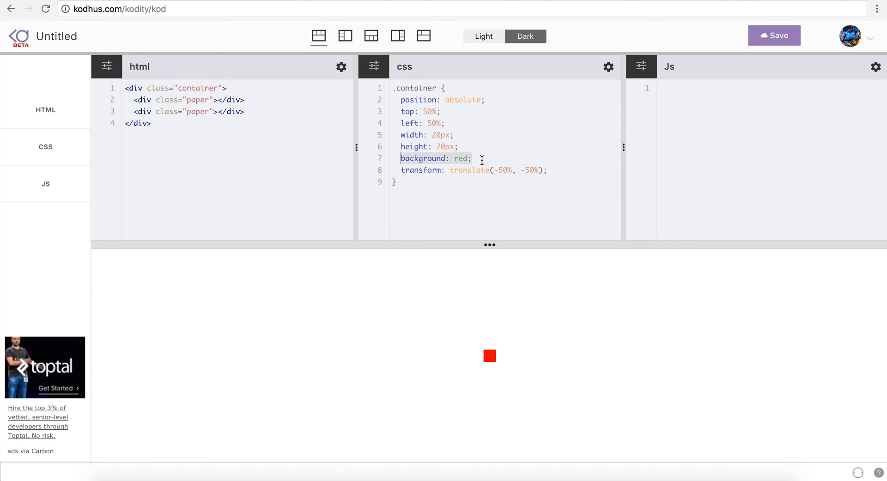
Remove the red background and start a .container .paper rule sized 35px by 45px
key(Delete)
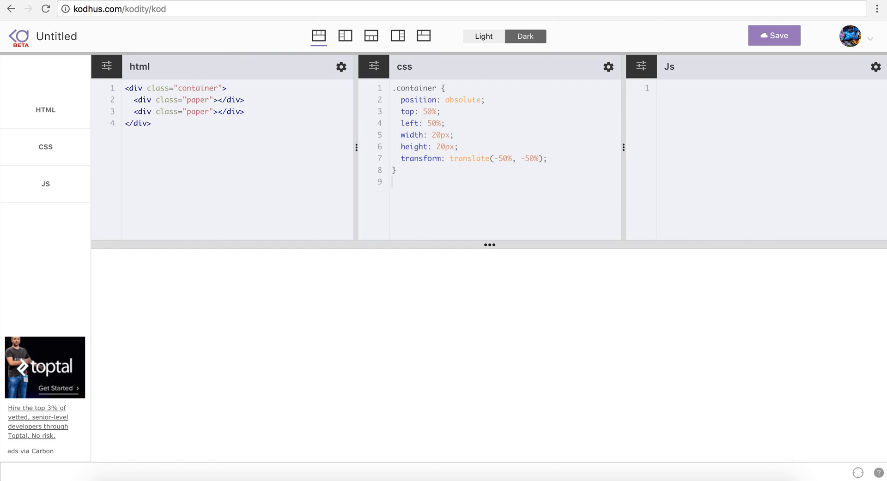
text(.container .pa)
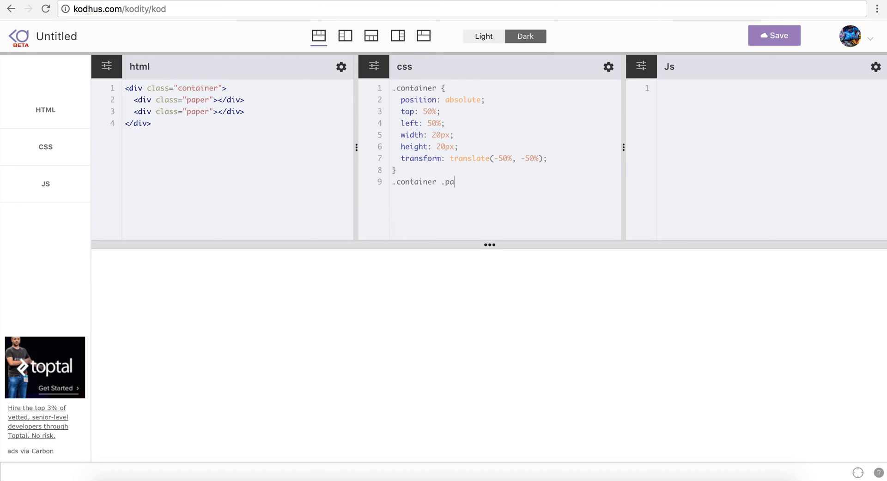
text(per {)
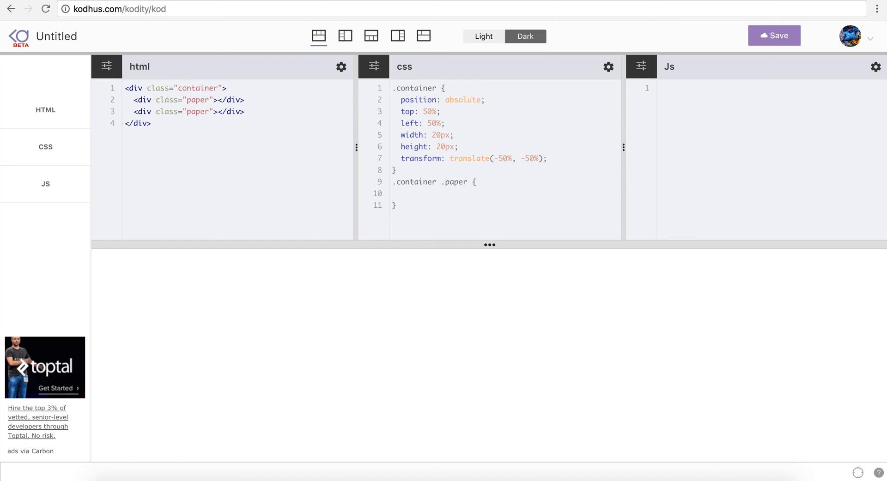
text(width: 35)
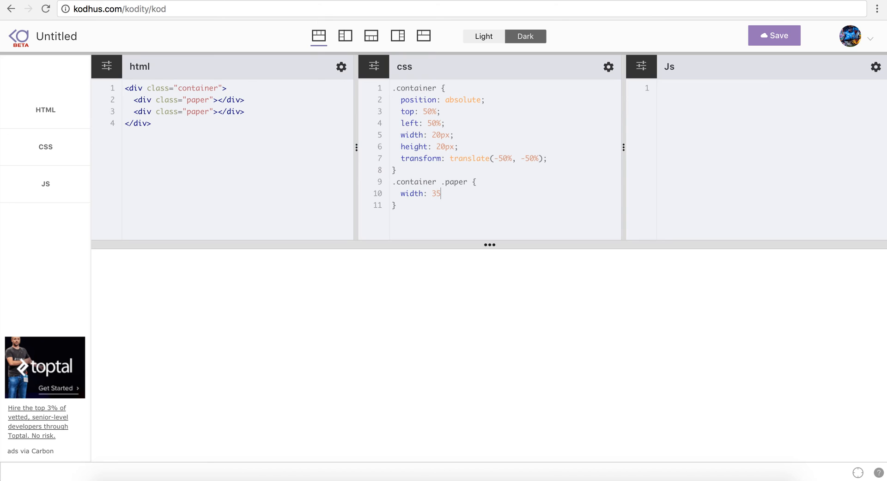
text(px;)
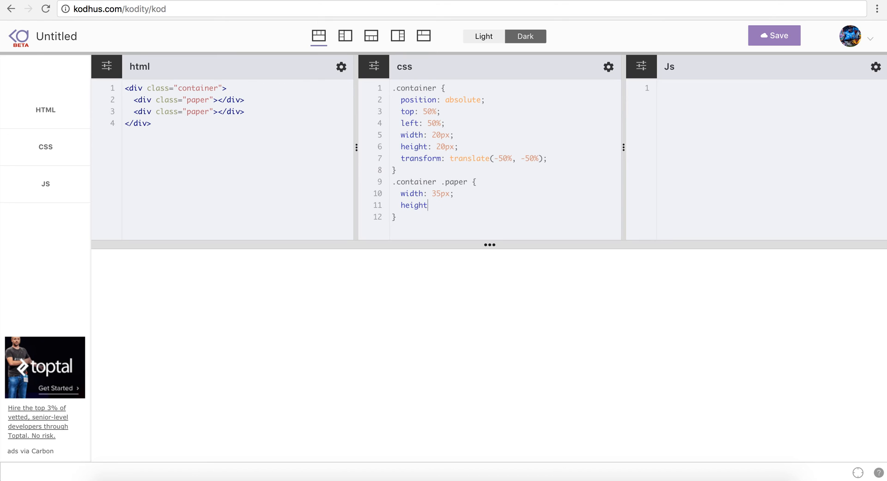
text(: 45px;)
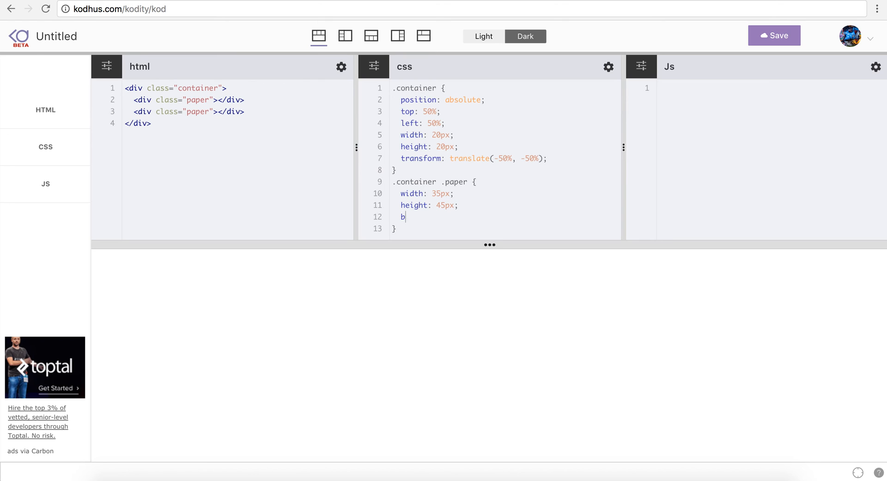
Give the papers a #fff background, 5px solid blueviolet border, absolute position and no left border
text(ackground:)
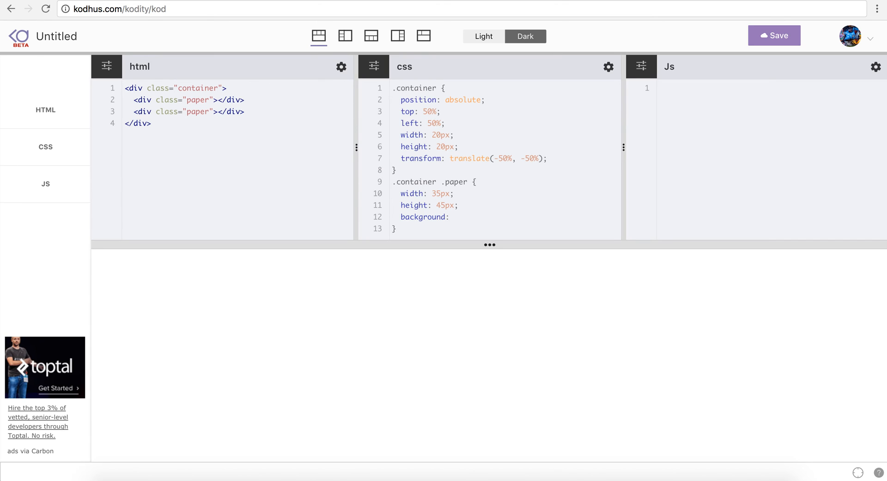
text(#fff;)
text(border:)
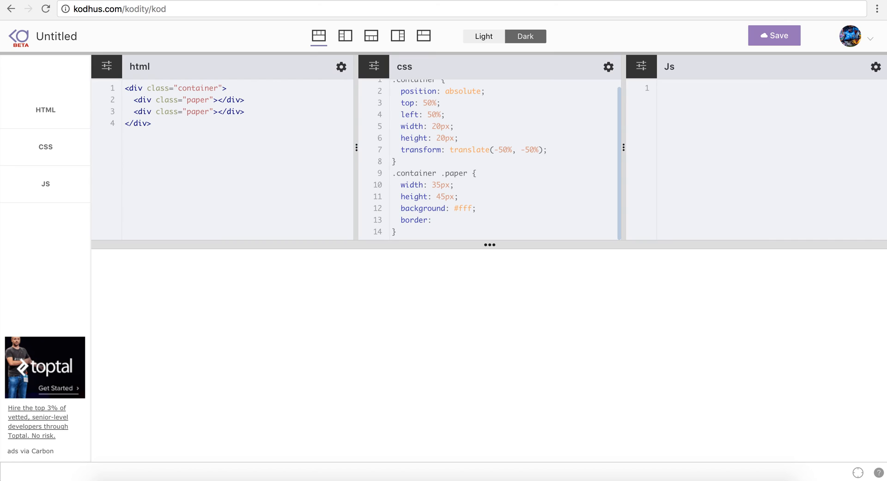
text(5px solid)
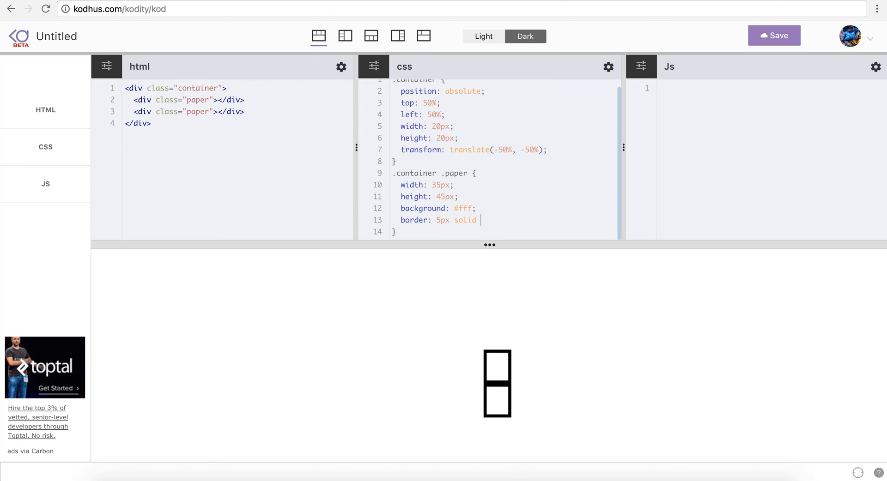
text(blueviolet;)
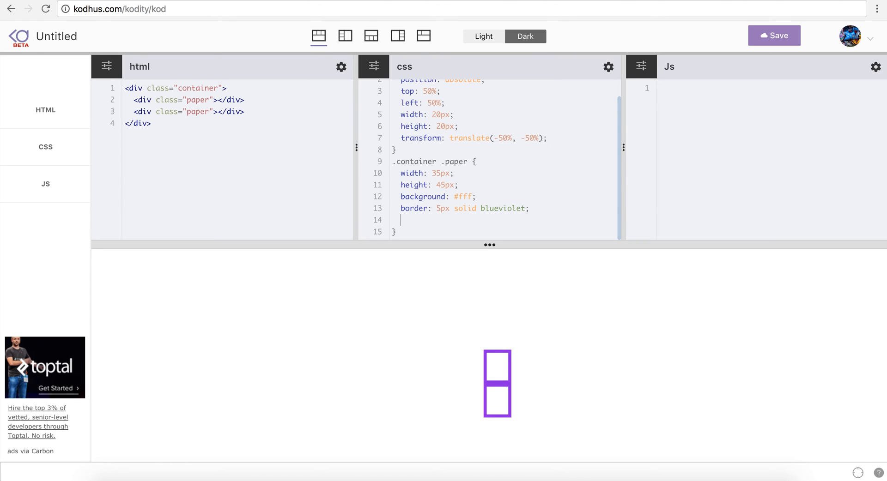
text(position: abso)
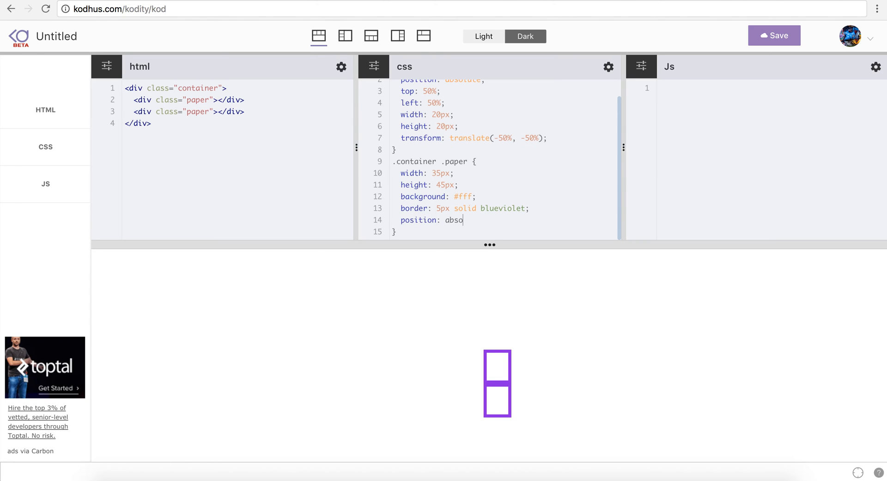
text(lute;)
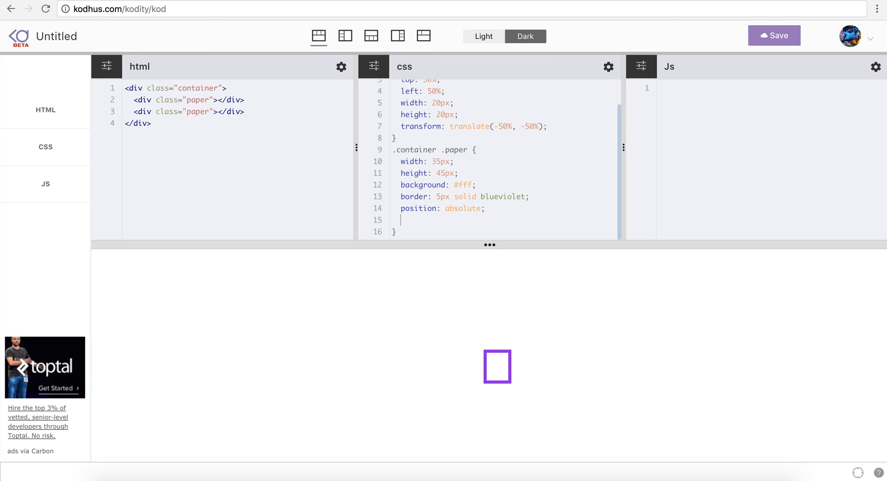
text(border-left)
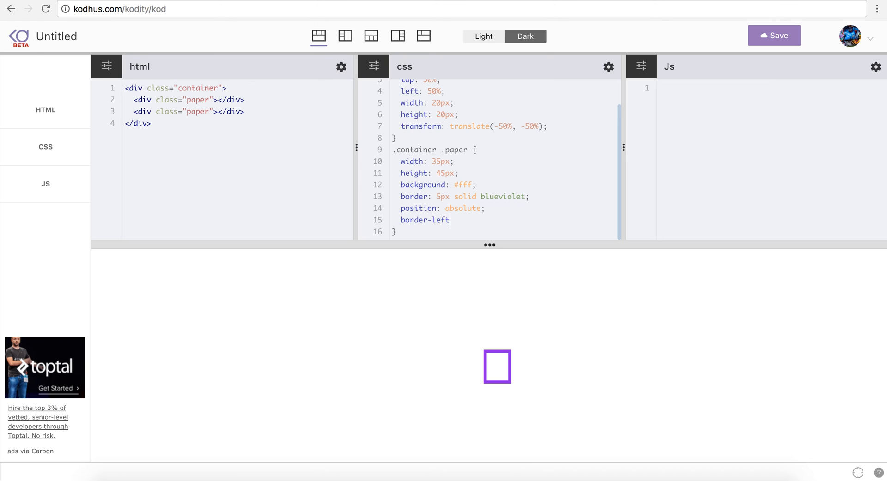
text(: none;)
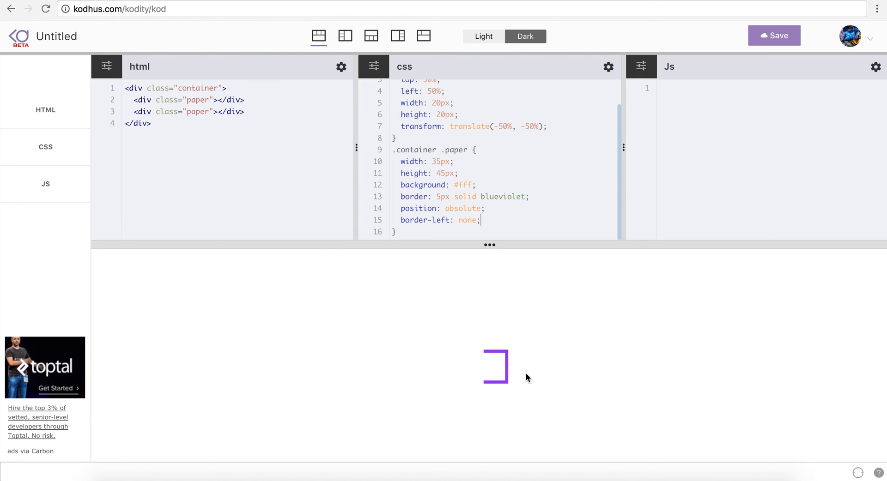
mouse_move(530, 284)
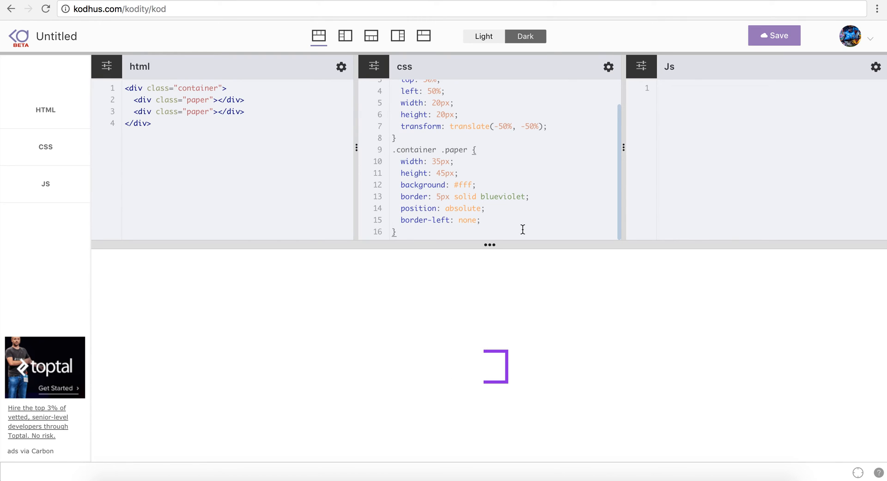
Add a .container .paper:nth-child(2) rule for the second paper
text(.container .)
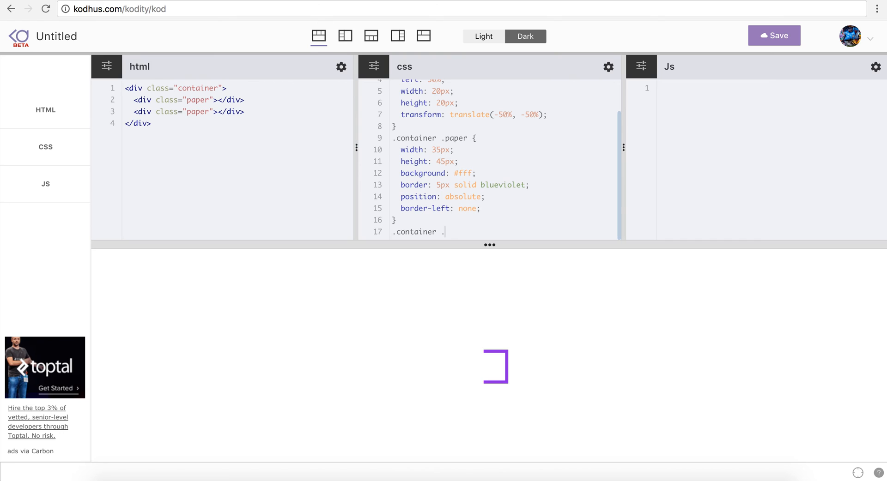
text(paper)
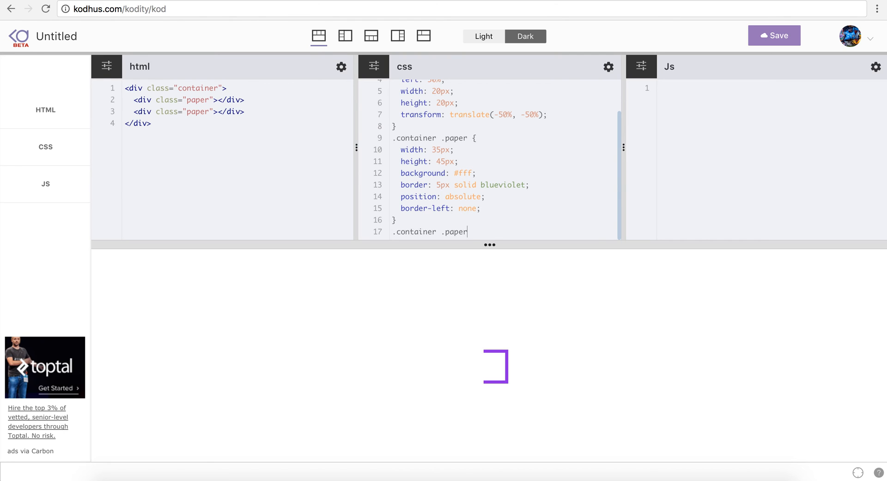
text(:nth-child)
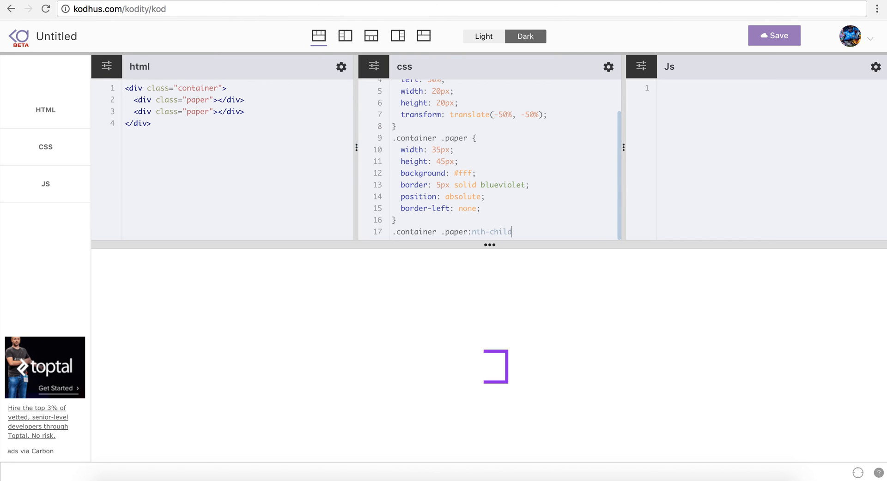
text((2) {)
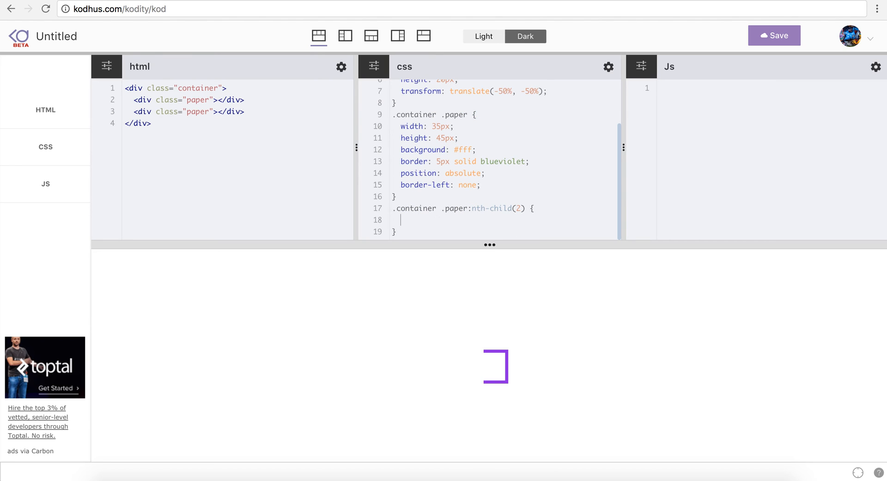
Write transform: rotate(180deg) in it and comment the line out with //
text(transform:)
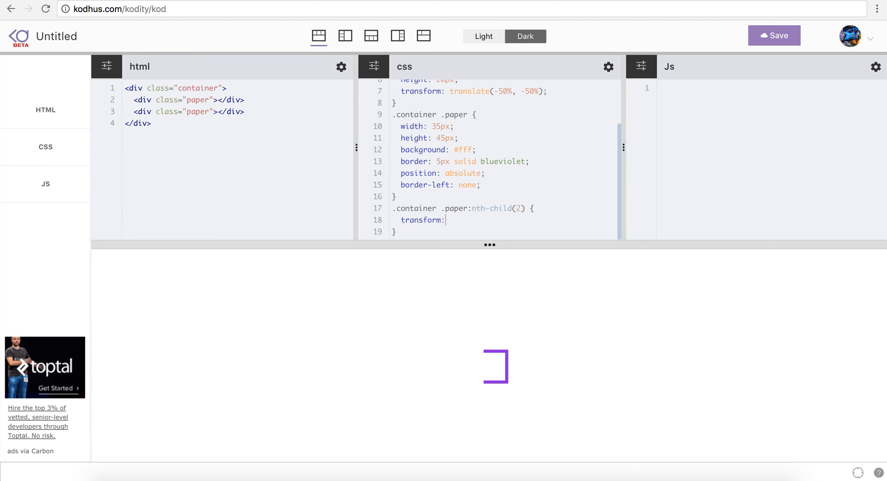
text(rotate)
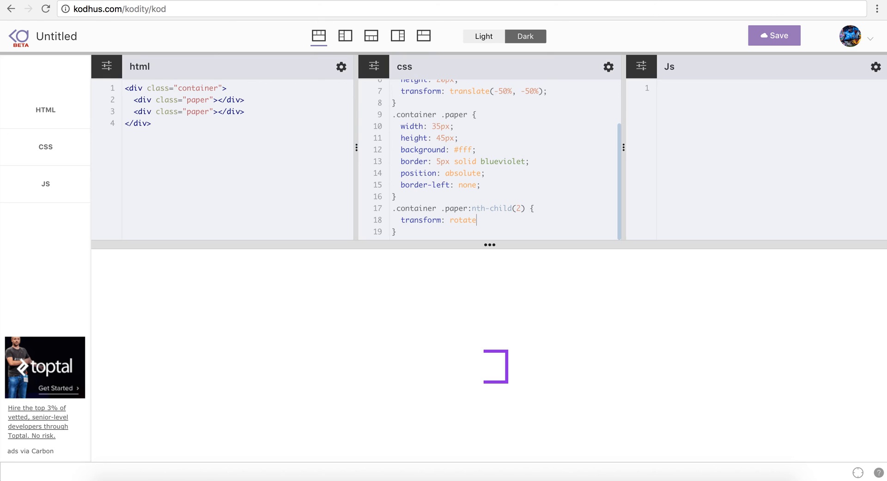
text((18)
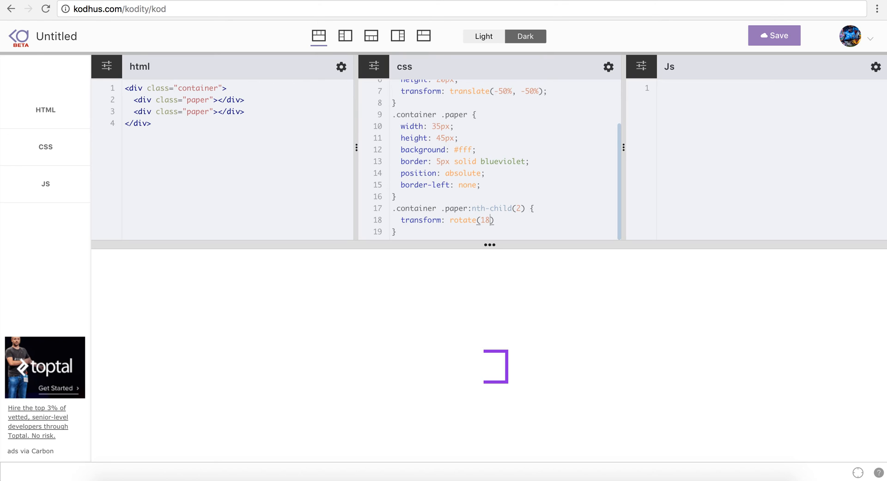
text(0deg);)
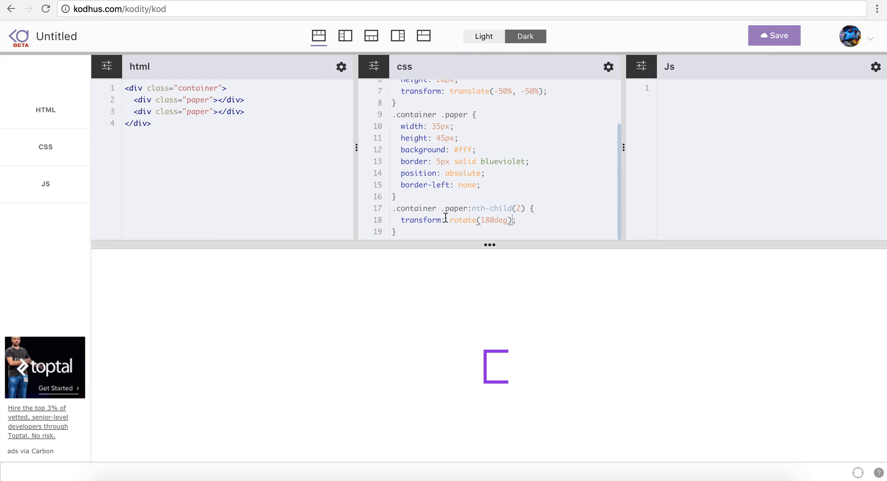
mouse_move(485, 185)
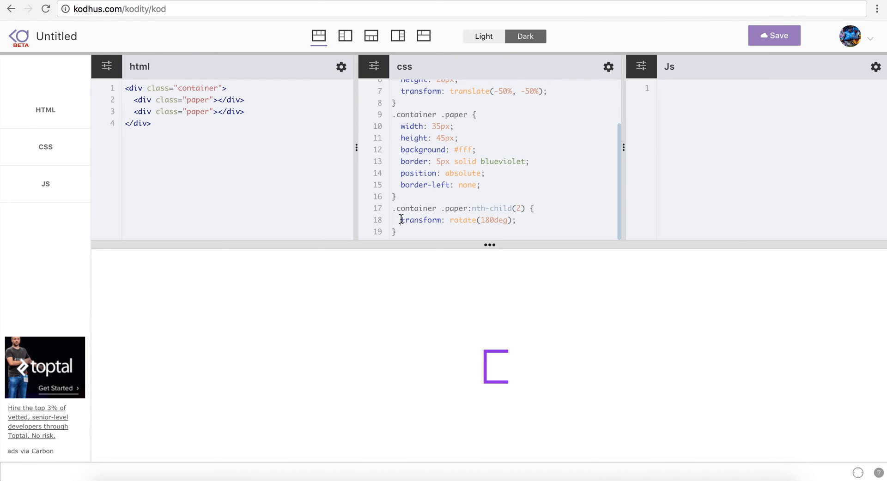
text(//)
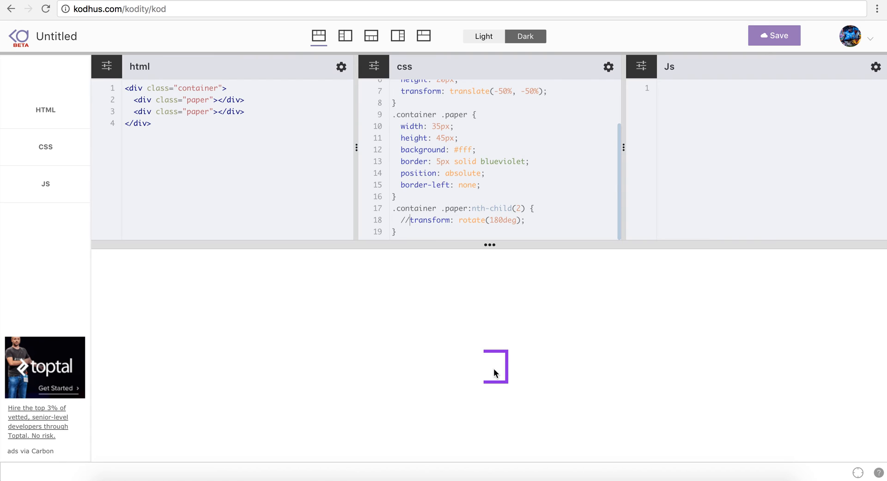
mouse_move(494, 371)
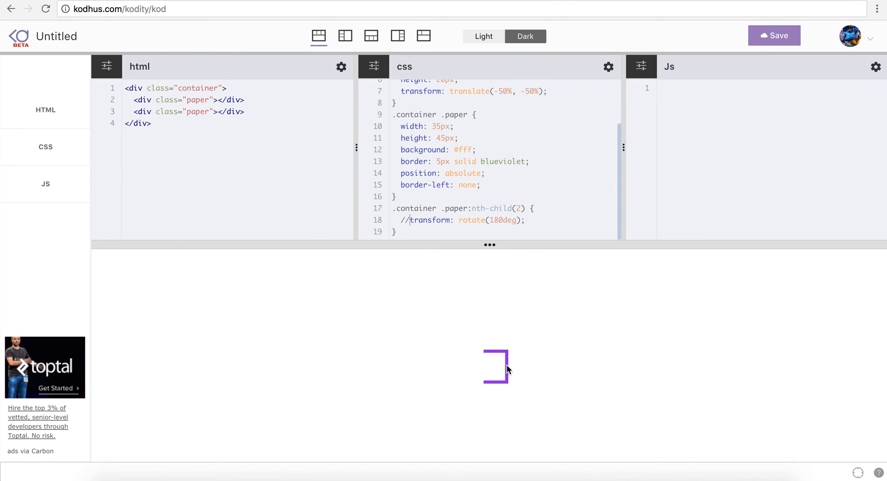
mouse_move(483, 376)
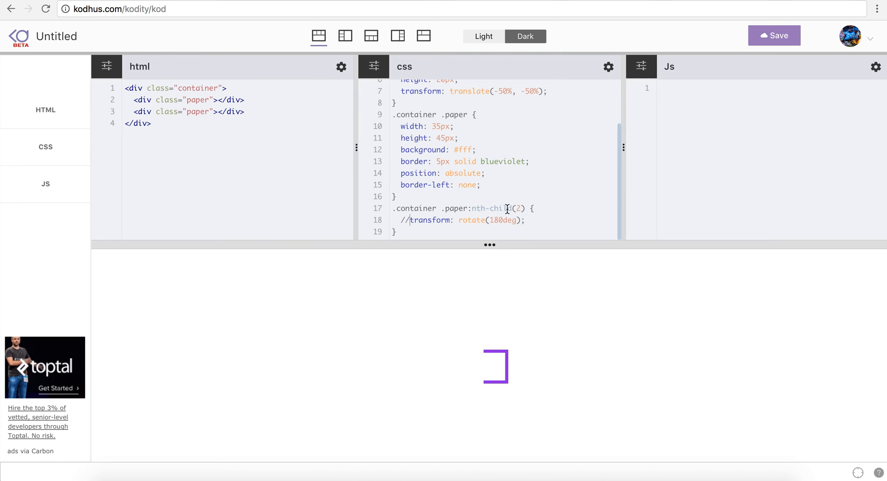
Add transform-origin: 0% 50% to the paper rule so papers pivot on their left-middle edge
text(tra)
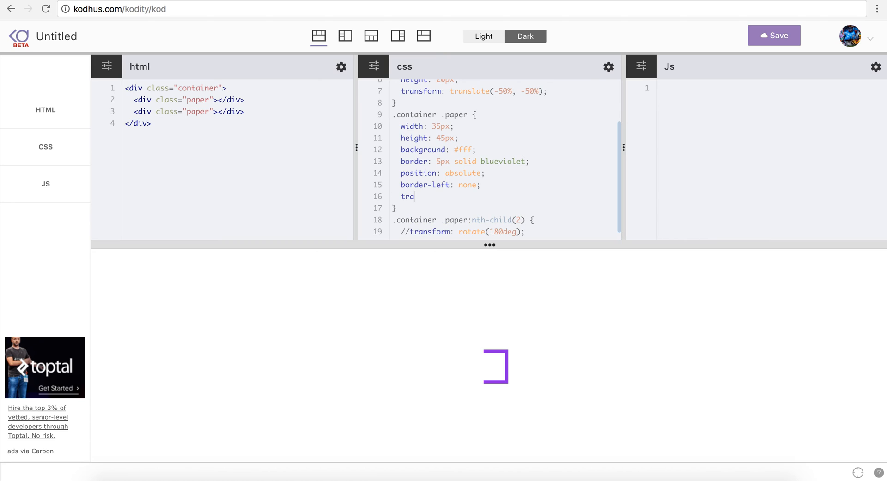
text(nsform-)
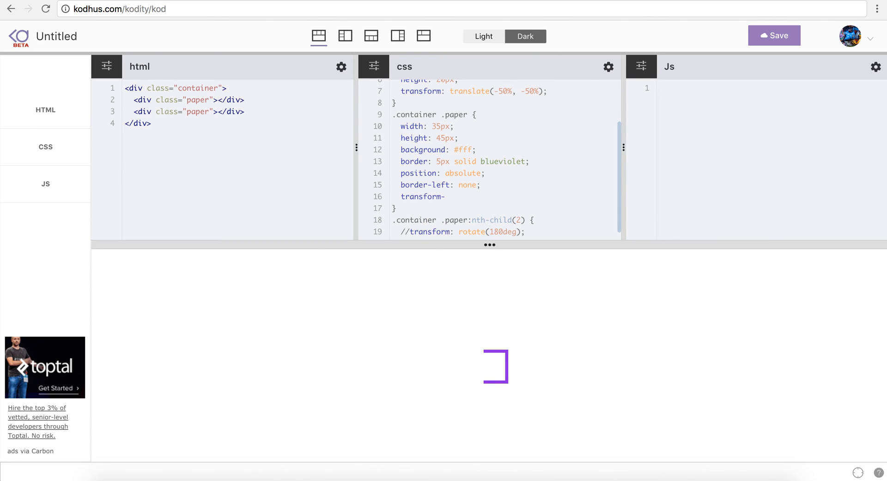
text(origin:)
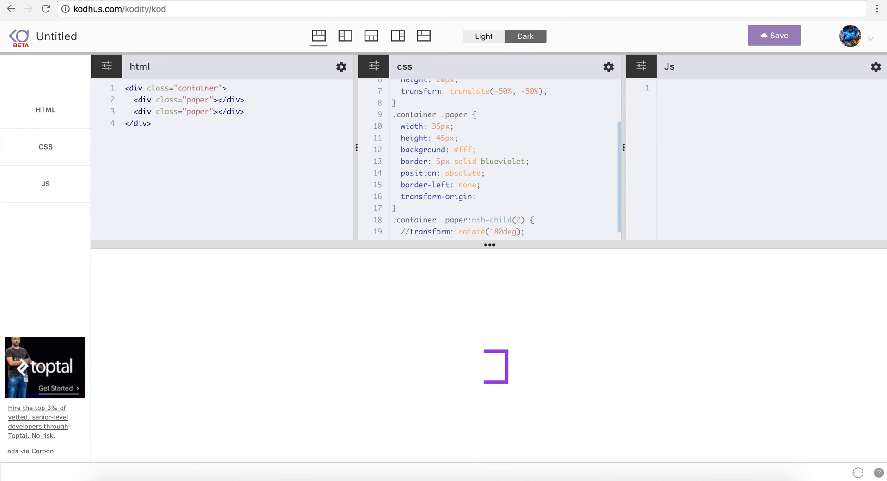
text(0%)
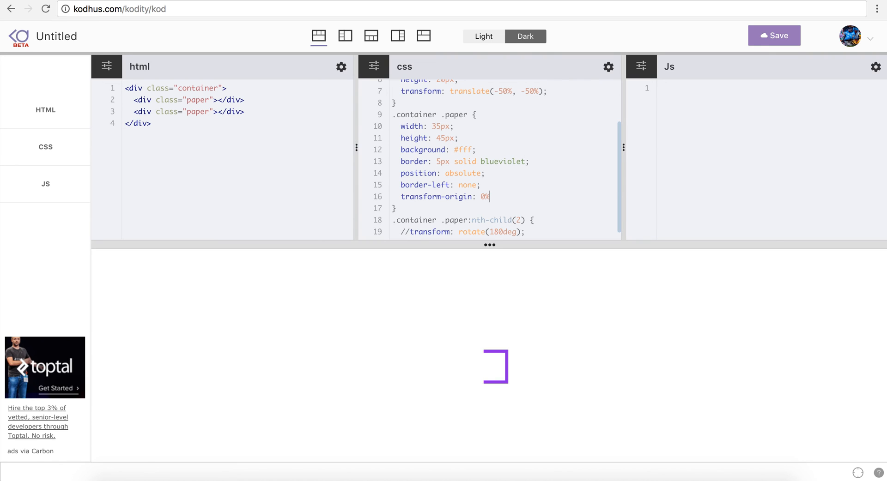
text(50%;)
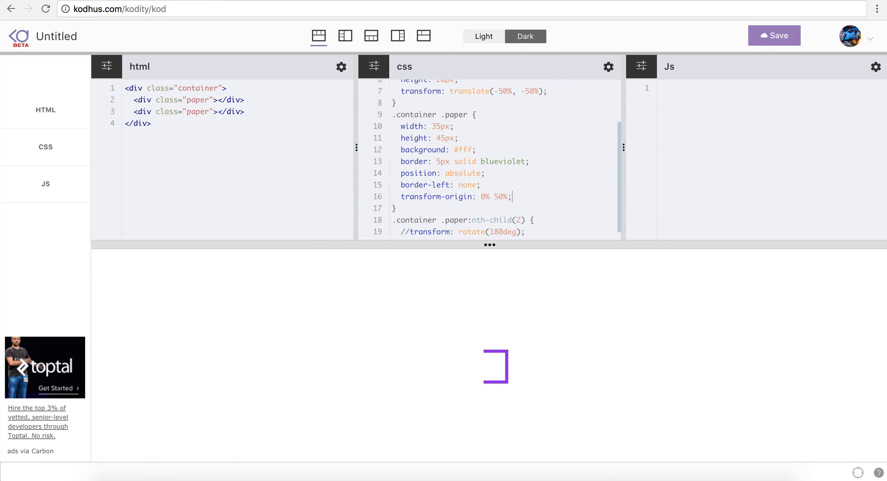
scroll(down, 3)
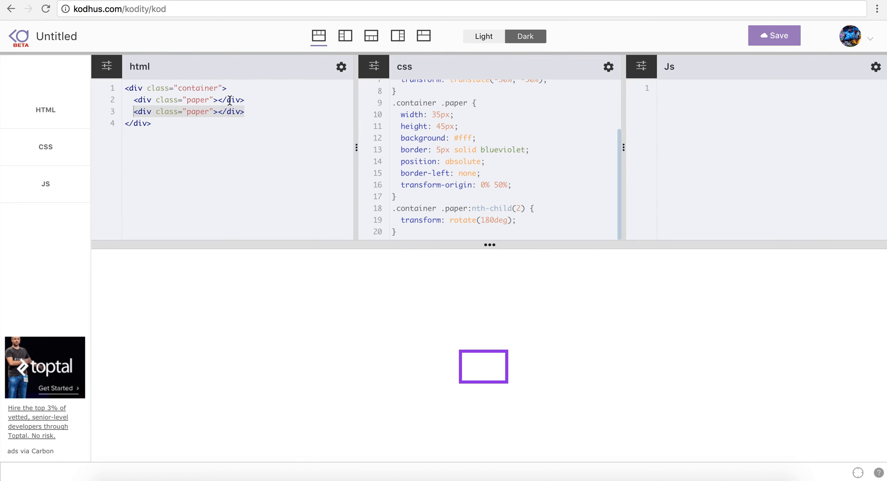
Add more <div class="paper"></div> lines inside the container div
key(Enter)
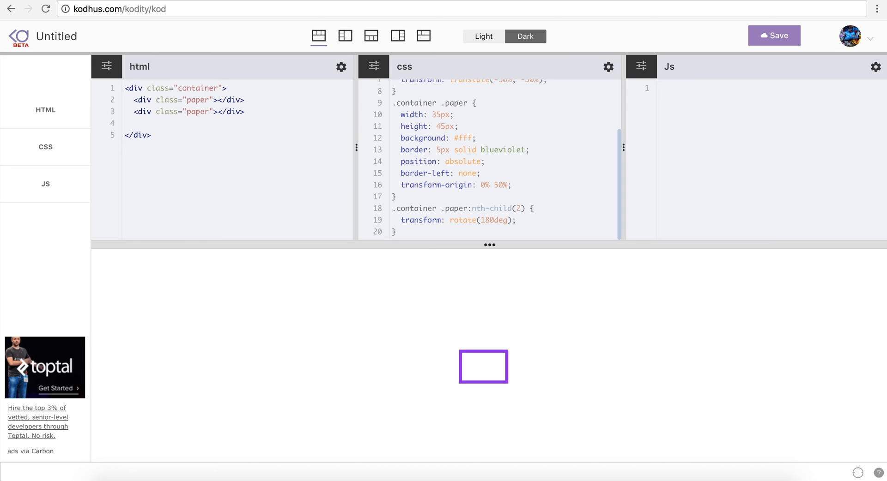
text(<div class="paper"></div>)
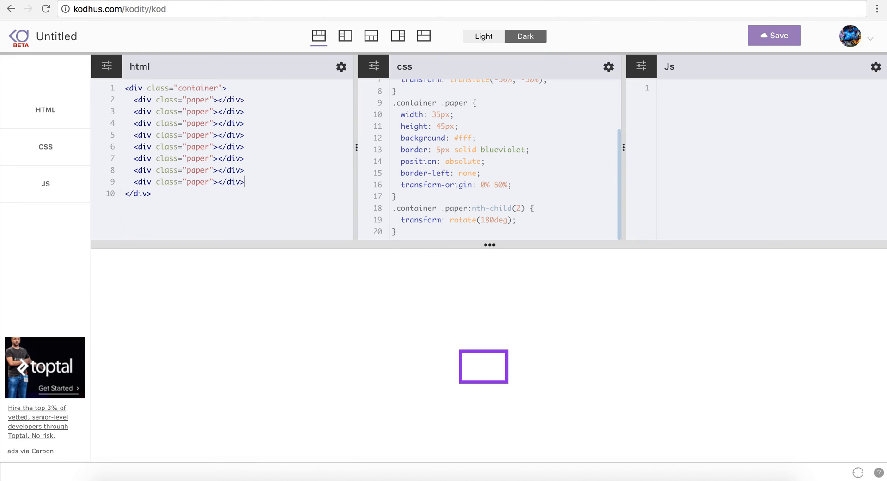
text(<div class="paper"></div>)
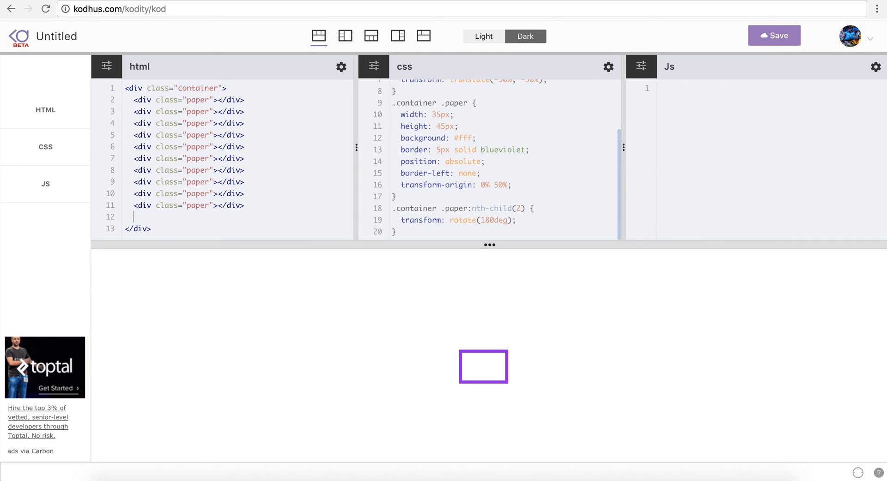
text(<div class="paper"></div>)
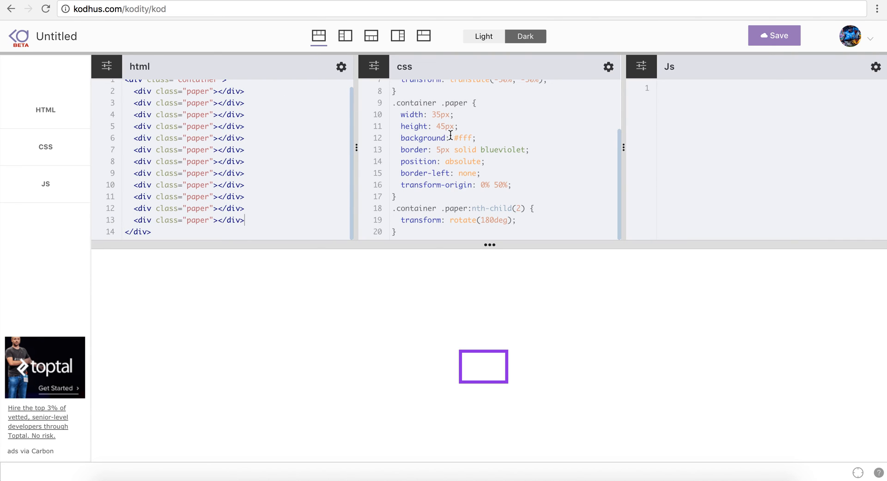
mouse_move(505, 374)
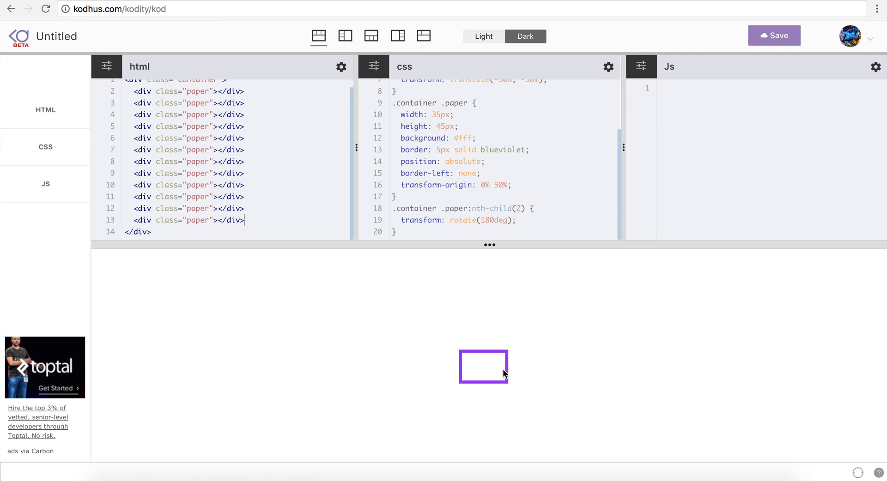
mouse_move(503, 172)
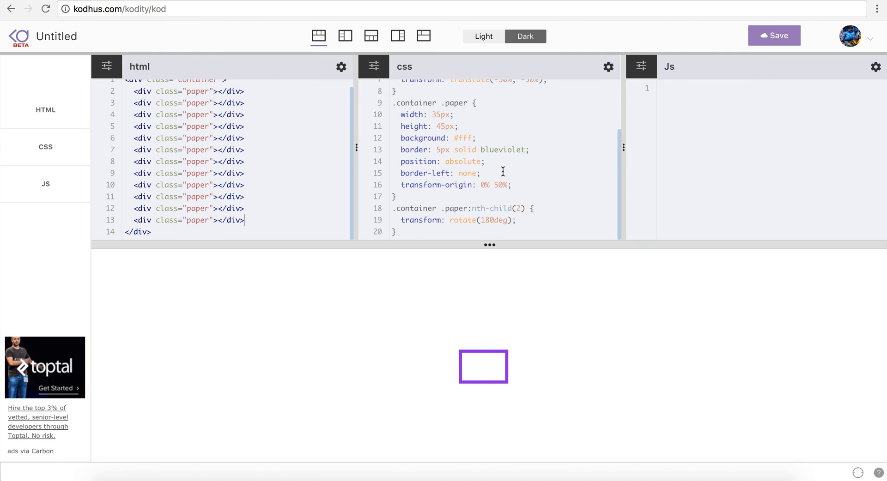
mouse_move(474, 304)
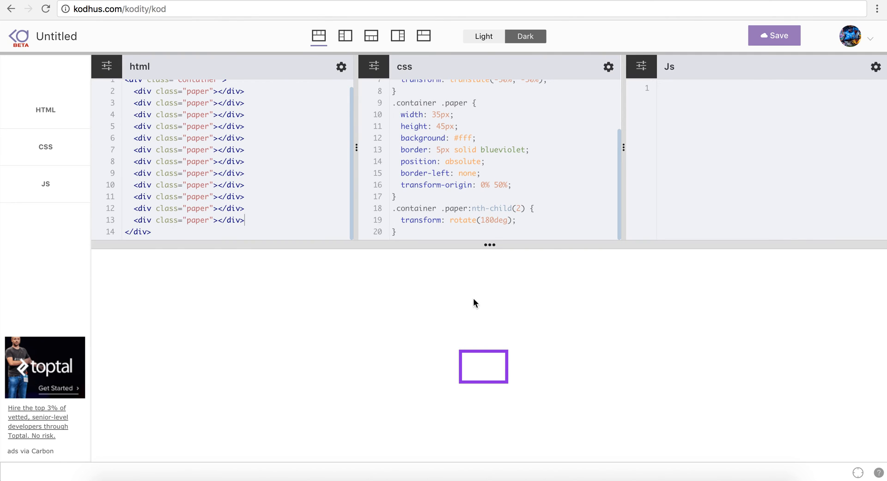
click(423, 36)
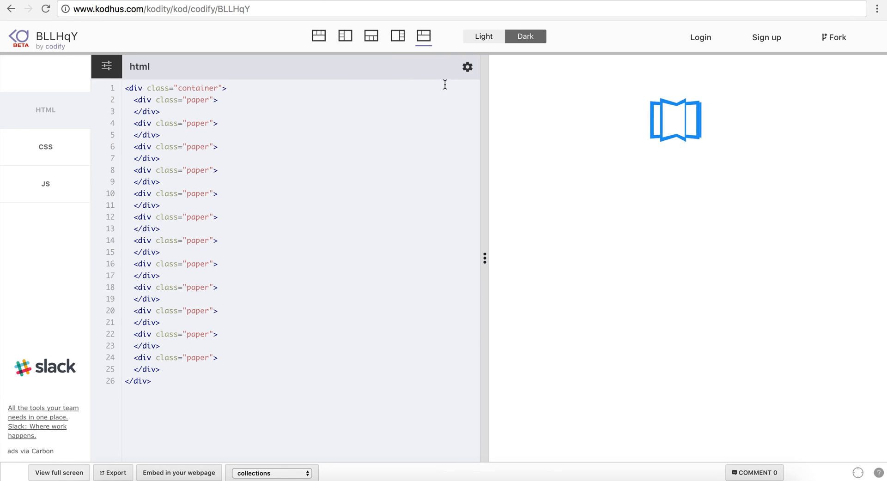
mouse_move(697, 124)
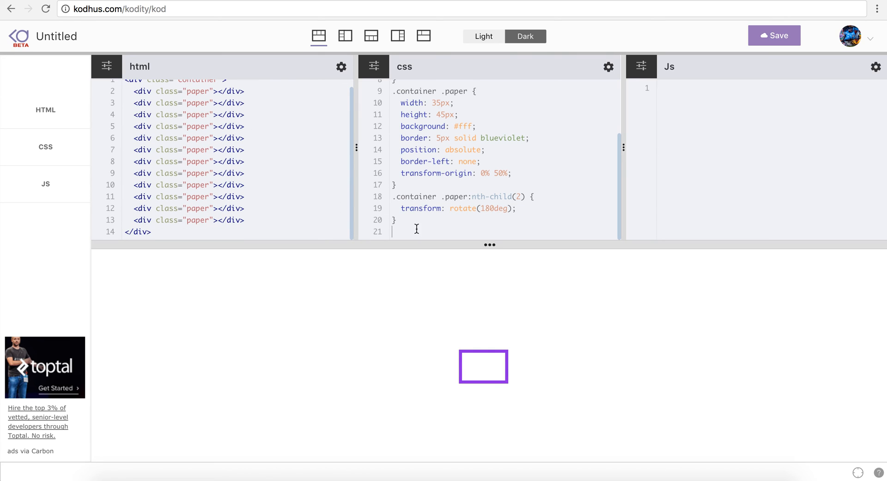
mouse_move(656, 77)
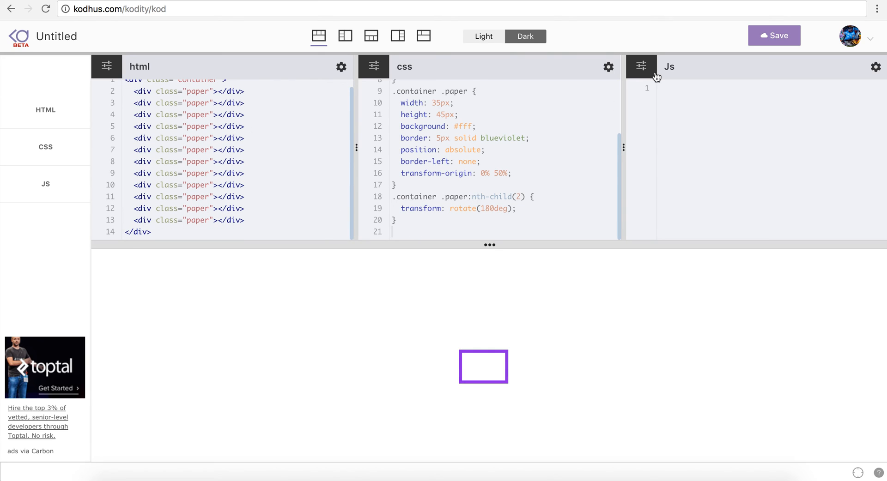
Set the CSS panel's preprocessor to Scss in its settings and save the change
click(608, 66)
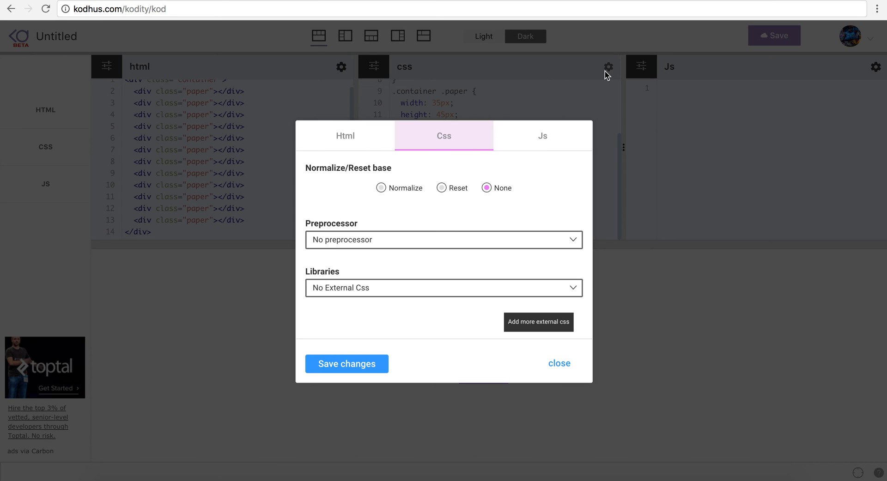
click(443, 239)
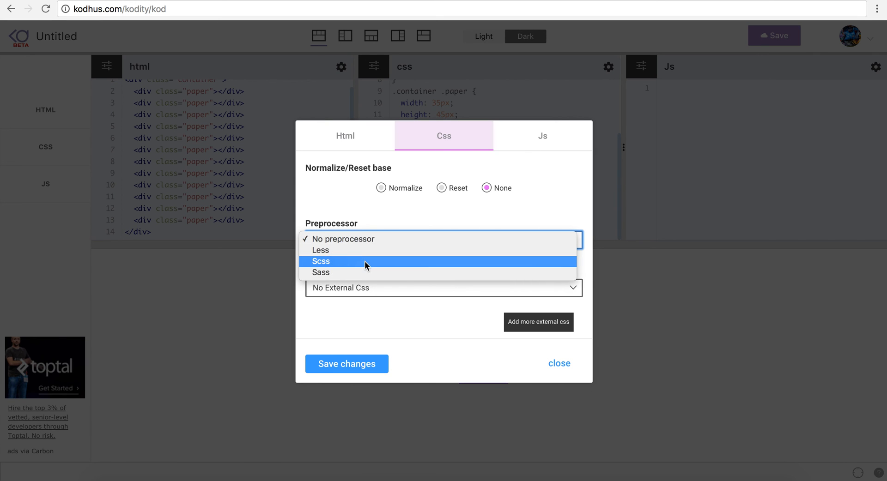
click(321, 261)
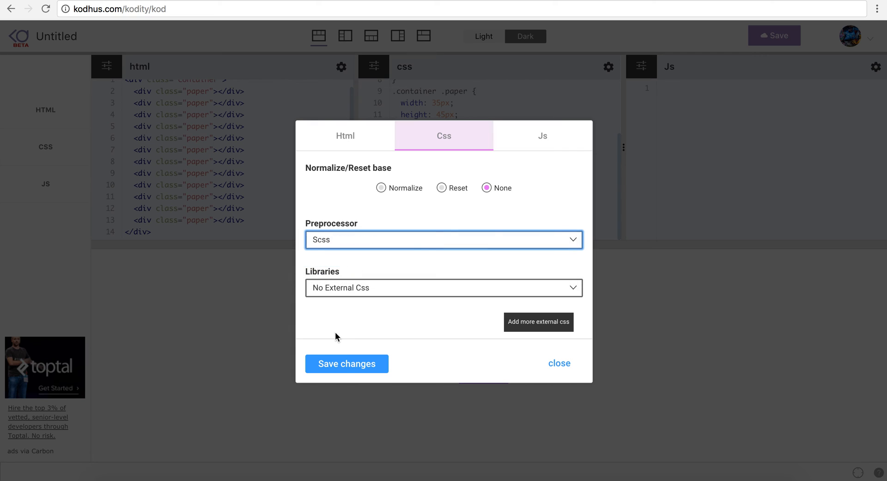
click(347, 364)
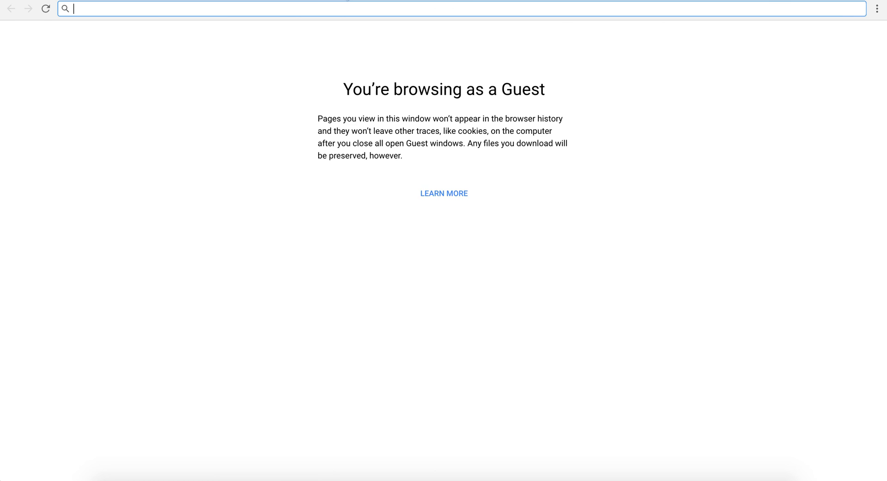
Navigate the Chrome address bar to sass-lang.com
text(less)
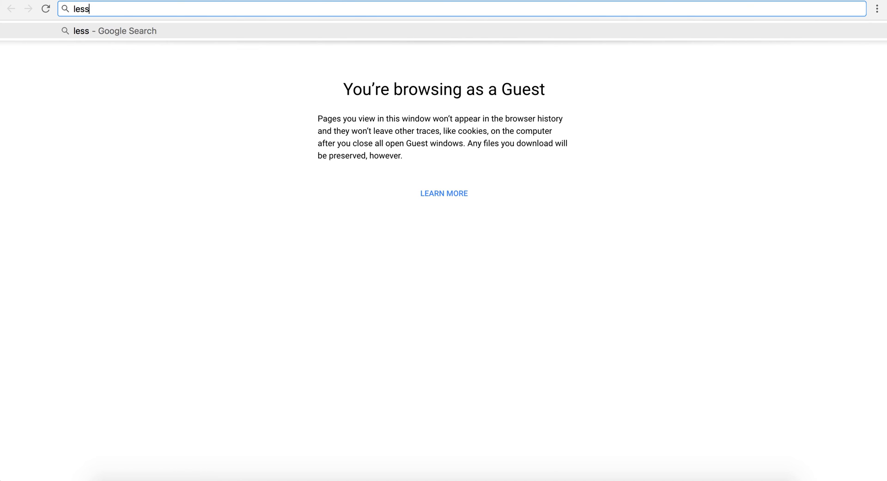
text(sass-lang.com)
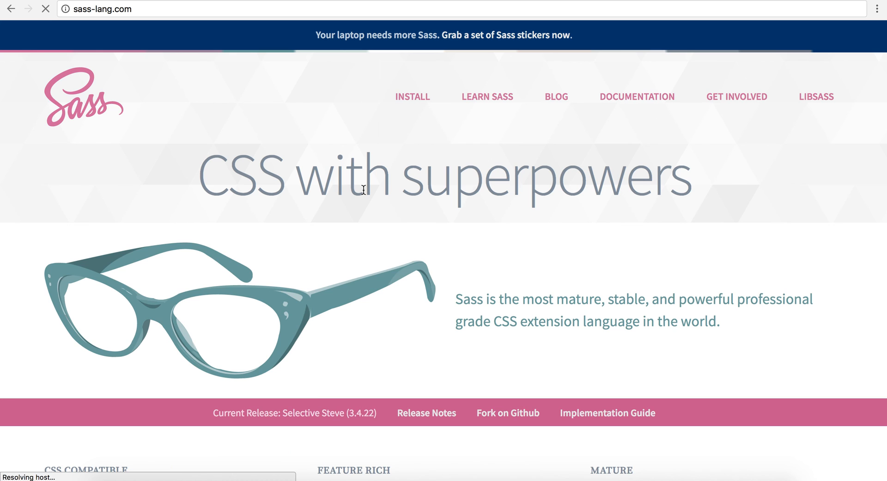
mouse_move(511, 312)
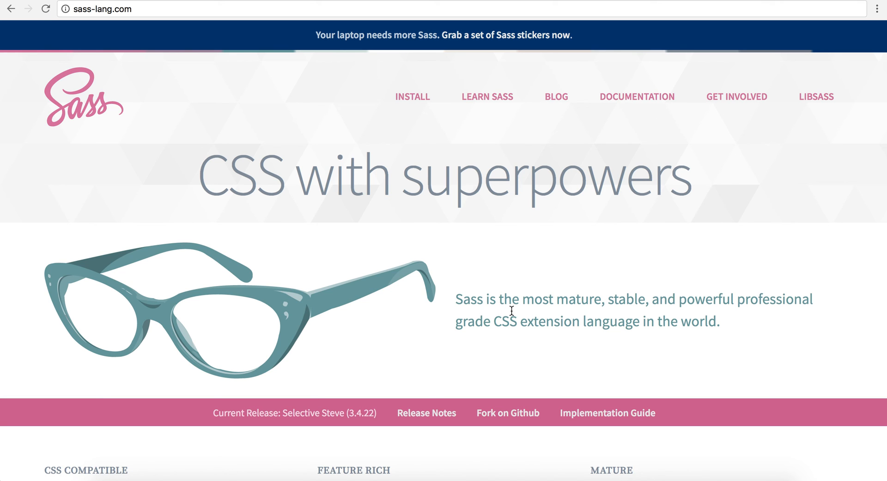
mouse_move(745, 319)
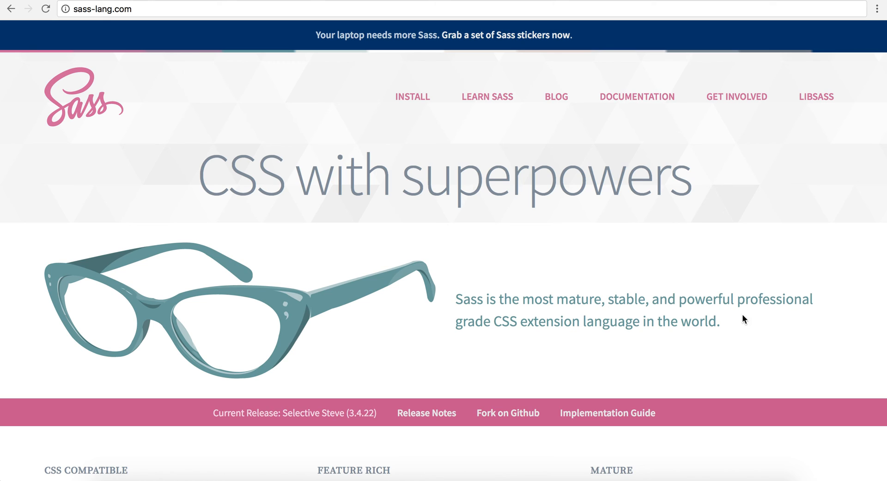
mouse_move(549, 323)
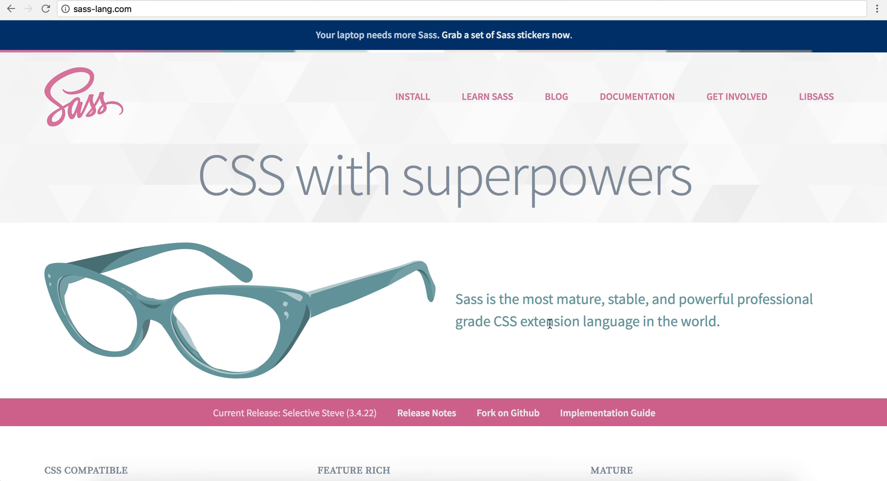
mouse_move(564, 220)
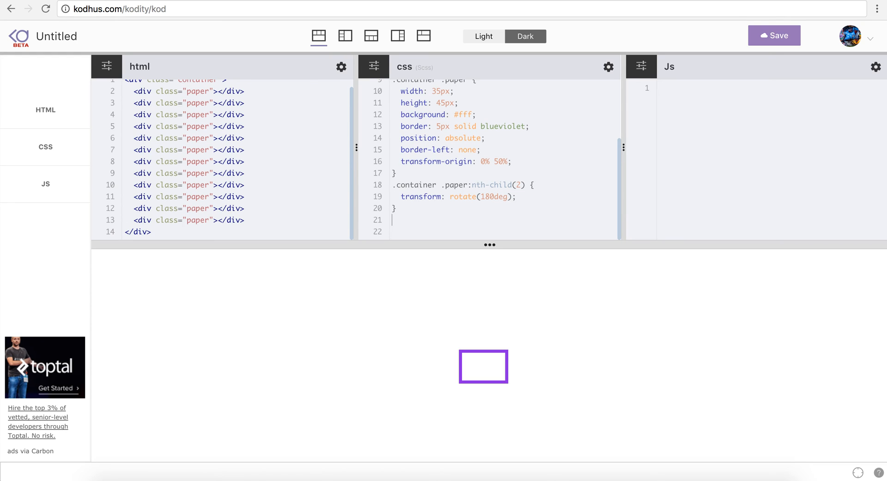
text(.container)
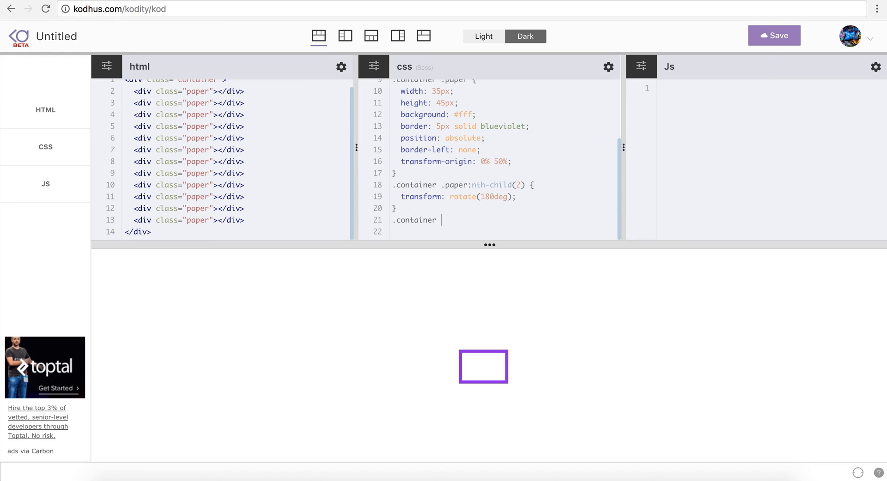
text(.paper)
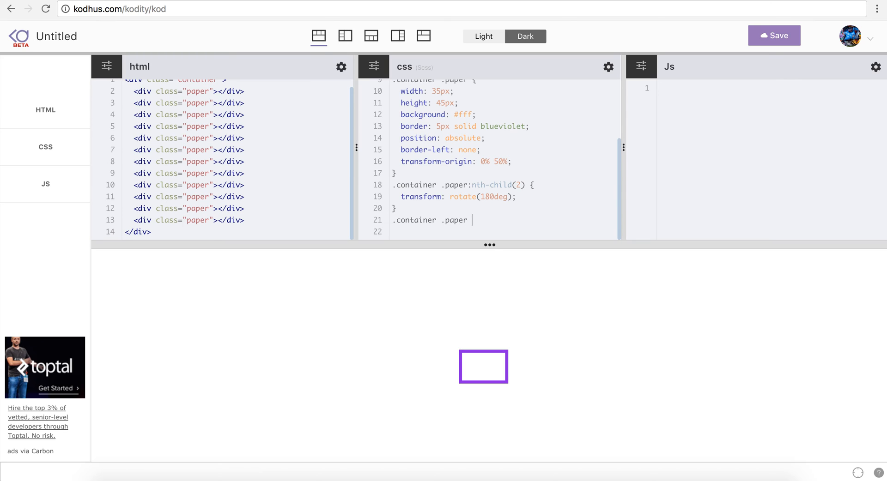
text({)
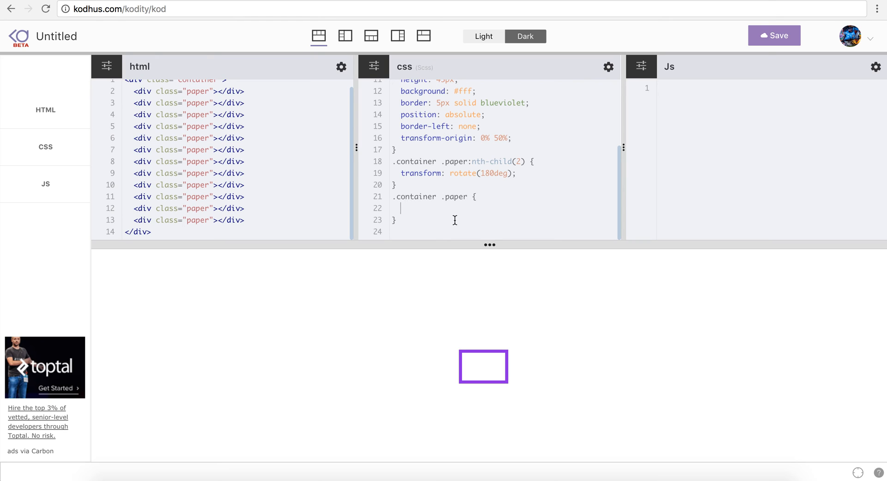
text(@for)
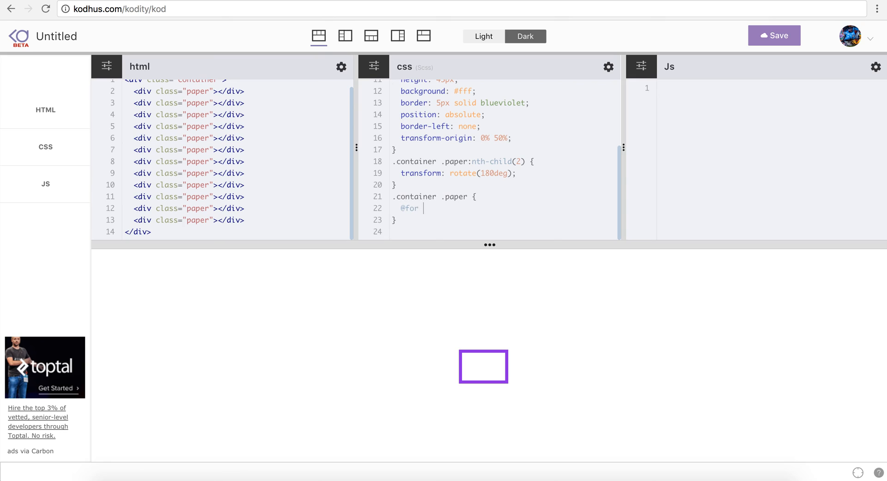
double_click(408, 209)
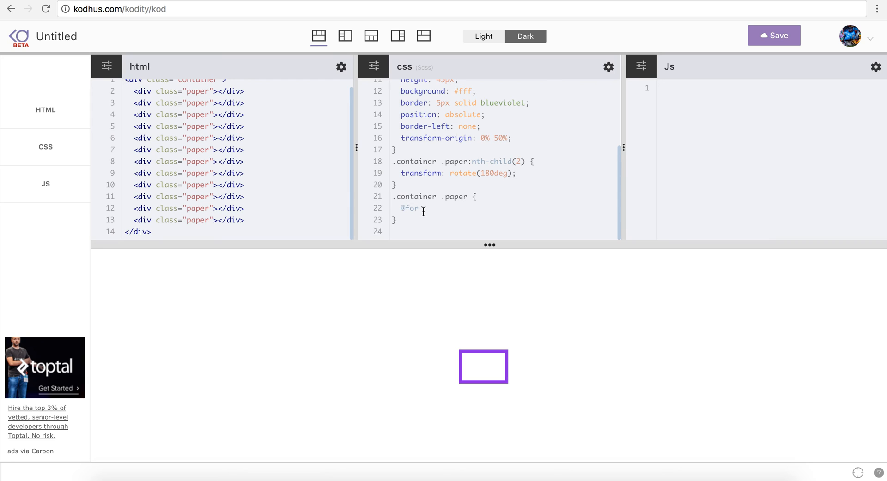
text($i)
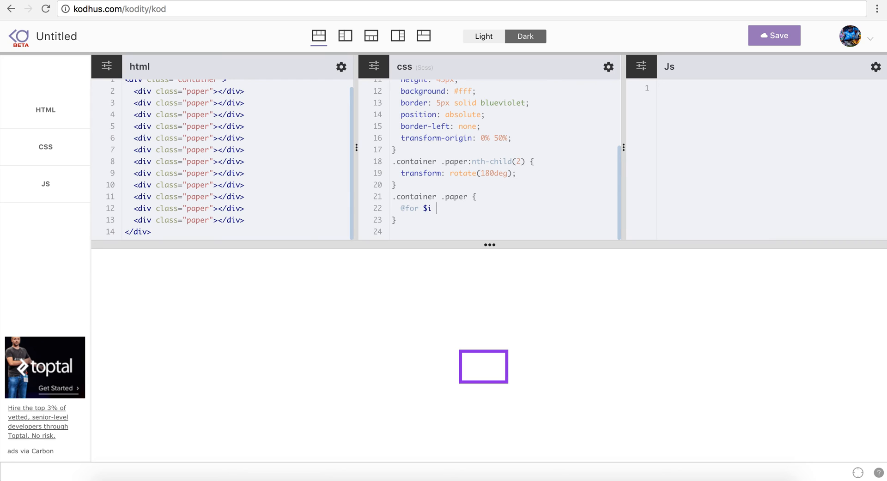
text(from 3)
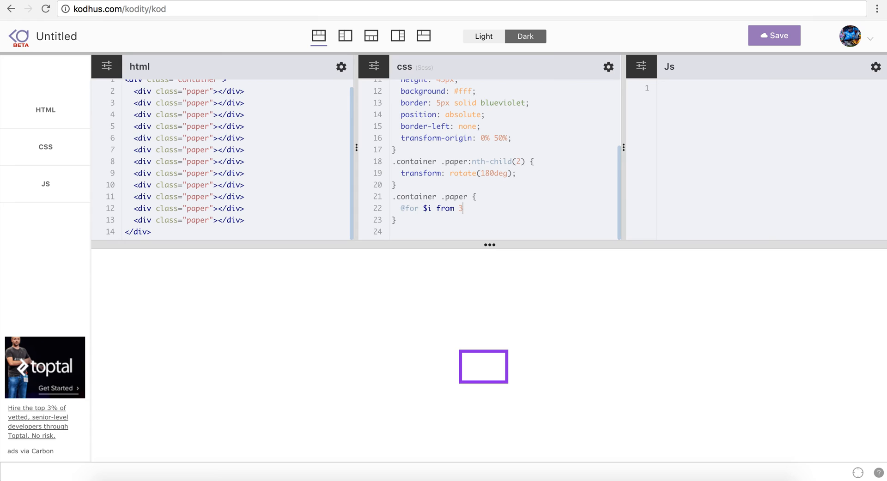
mouse_move(474, 339)
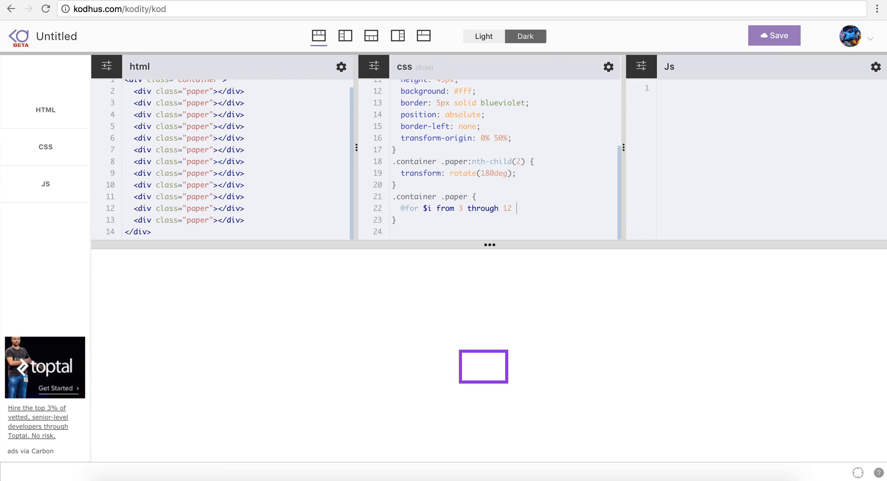
text({)
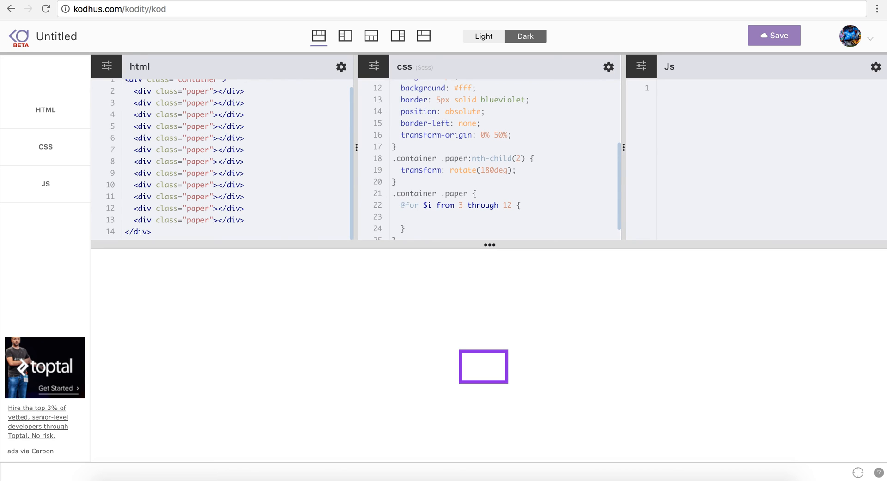
mouse_move(179, 123)
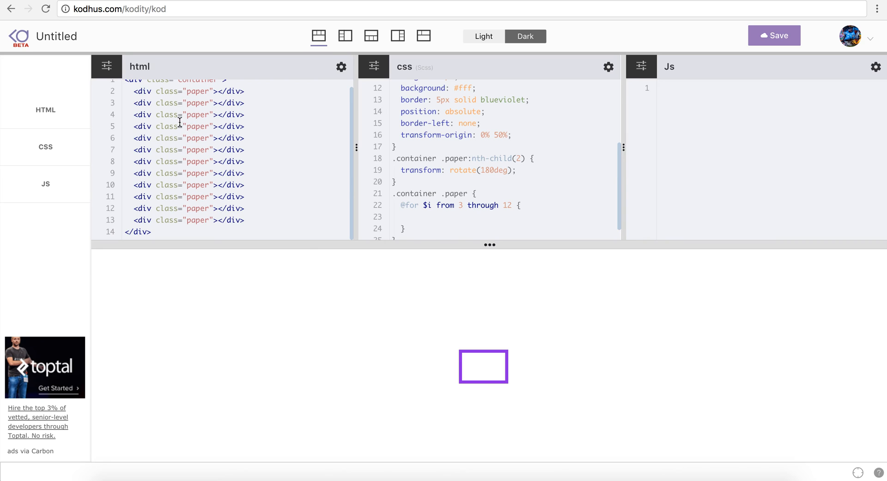
mouse_move(160, 126)
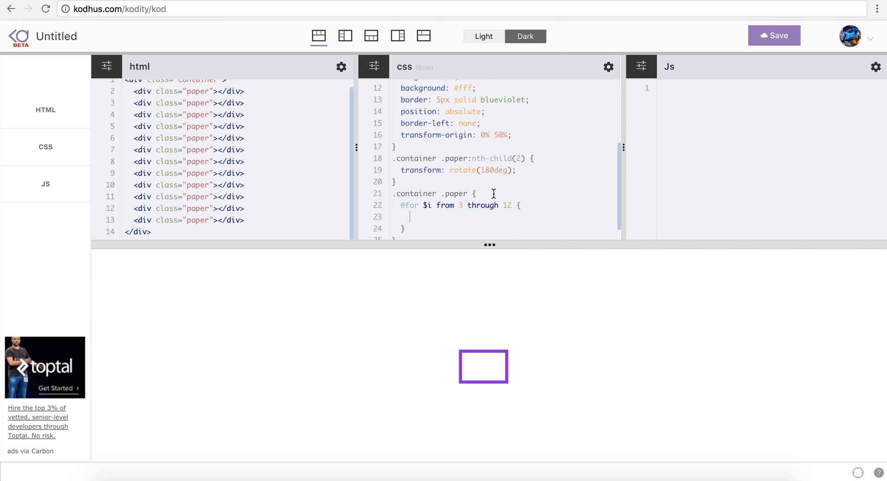
mouse_move(402, 236)
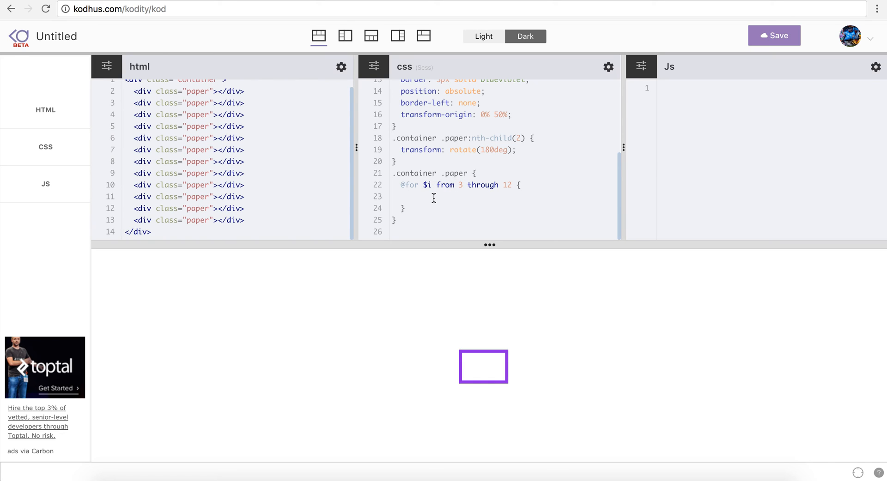
Open an &:nth-child(#{$i}) block inside the loop for each paper
text(&:)
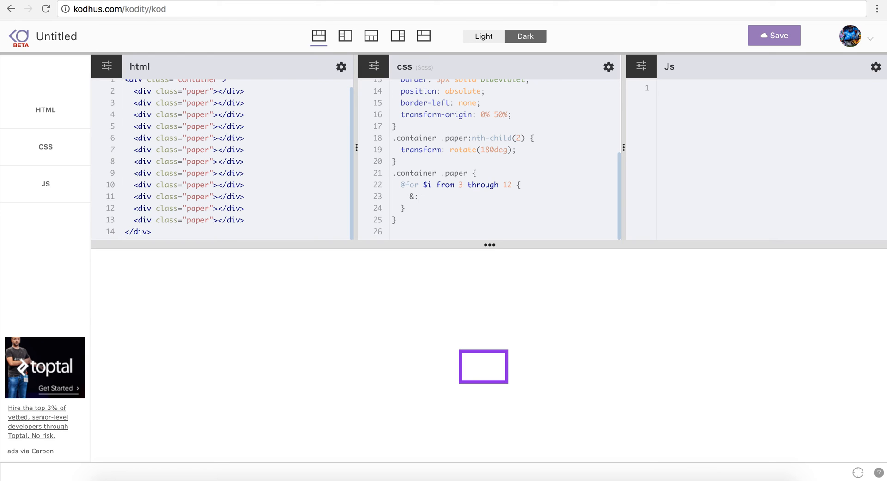
text(ntch)
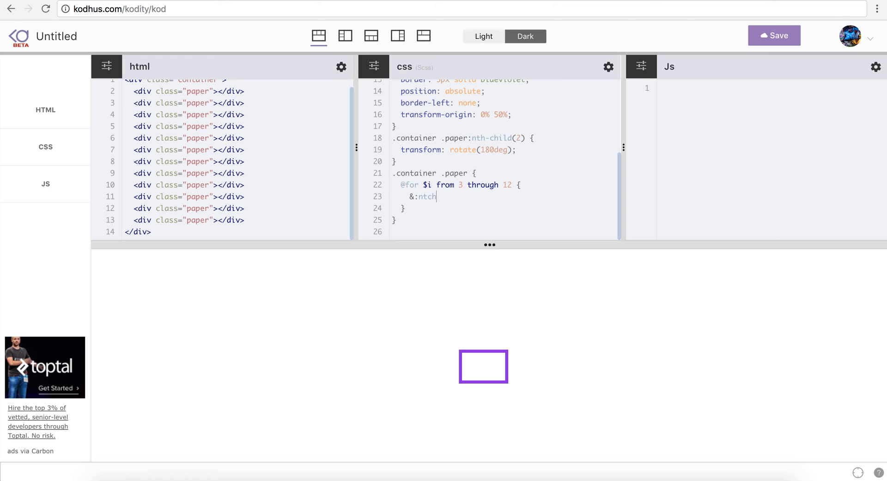
key(Backspace)
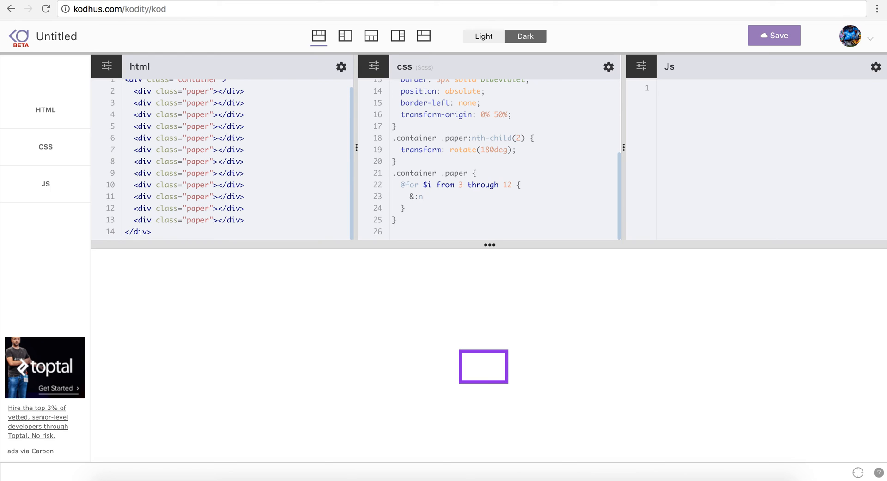
text(th-)
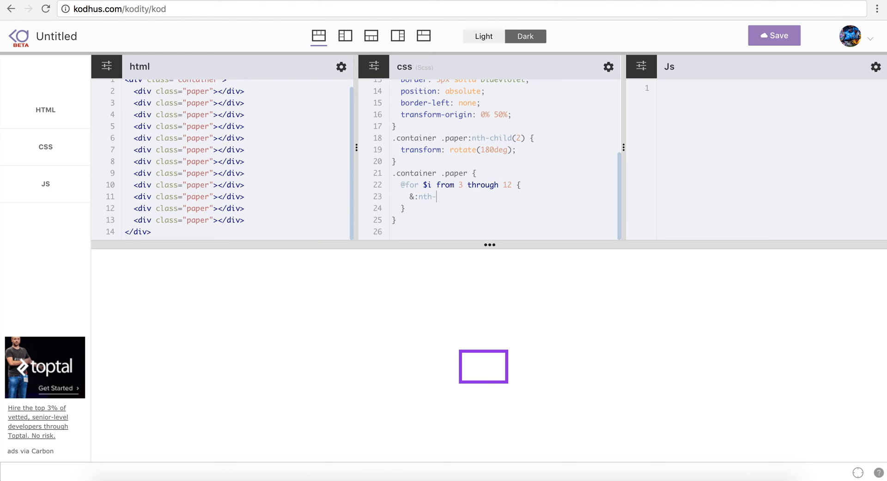
text(child())
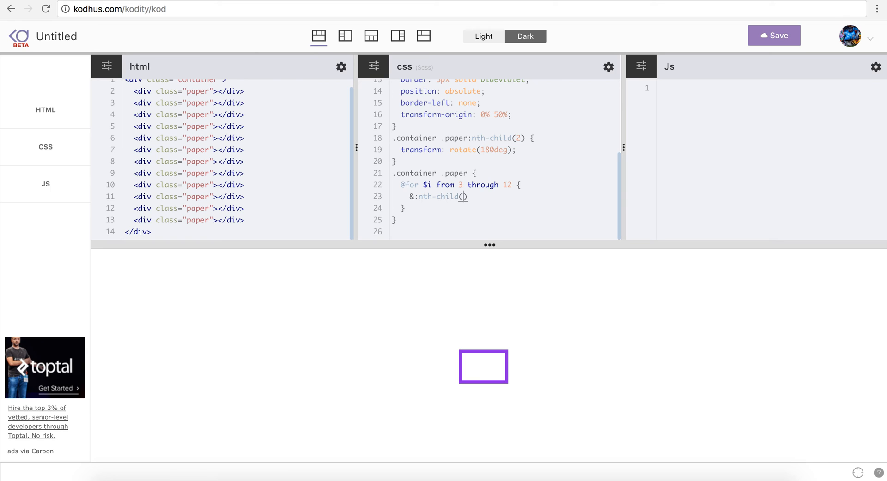
text($i)
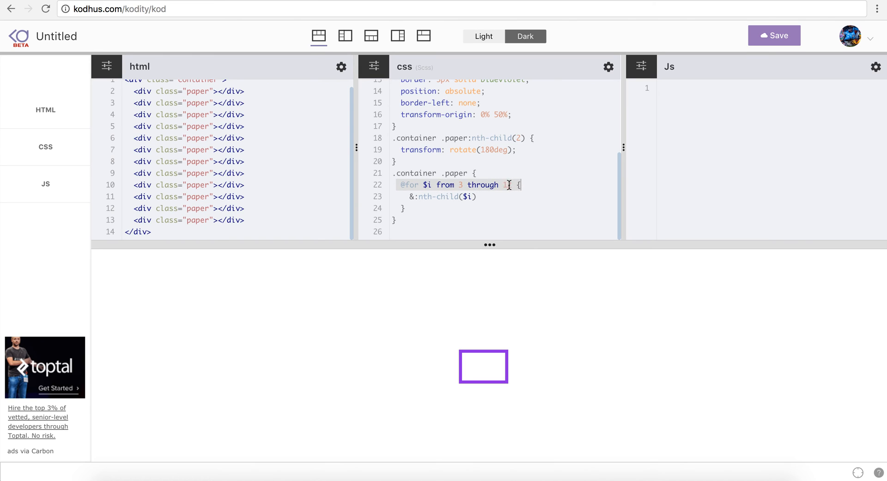
text(2)
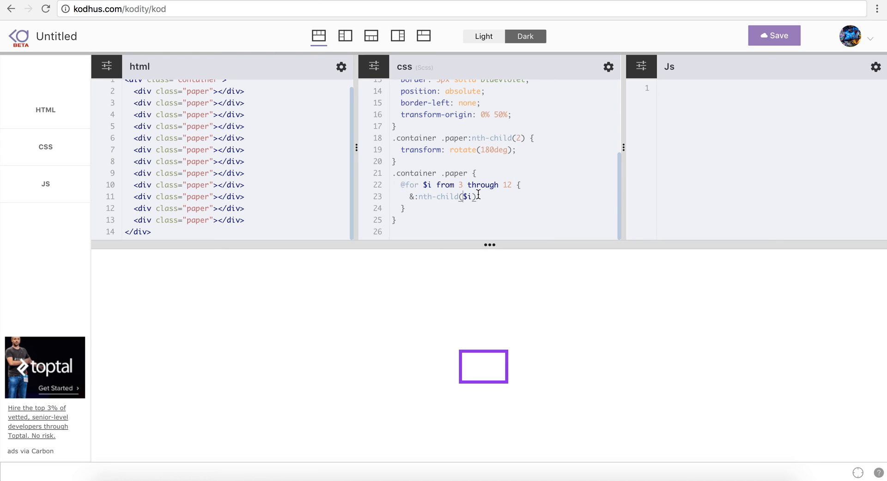
text(#)
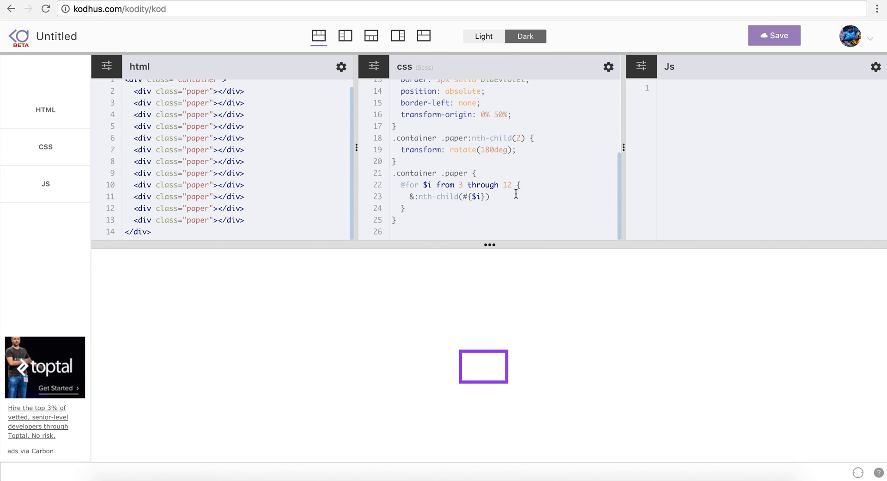
text({)
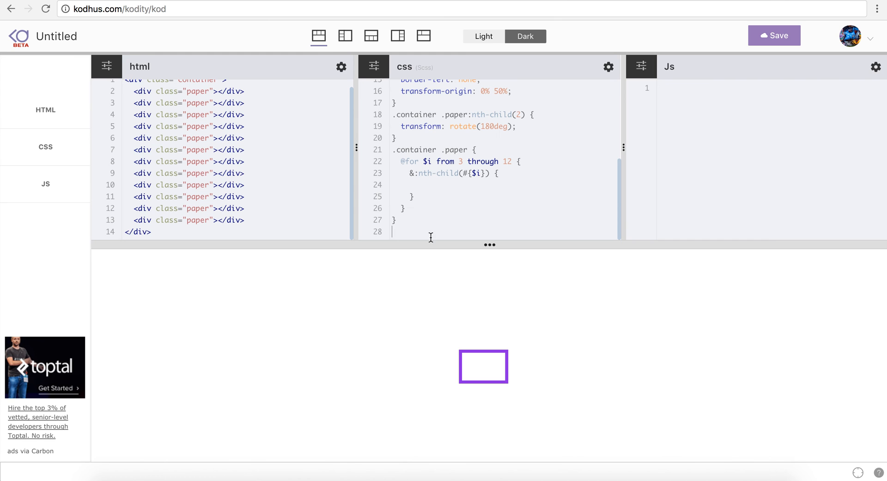
text(@ke)
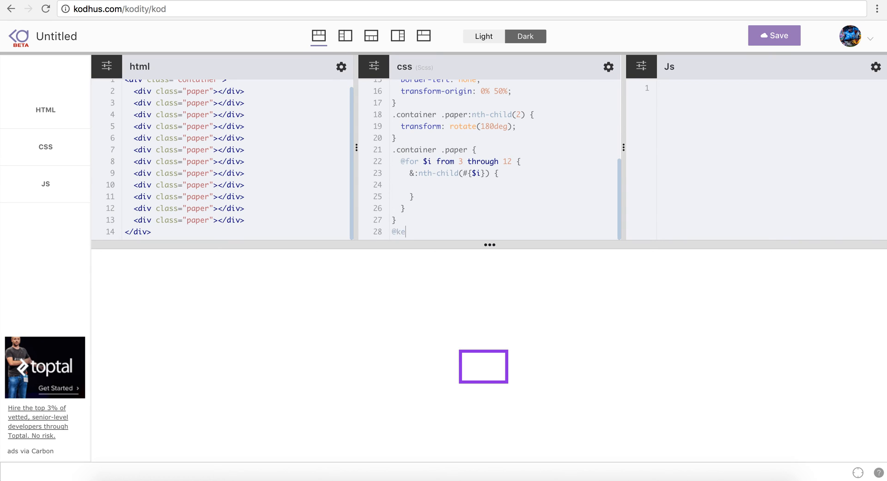
text(yframes)
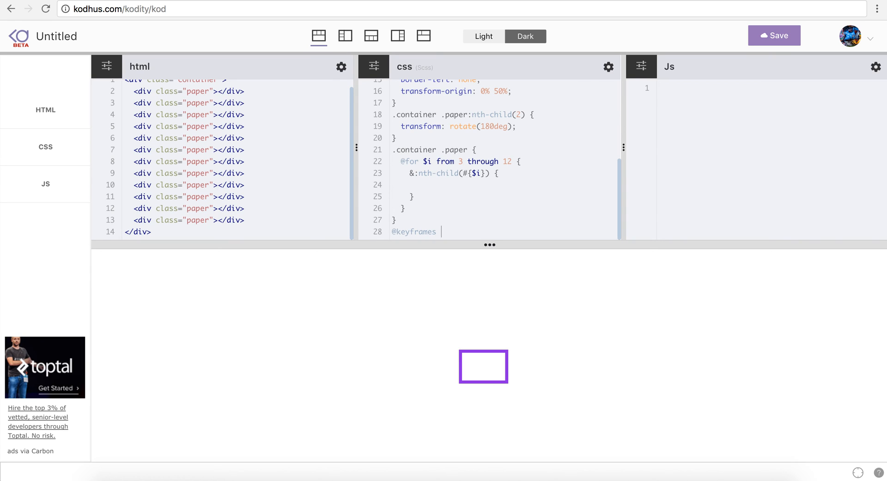
text(flip {)
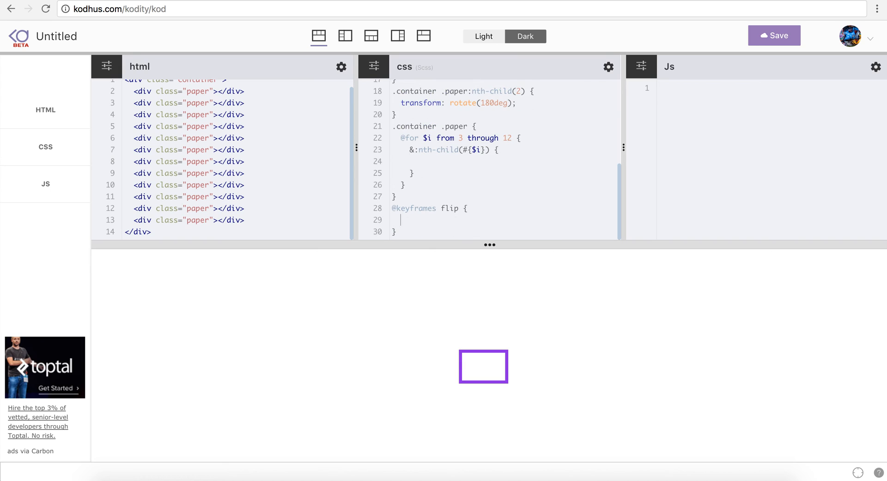
text({})
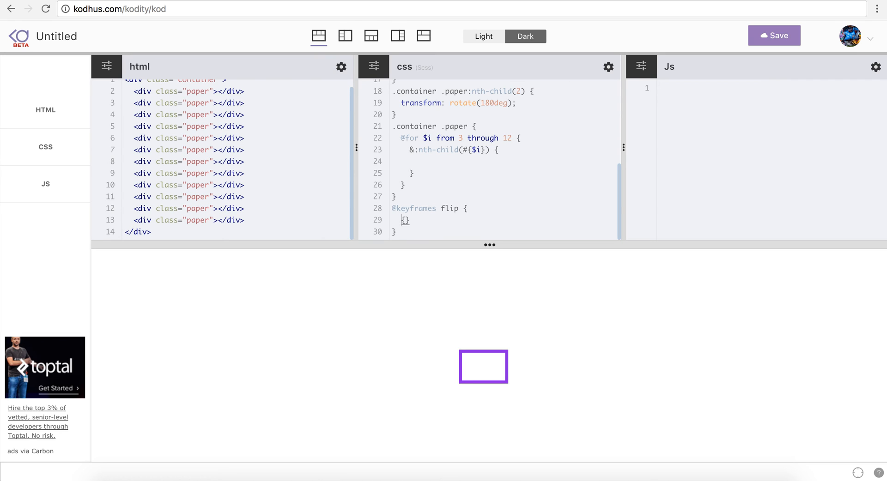
text(0%)
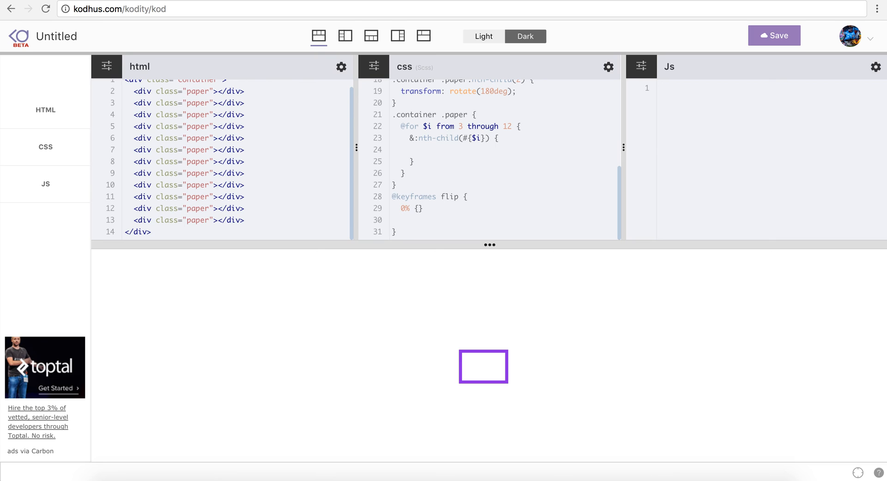
Add 30% and 100% stages that transform: rotate(-180deg)
text(30% {)
text(t)
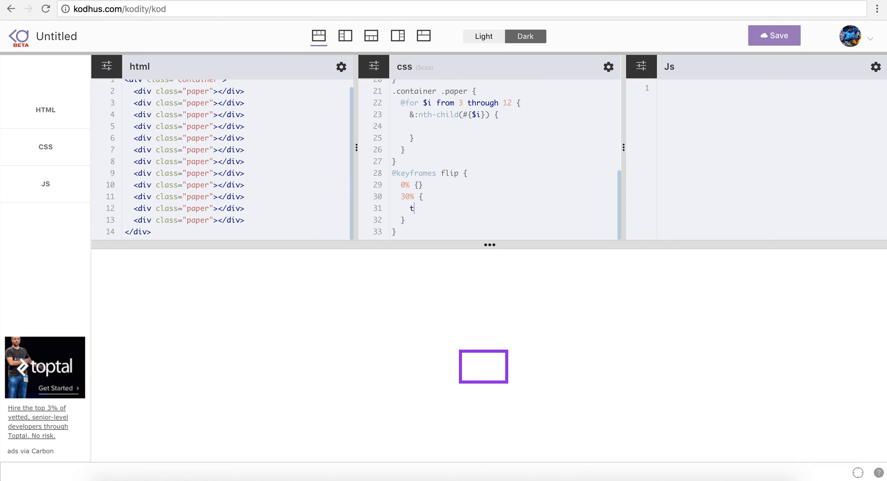
text(ransform: rota)
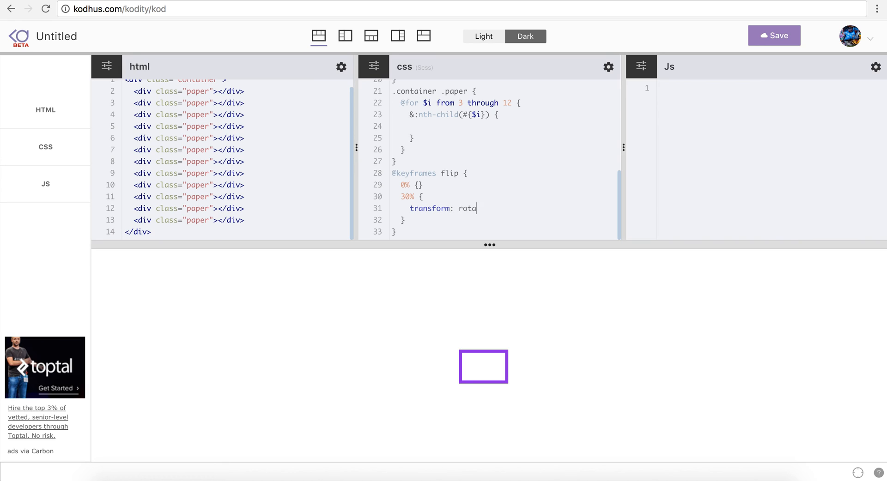
text(te())
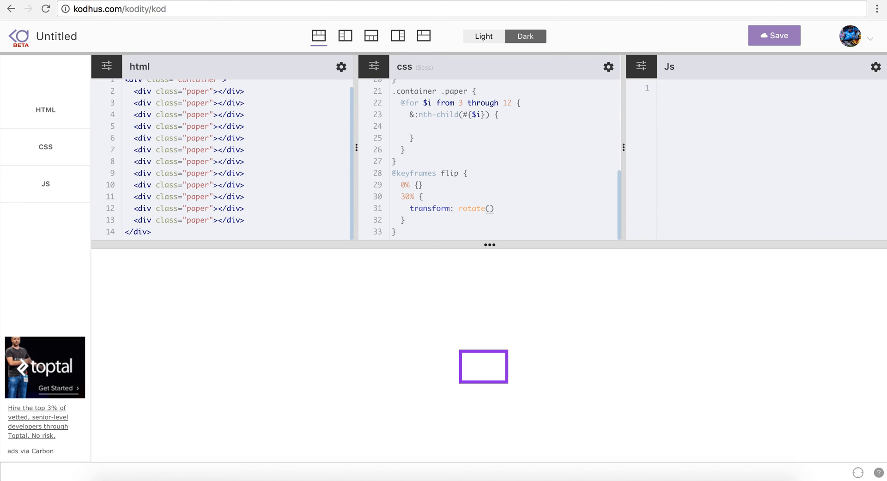
text(-180deg)
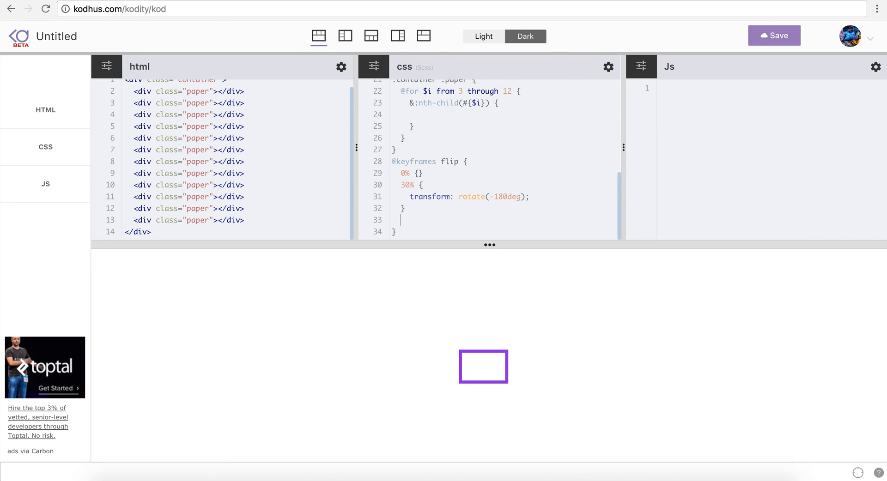
text(100% {)
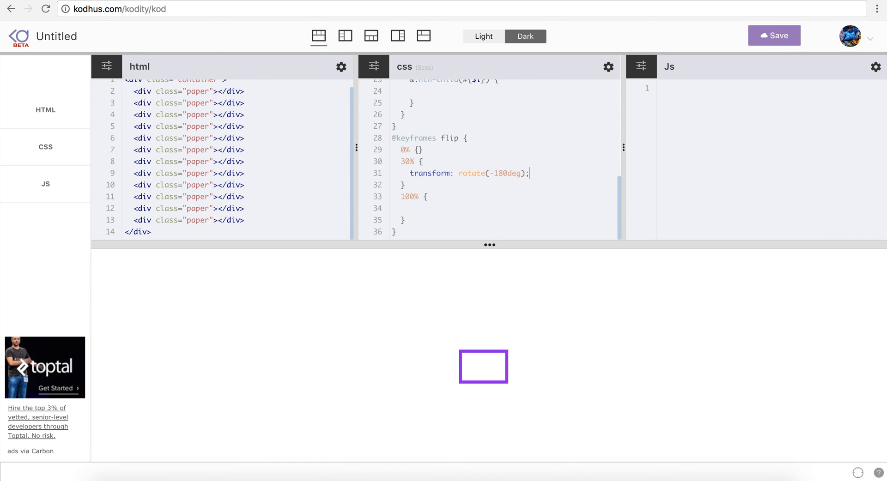
text(transform: rotate(-180deg);)
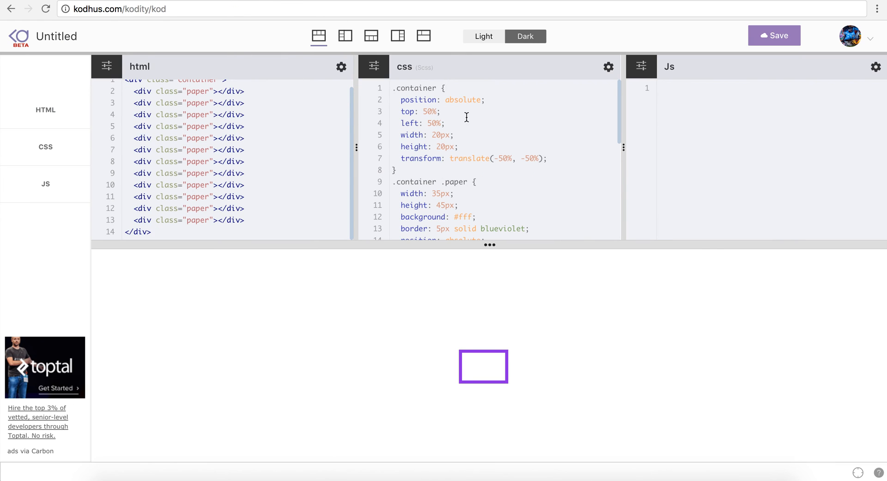
Add perspective: 160px to the .container rule
text(p)
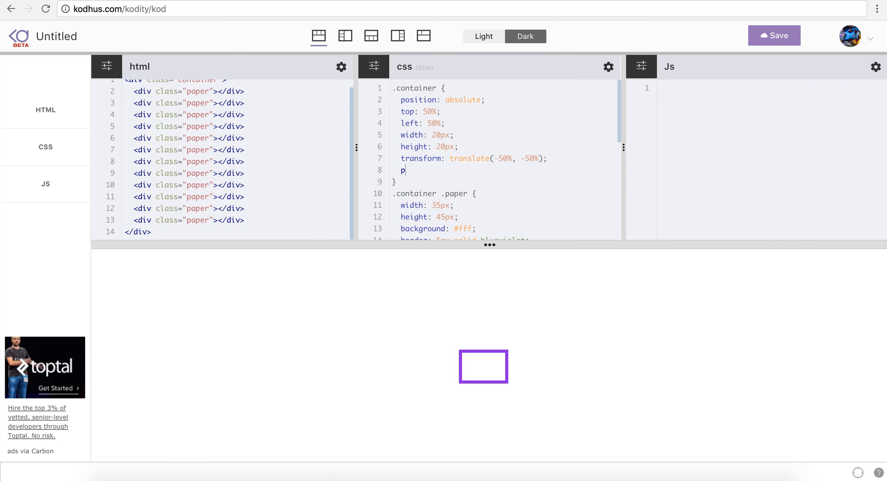
text(erspecti)
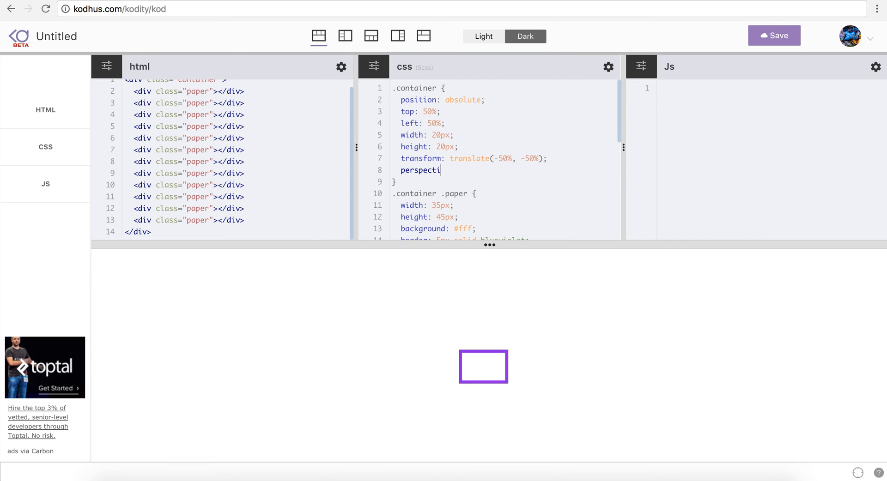
text(ve: 160)
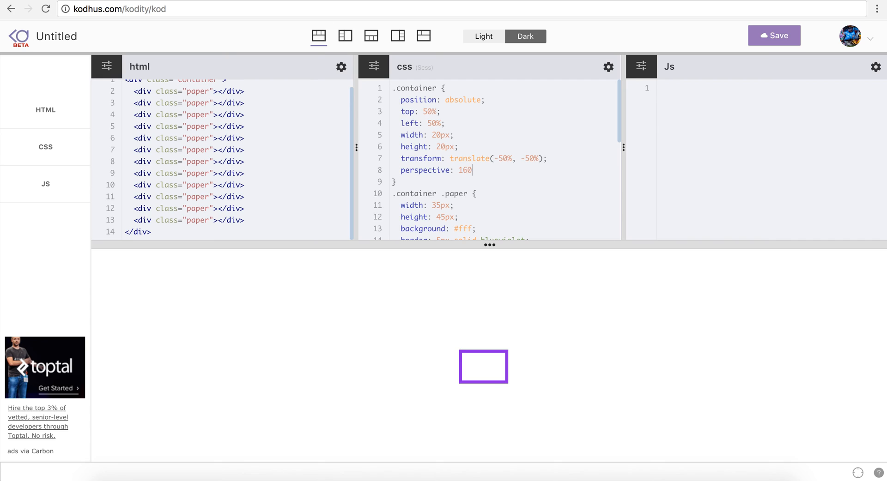
text(px;)
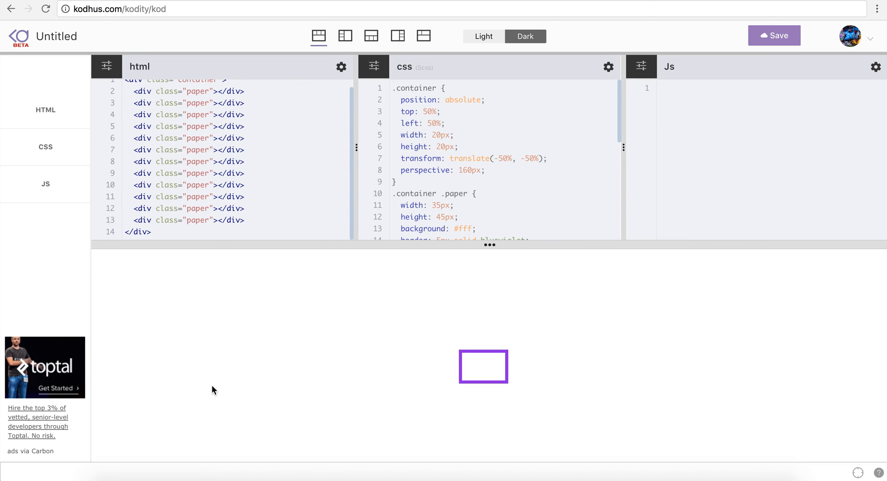
click(485, 170)
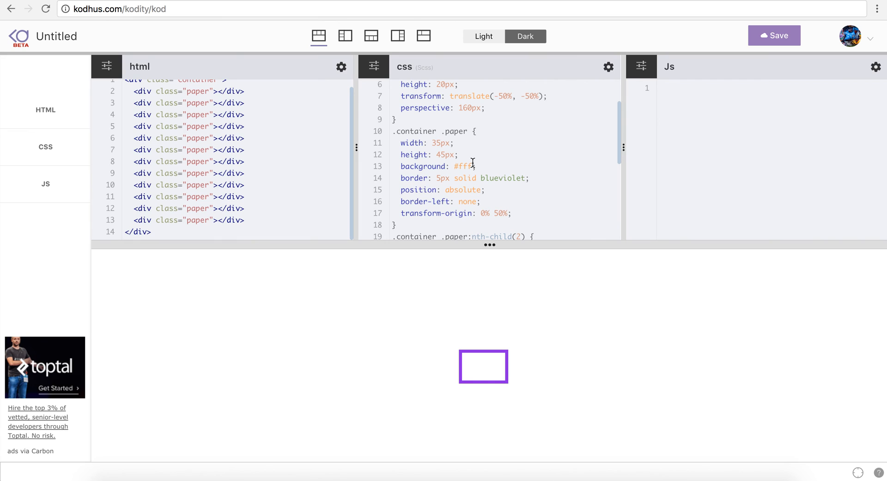
mouse_move(491, 364)
text(&:nth-child(#{$i}) {)
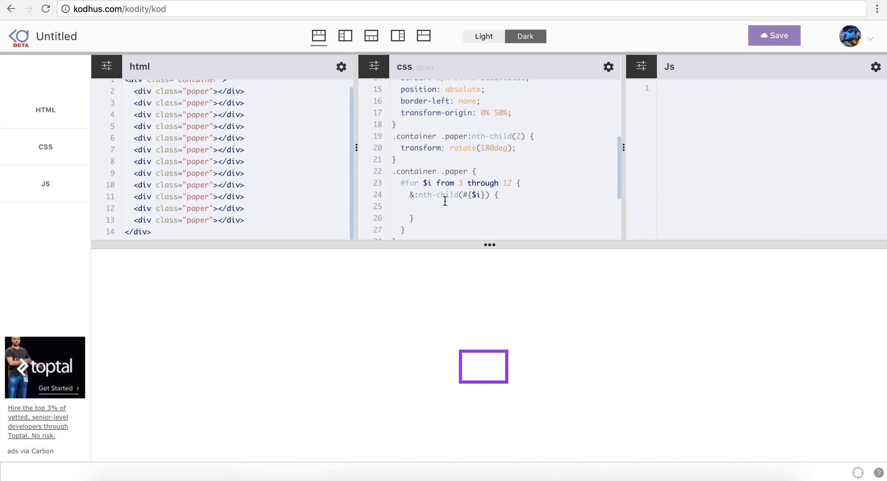
mouse_move(520, 196)
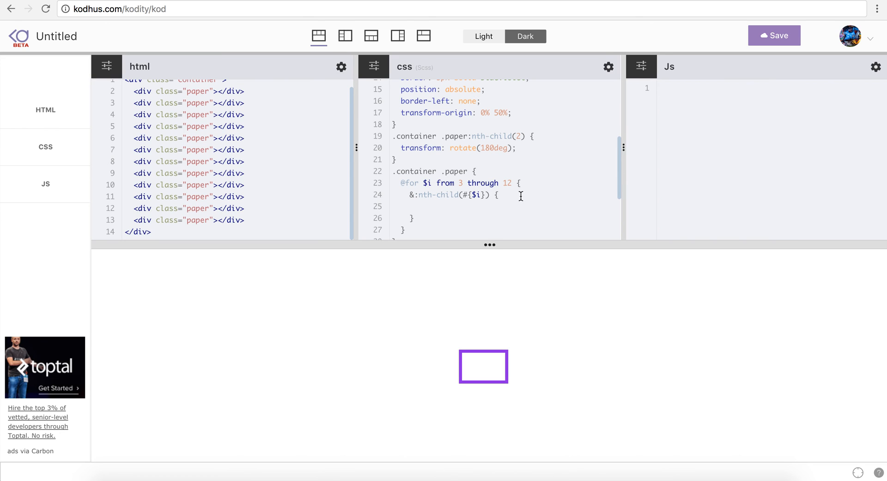
Write animation: flip 2.5s infinite ease-in-out in the nth-child blocks
text(animation:)
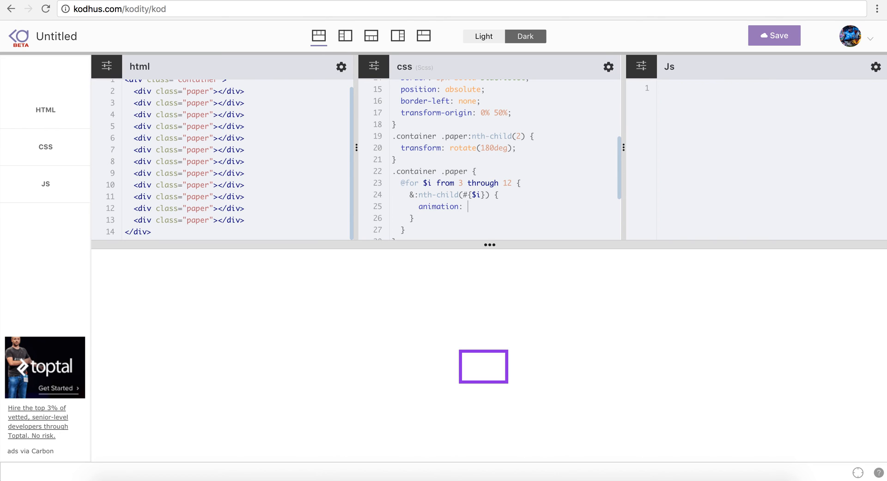
text(flip 2)
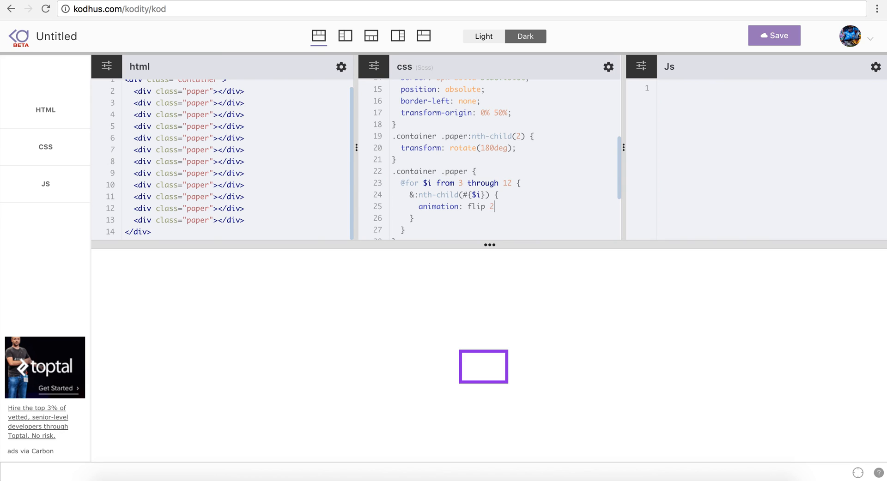
text(.5s)
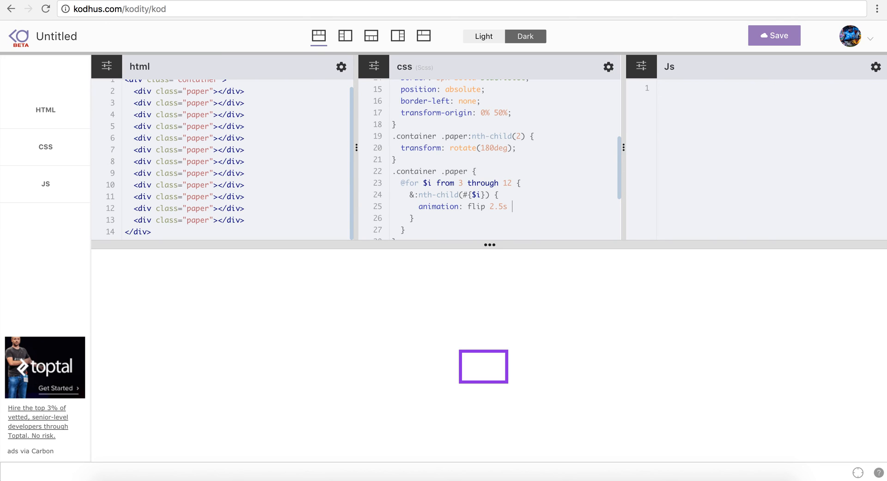
text(infi)
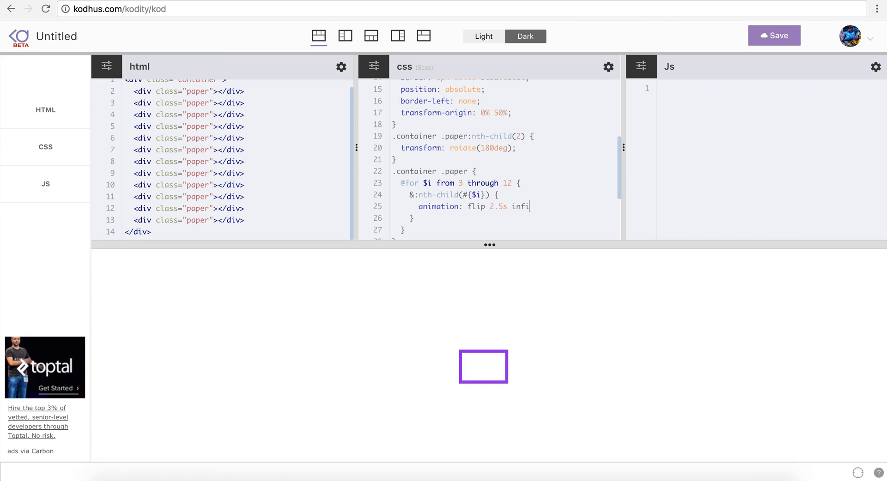
text(nite ease-)
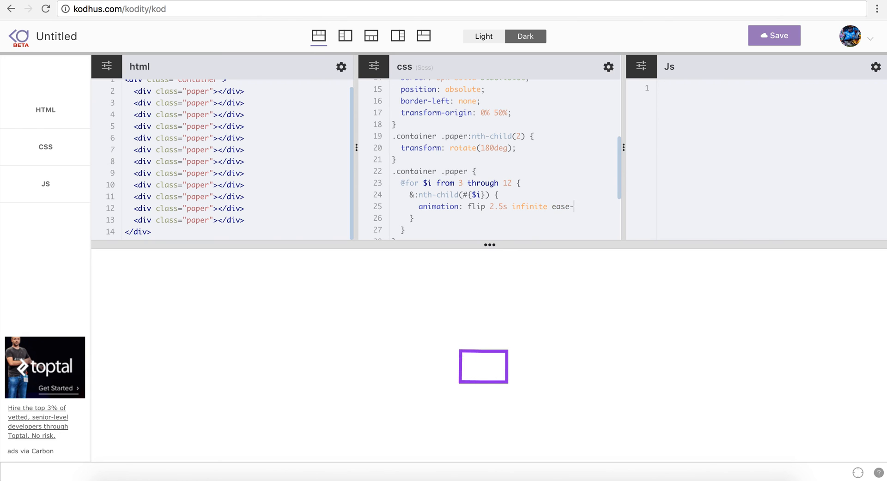
text(in-out;)
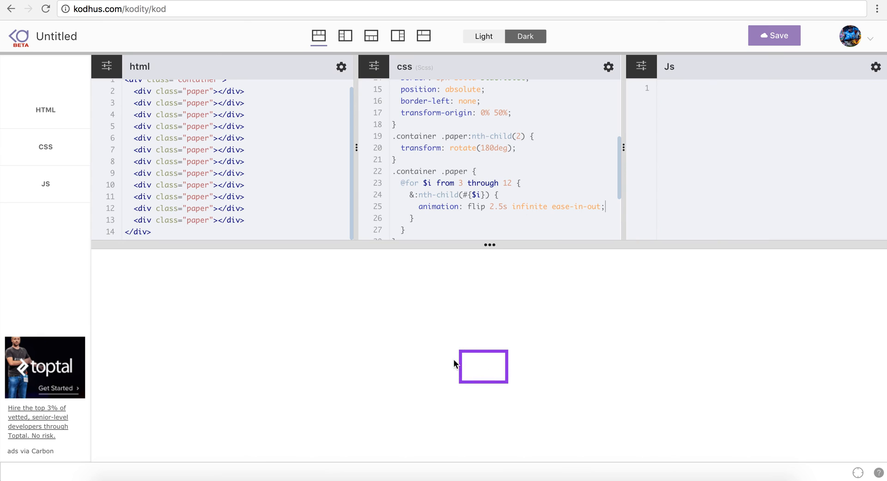
Change rotate to rotateY(-180deg) in the flip keyframes
scroll(down, 3)
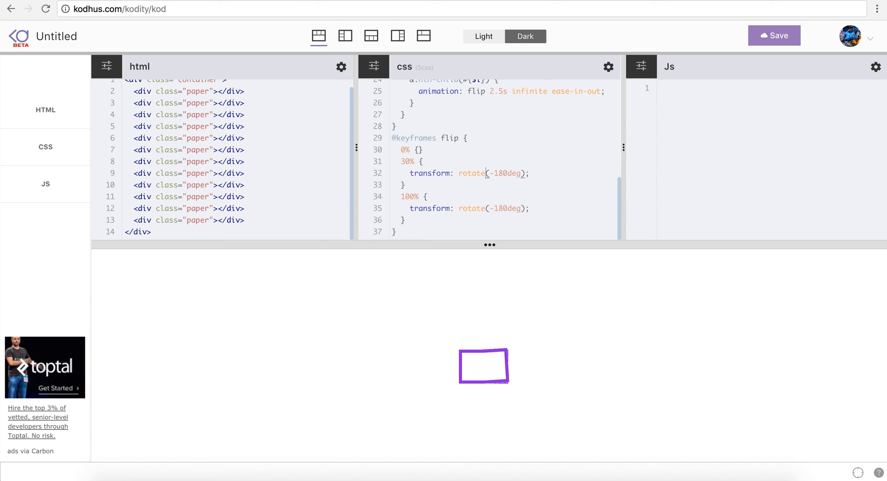
text(Y)
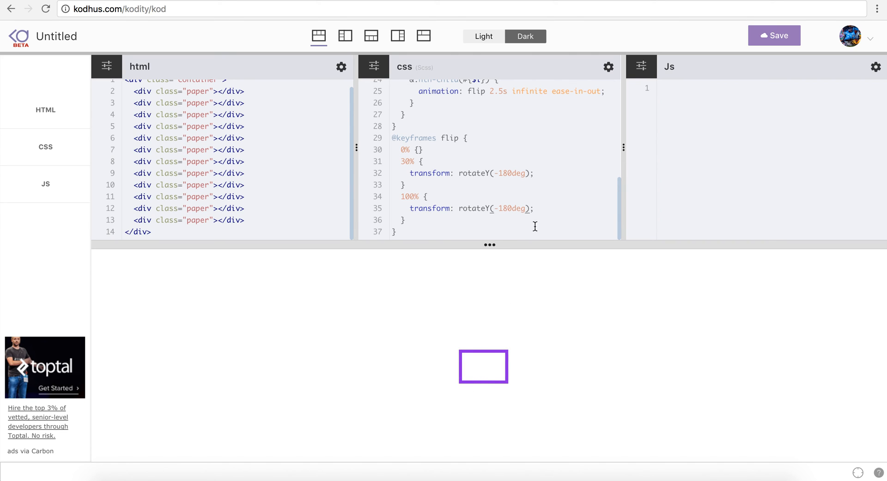
mouse_move(479, 343)
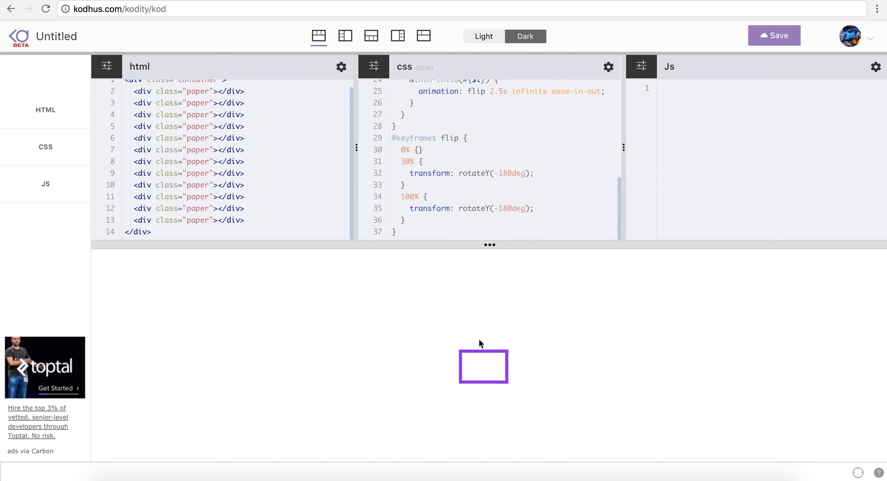
mouse_move(606, 164)
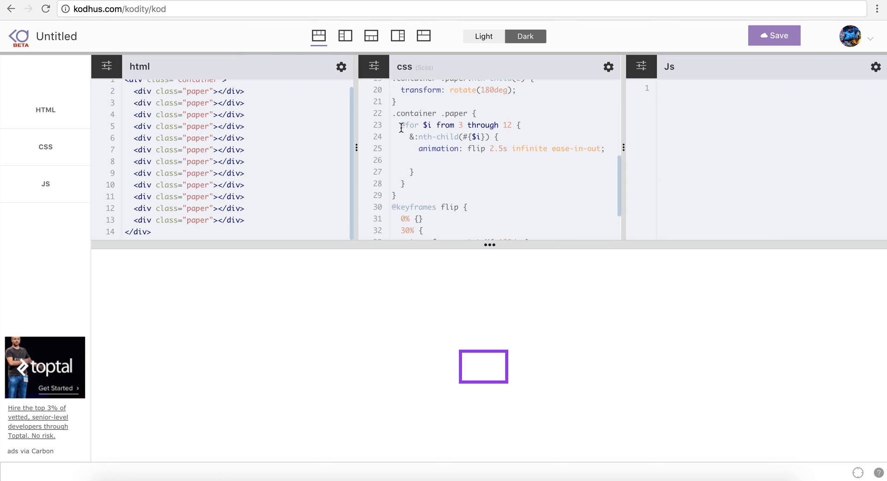
mouse_move(449, 149)
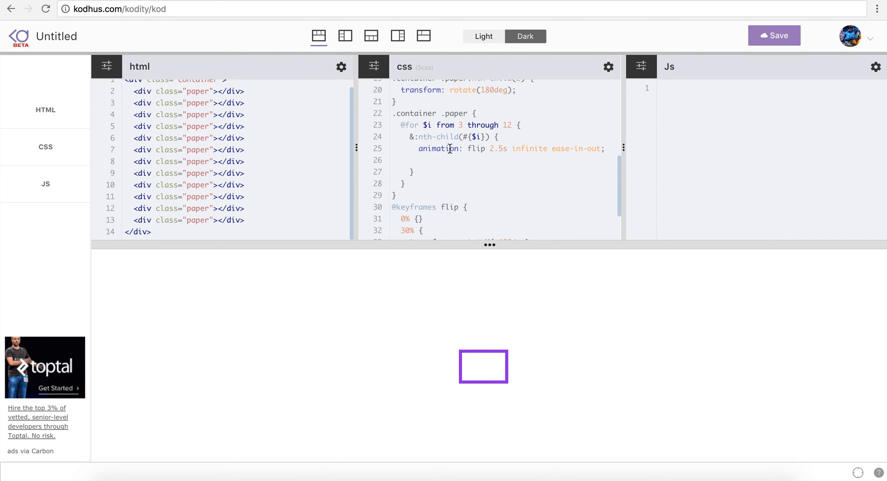
Add animation-delay: $i * 0.5s to each nth-child block
click(419, 160)
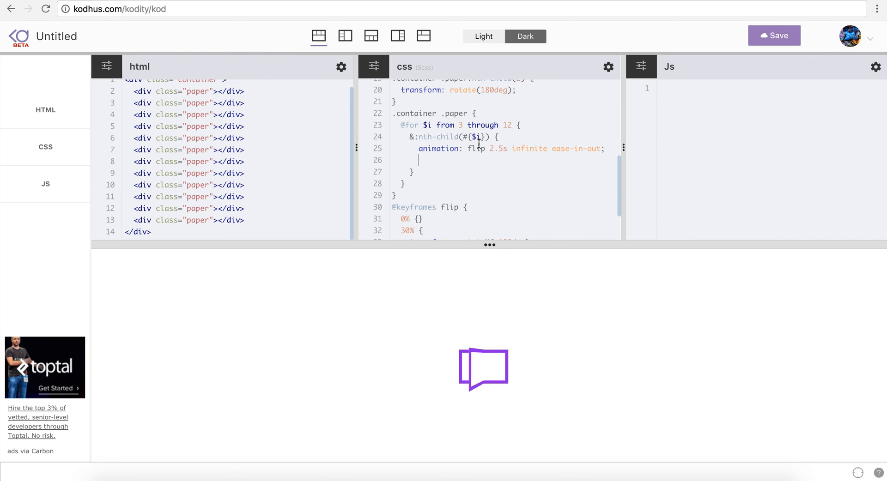
text(animation-delay)
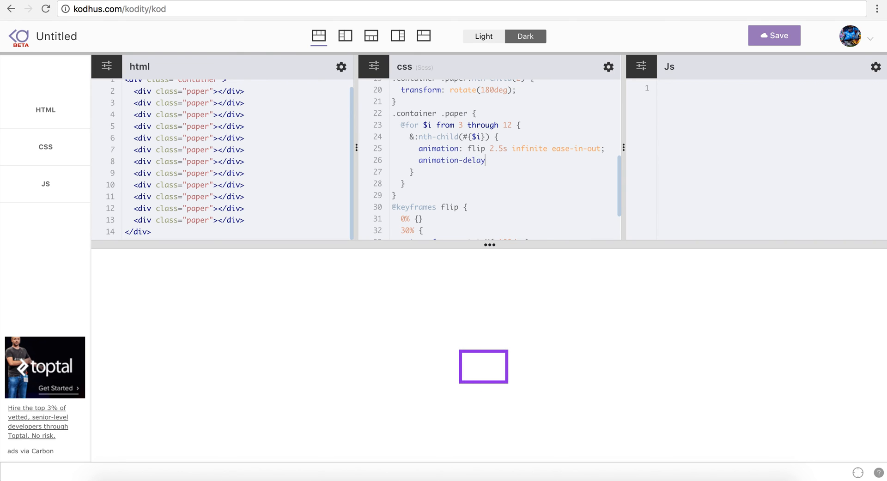
text(:)
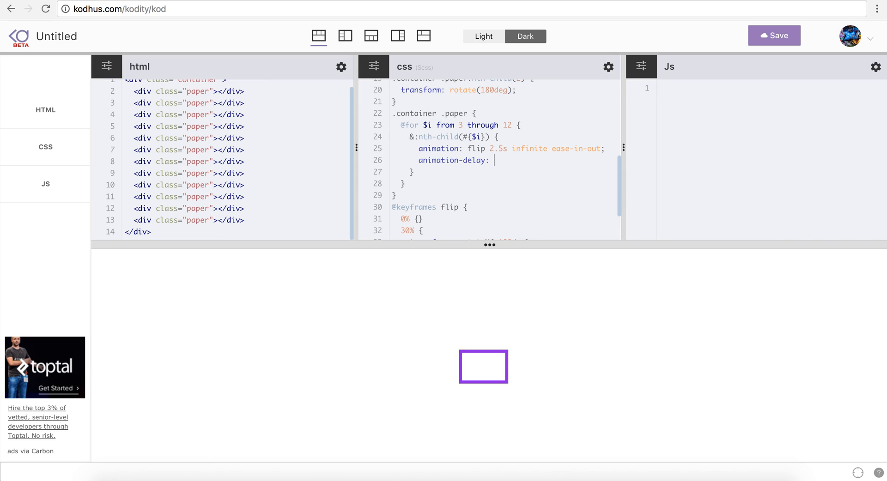
text(0.)
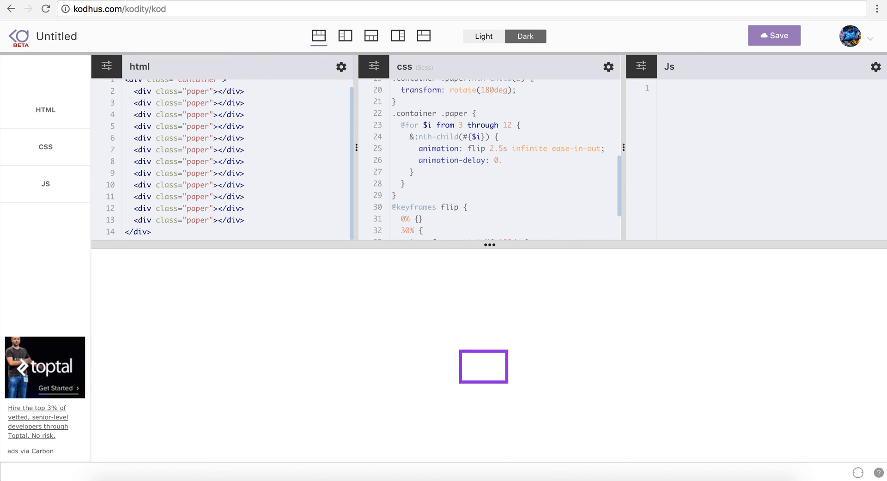
text(5s;)
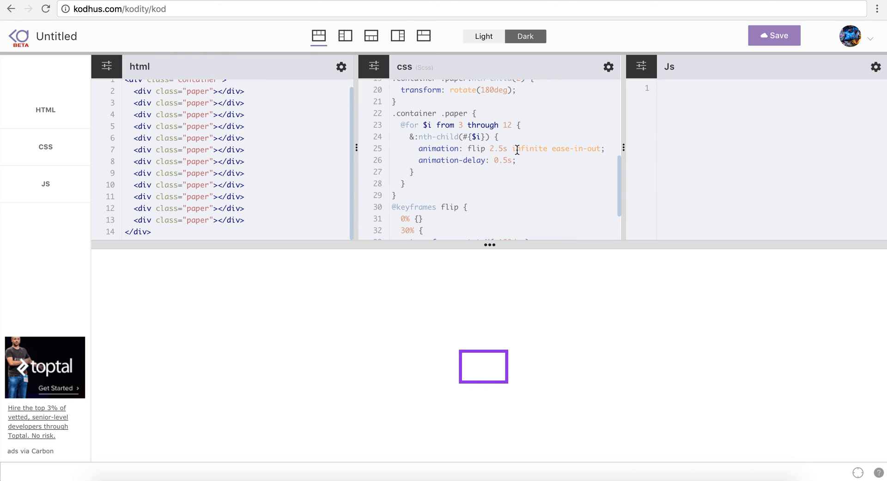
text($i *)
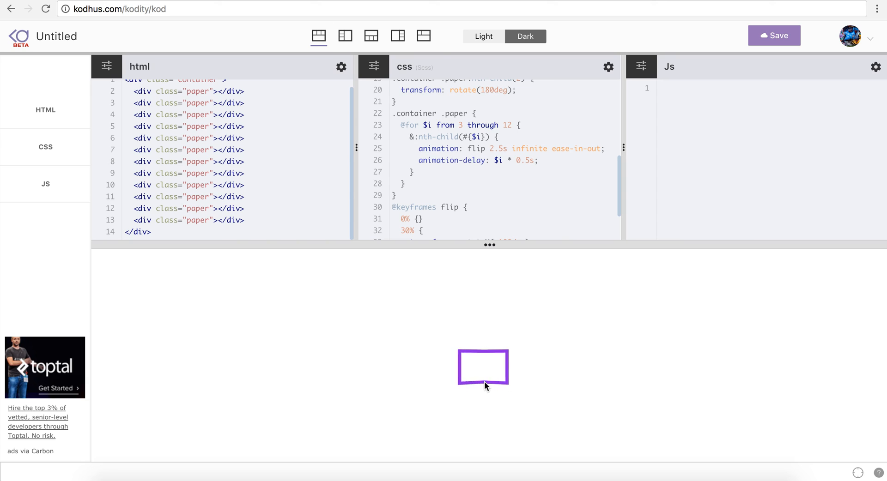
mouse_move(253, 39)
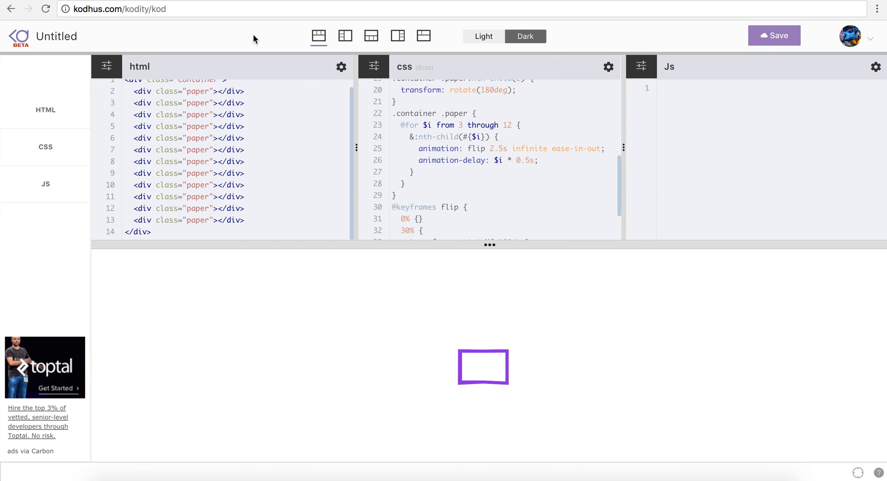
click(516, 160)
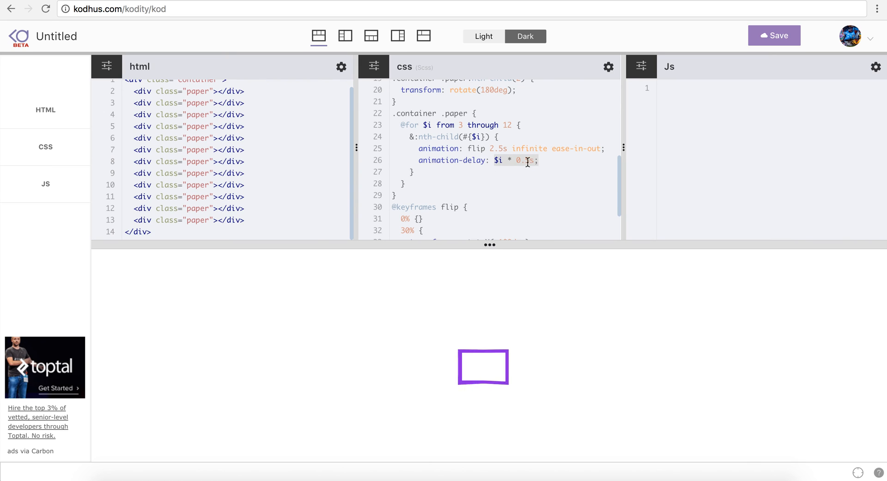
click(536, 161)
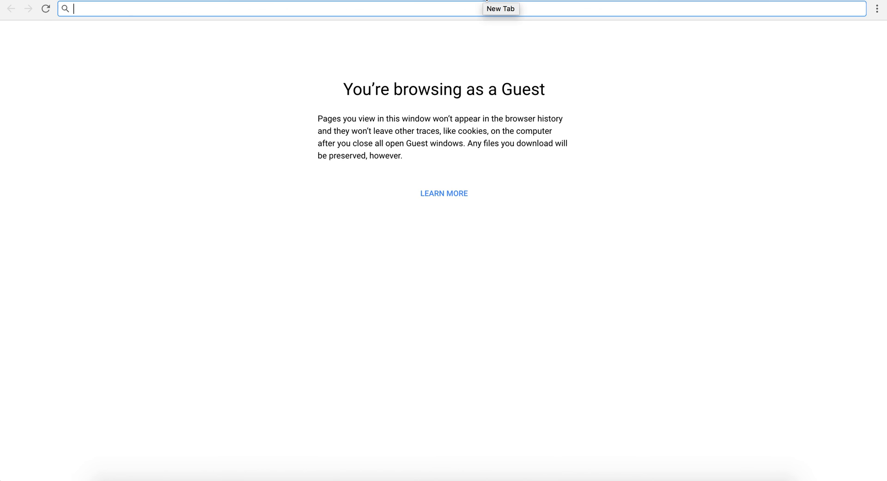
Search Google for log(x) to view the logarithm curve's graph
text(log(x)&oq=log(x)&aqs=chrome..69i57.1839j0j1&sourceid=chrome&ie=UTF-8)
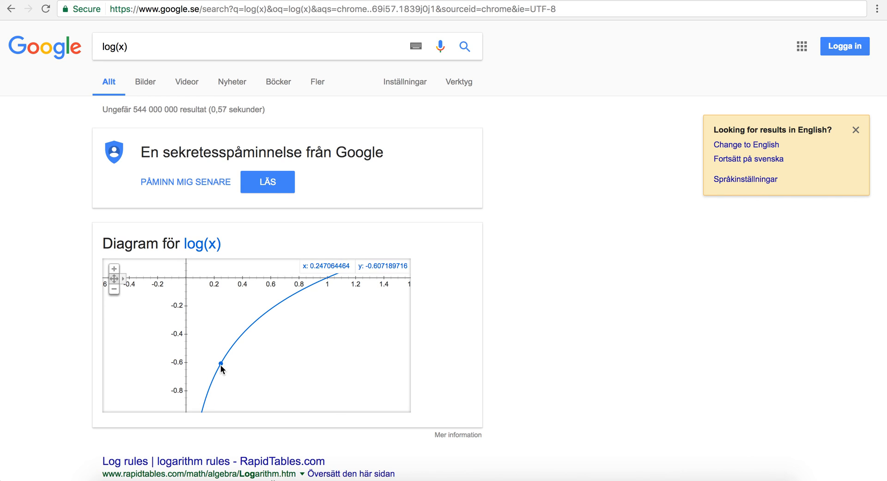
mouse_move(254, 301)
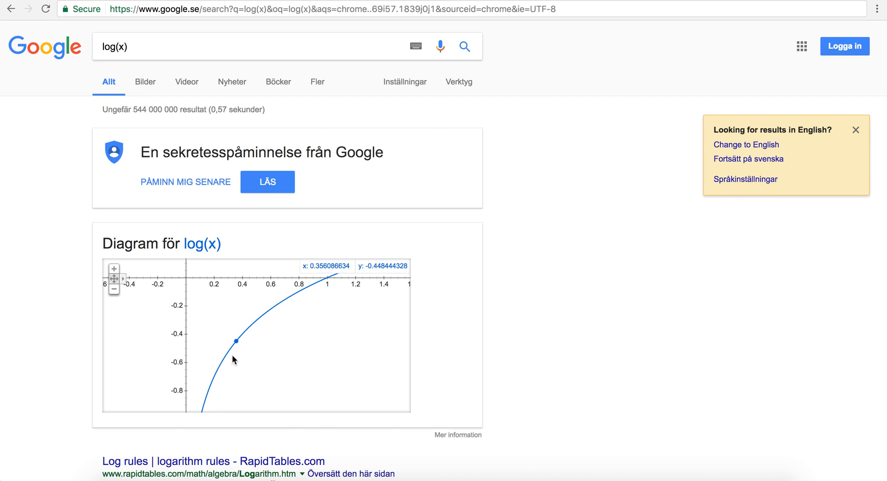
mouse_move(214, 379)
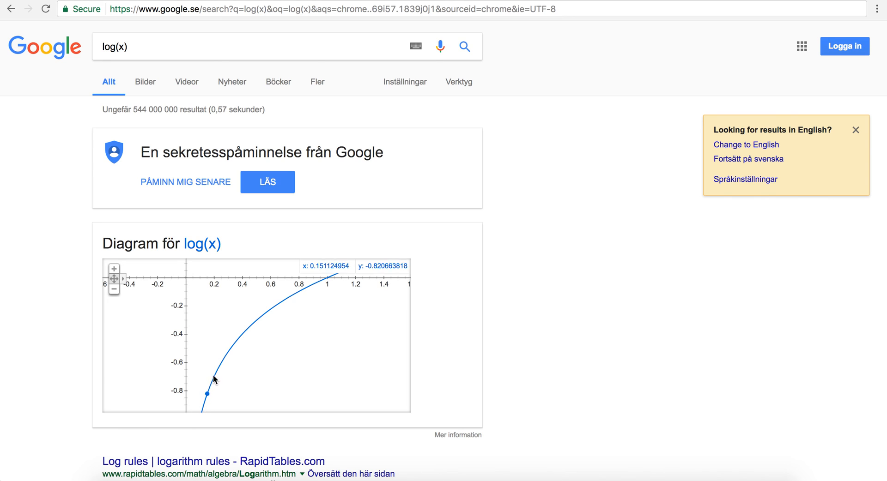
mouse_move(184, 397)
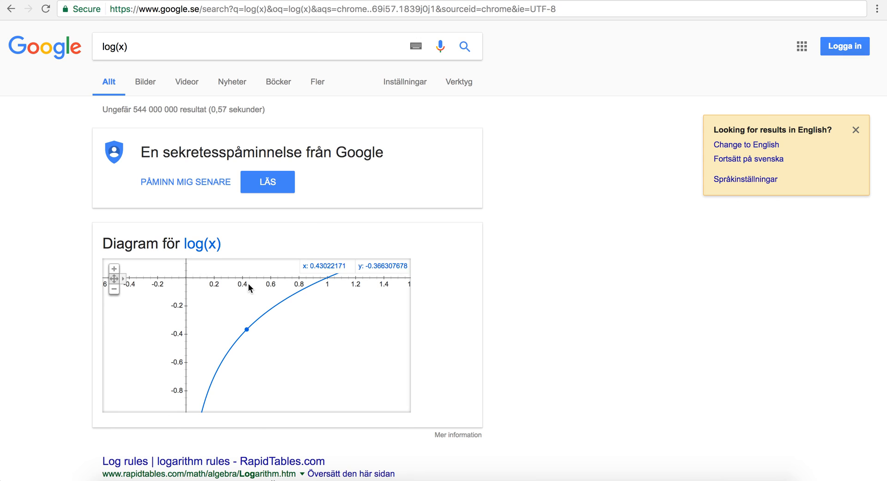
mouse_move(256, 286)
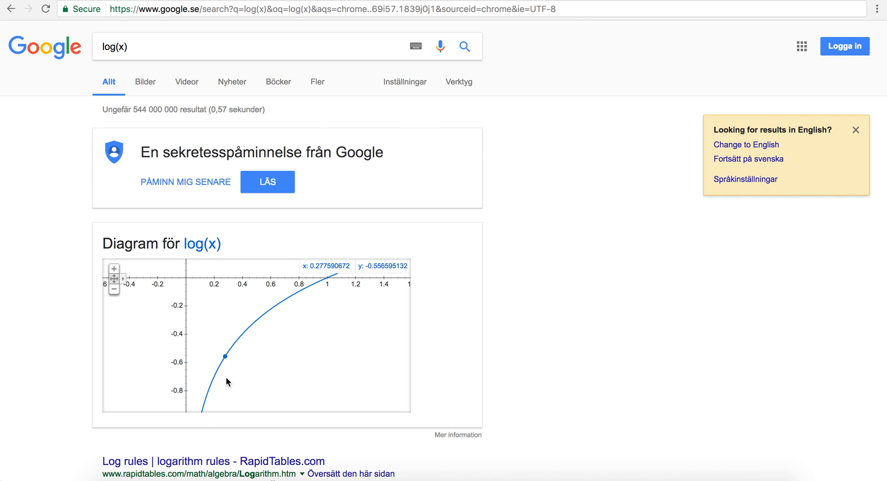
mouse_move(226, 298)
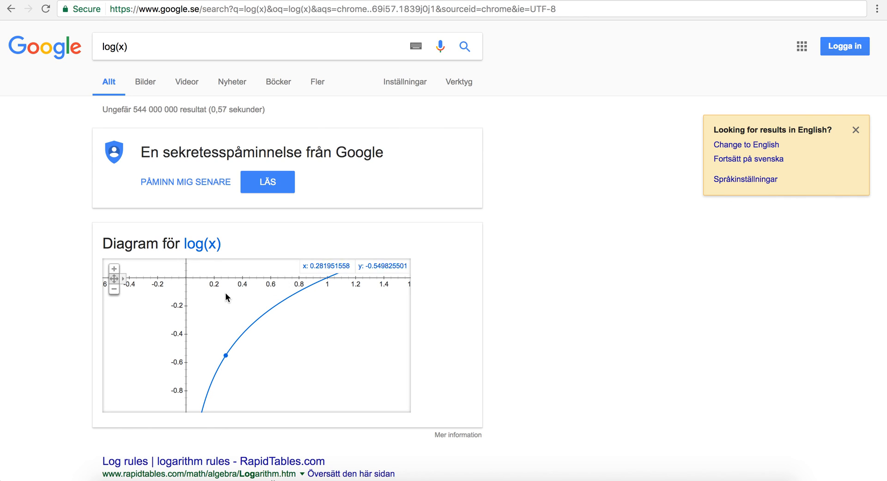
mouse_move(221, 293)
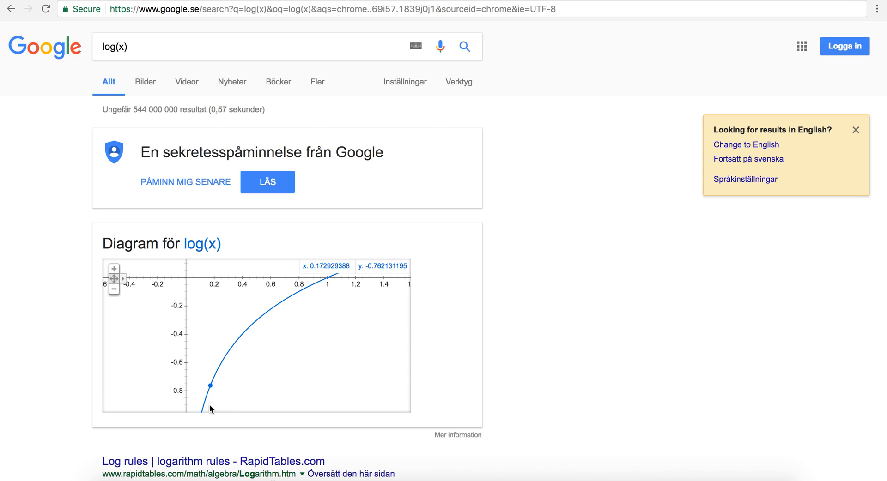
mouse_move(190, 383)
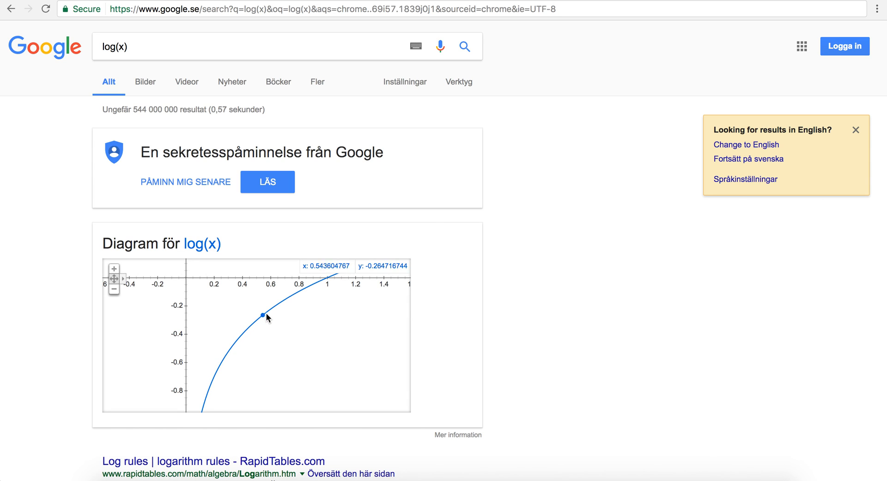
mouse_move(327, 294)
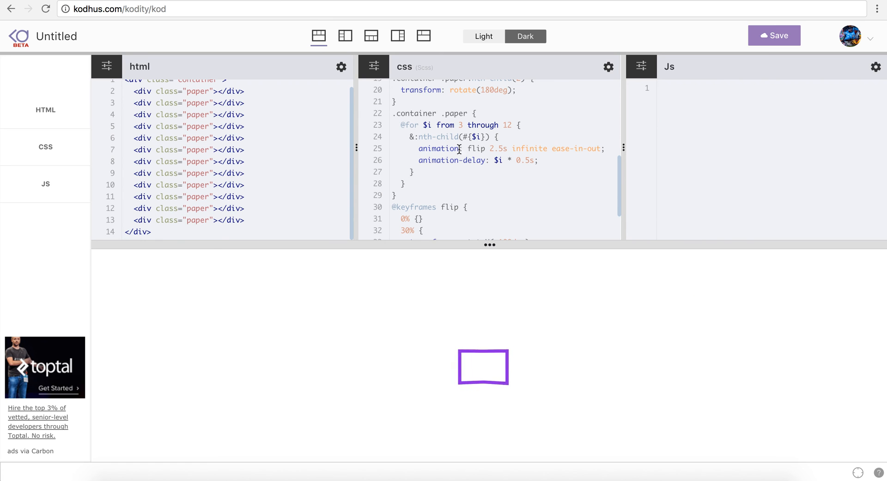
Search Google for compass and reach the Compass site's address
click(503, 160)
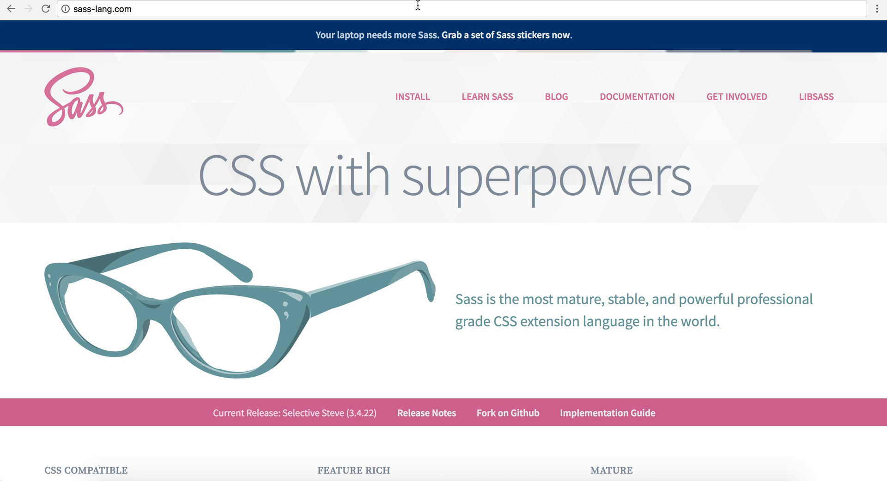
text(compas)
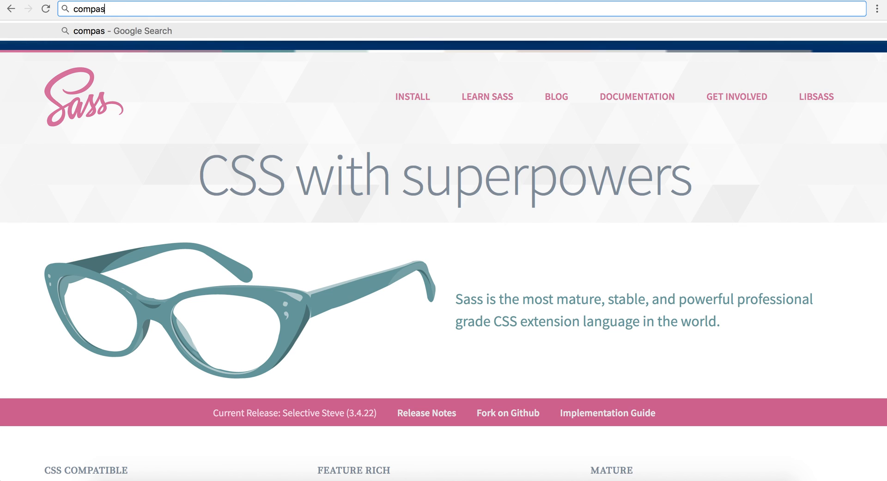
key(Enter)
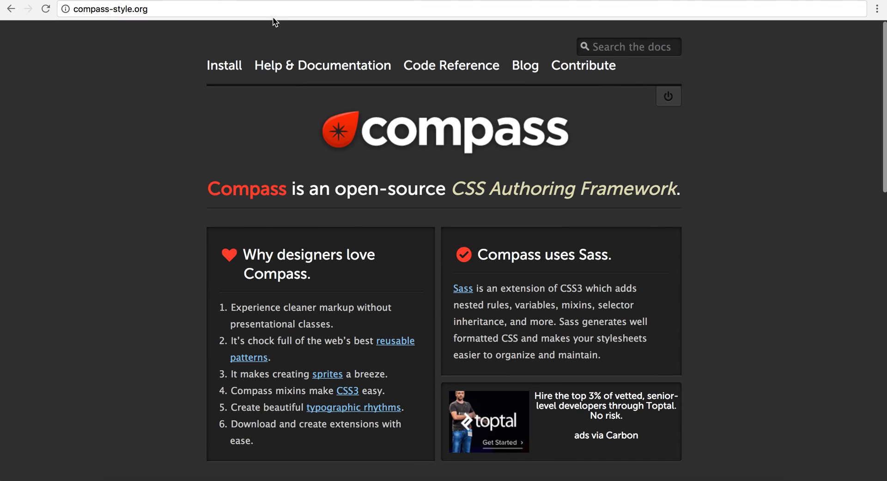
click(110, 8)
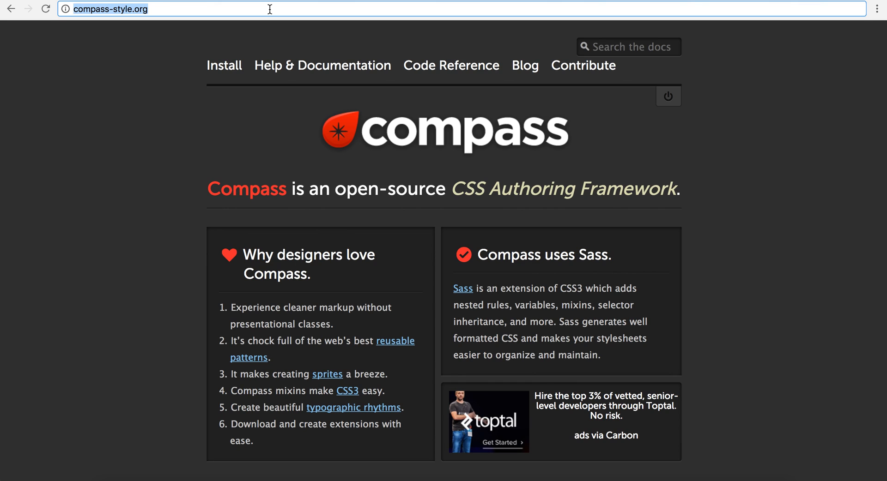
mouse_move(421, 13)
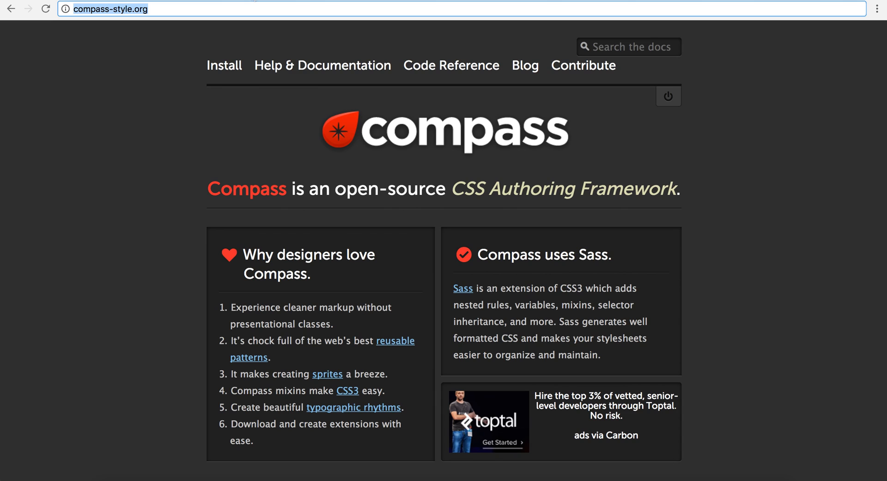
Search 'compass math helpers' and read the Math Helpers function list
text(compass)
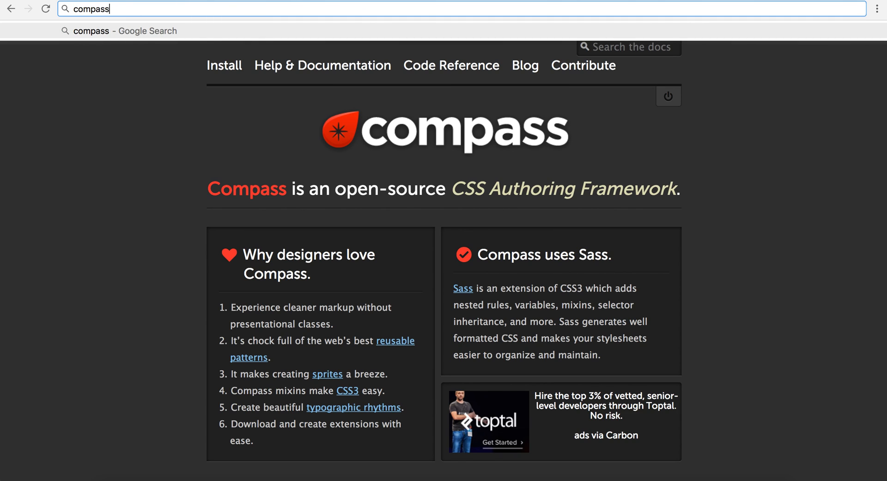
text(math he)
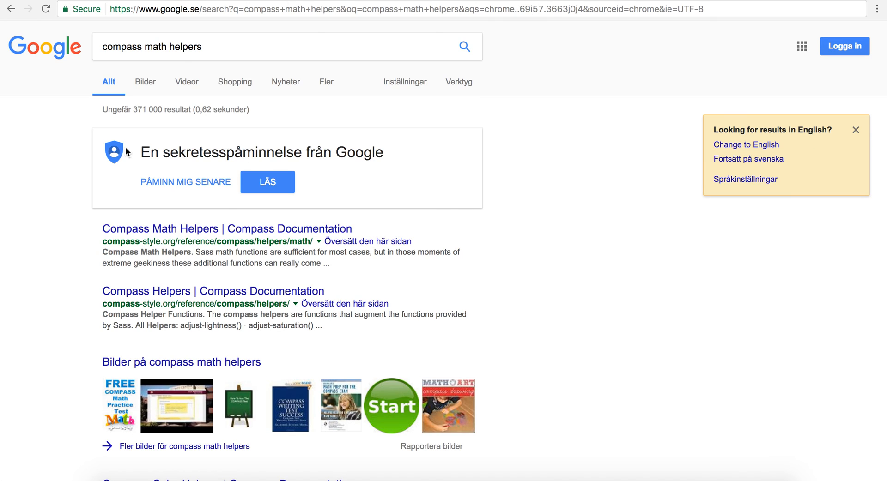
click(226, 229)
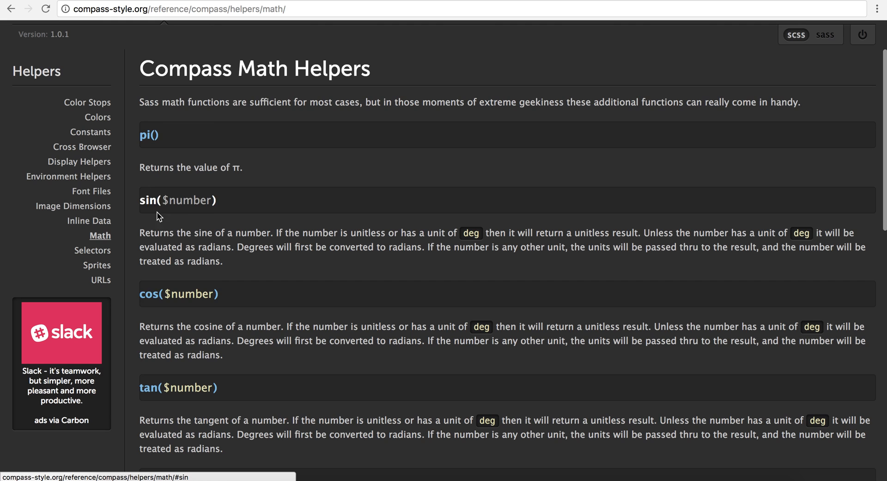
scroll(down, 3)
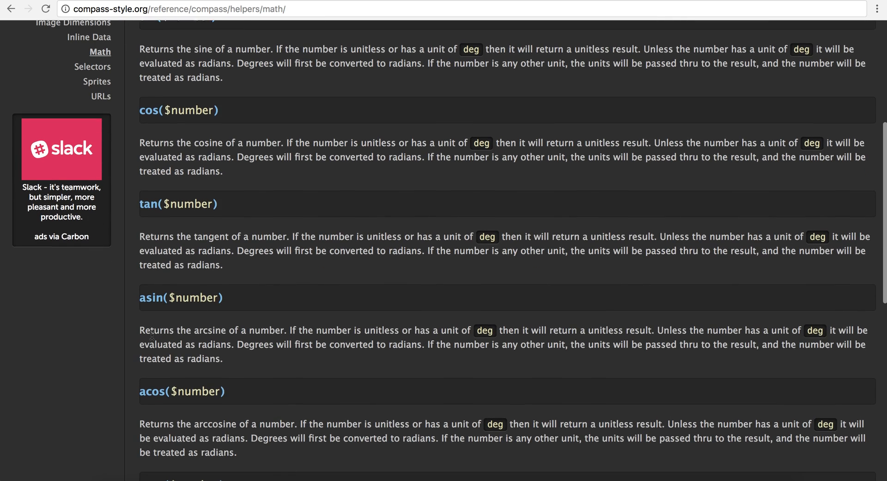
scroll(down, 3)
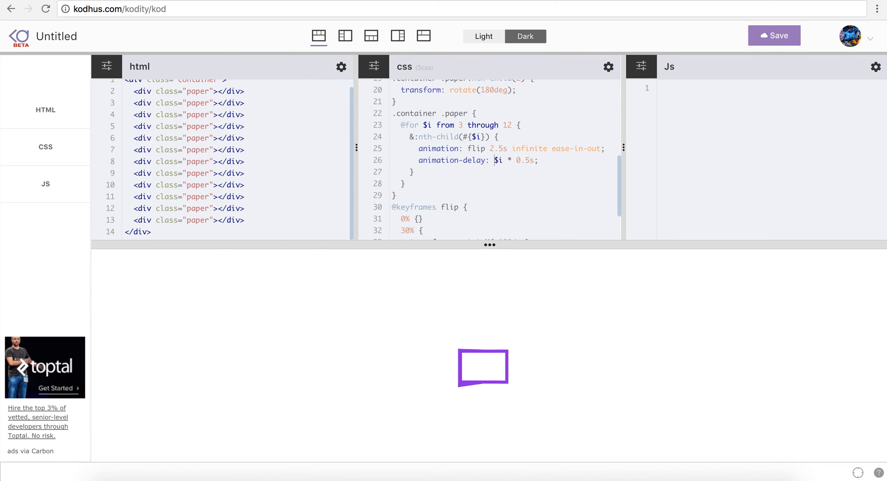
Change animation-delay to logarithm($i) * 0.5s, dismissing the CSS settings dialog
text(logarithm()
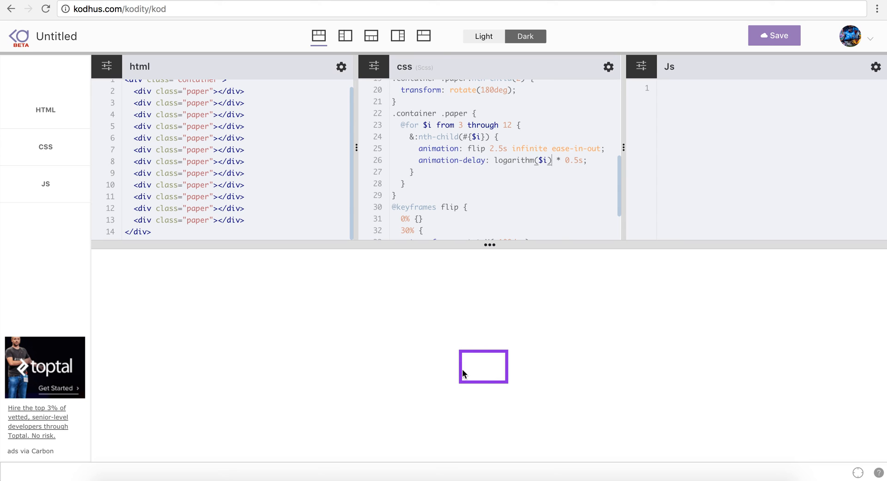
mouse_move(459, 344)
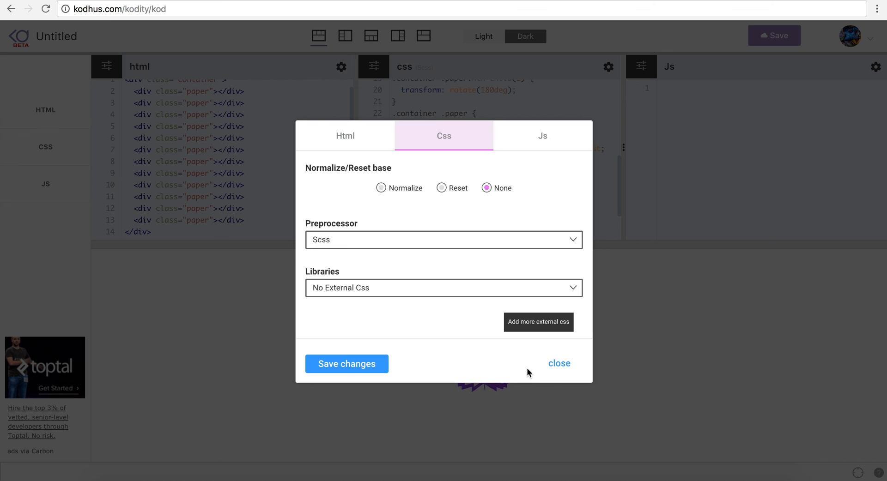
click(559, 363)
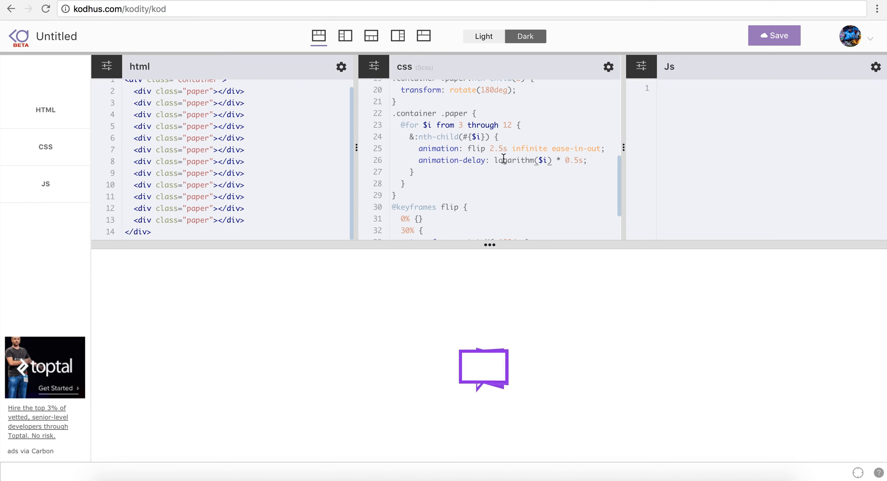
double_click(514, 159)
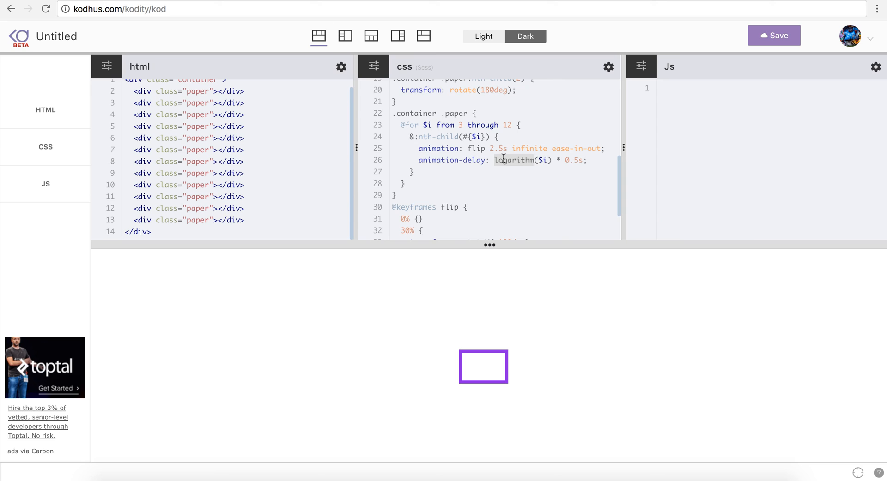
mouse_move(468, 378)
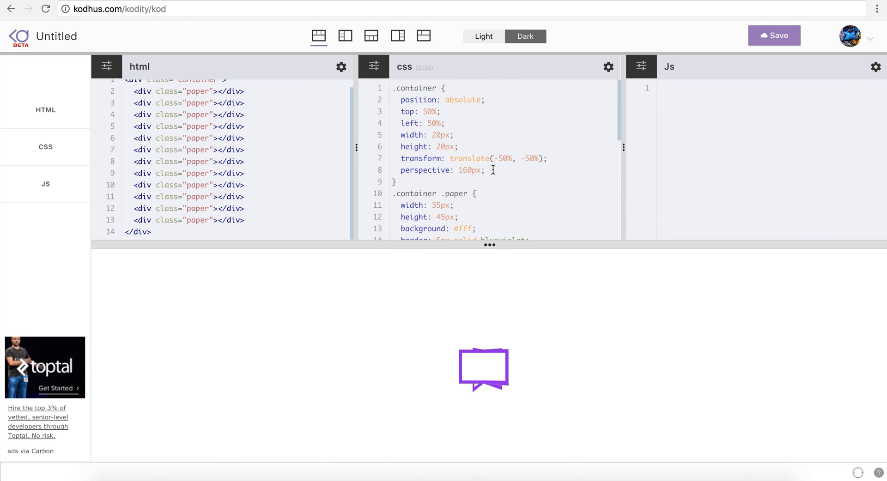
Add transform-style: preserve-3d to .container and show only CSS beside the preview
text(transform-)
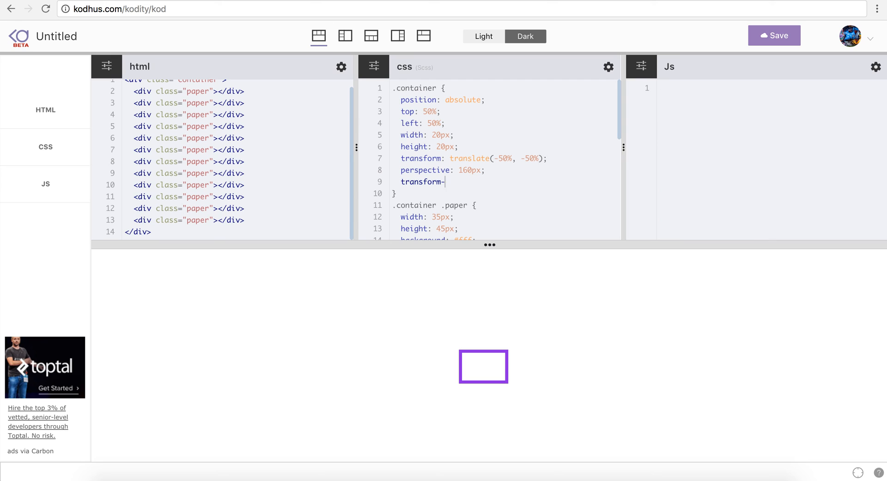
text(style: p)
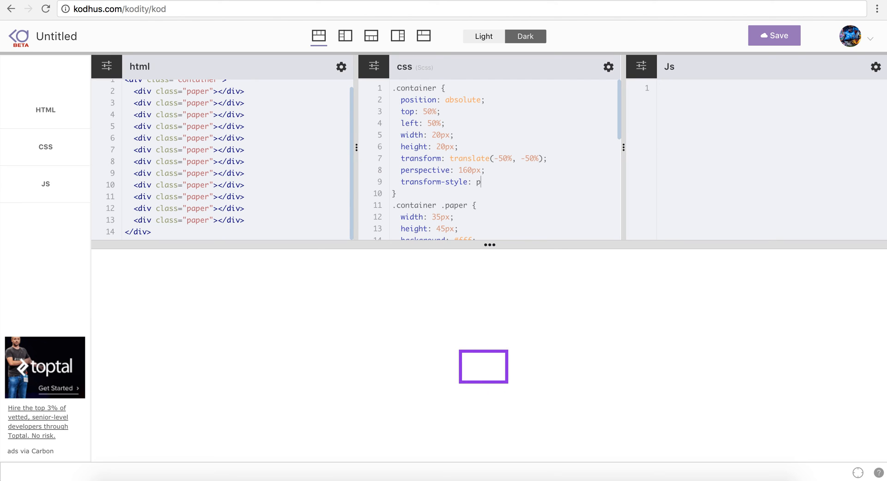
text(reserve-3d)
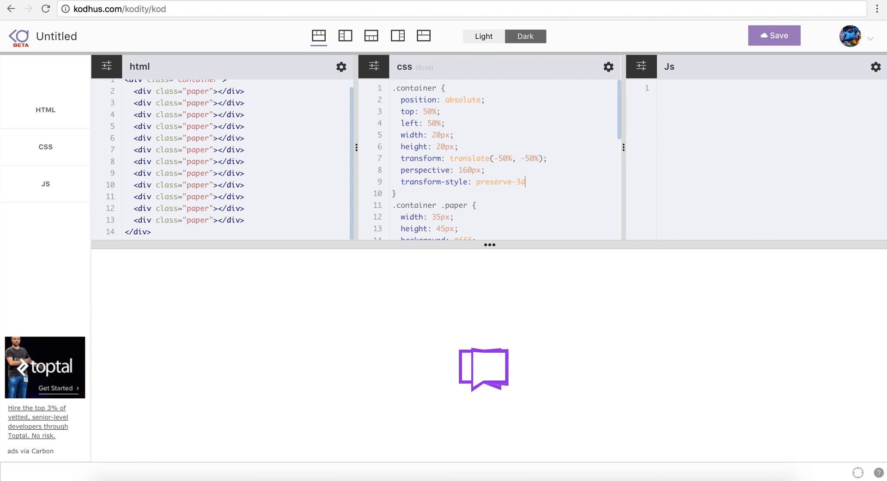
text(;)
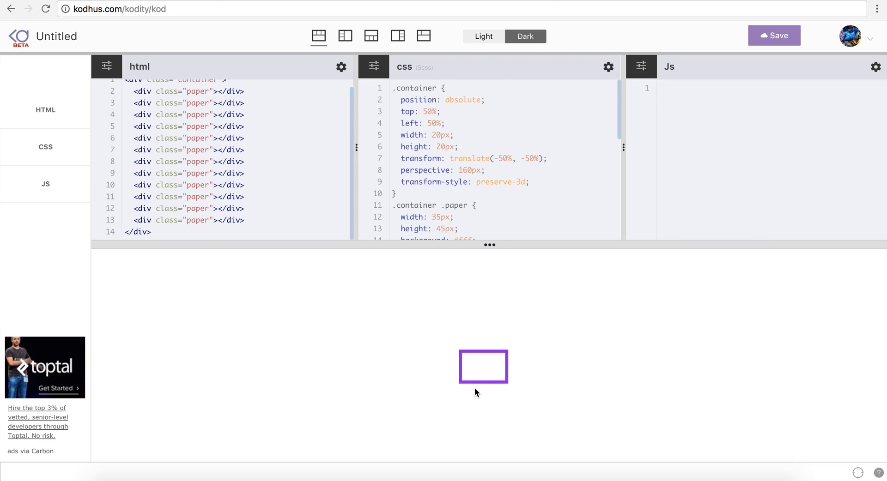
mouse_move(491, 384)
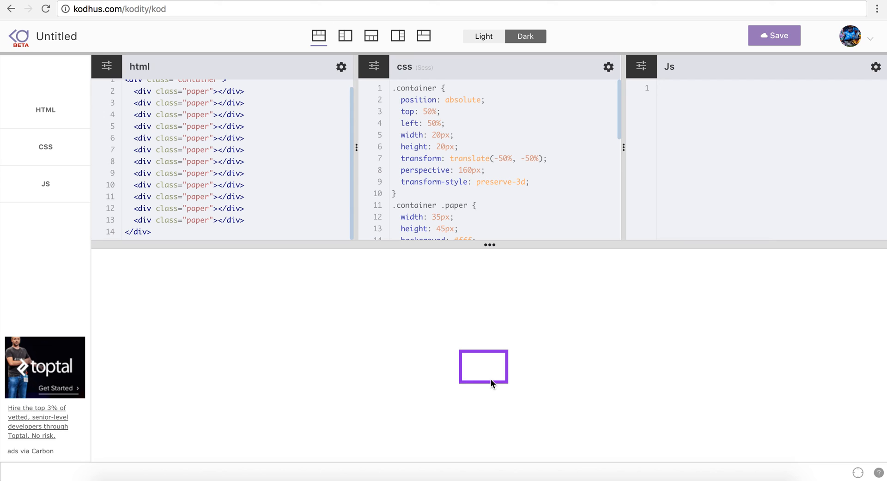
click(529, 182)
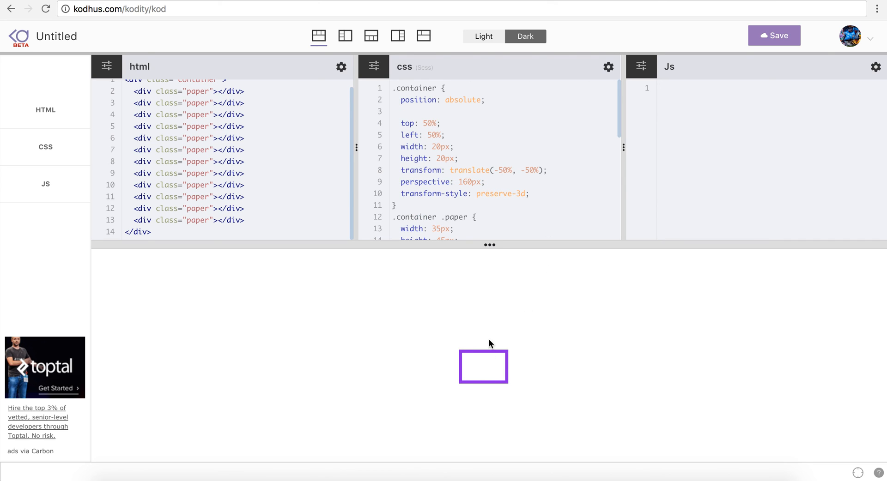
click(423, 36)
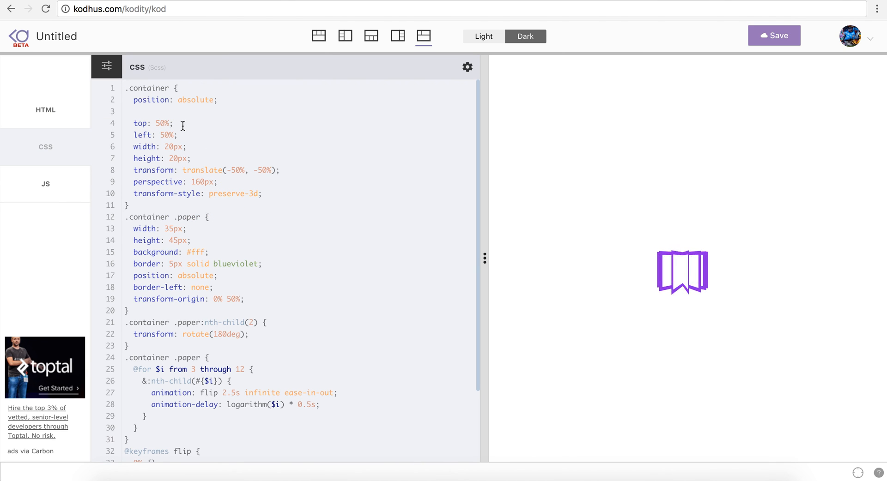
Replace absolute positioning in .container with position: relative and margin: 100px auto
text(margin:)
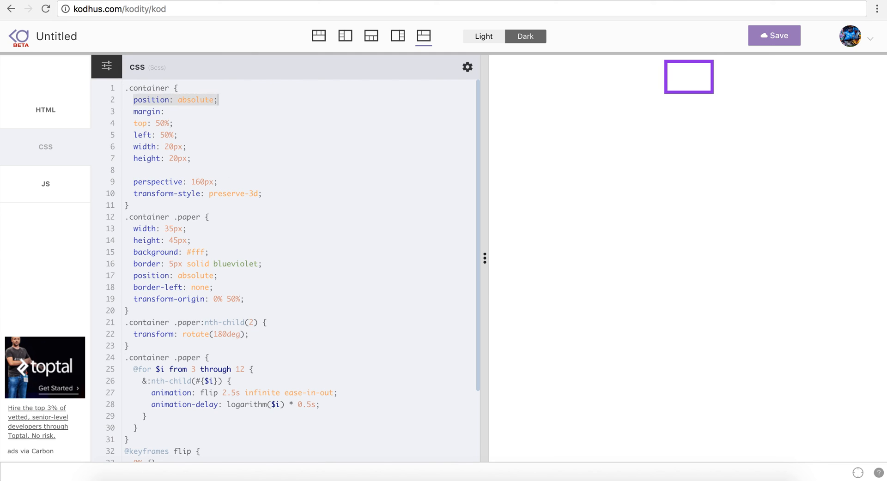
key(Delete)
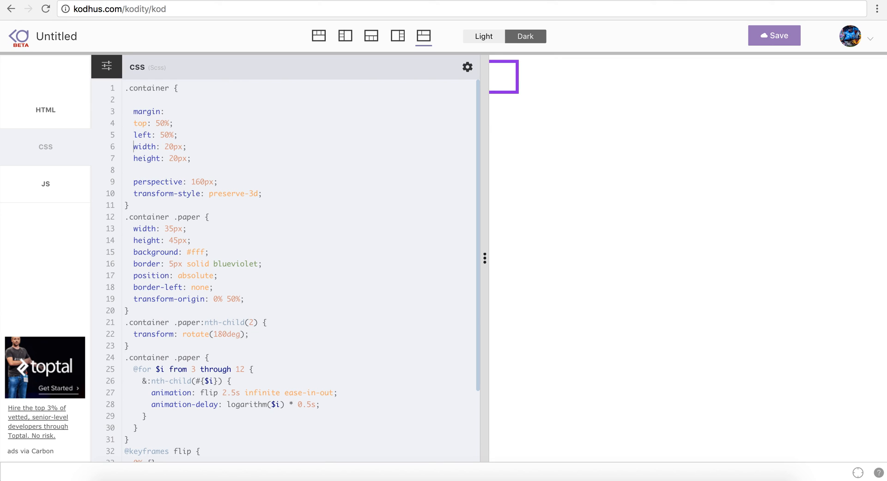
key(Backspace)
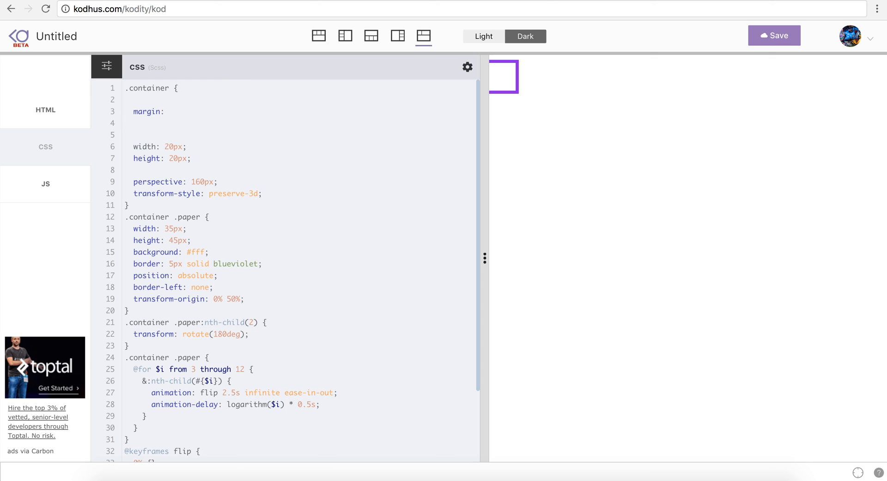
text(position: rel)
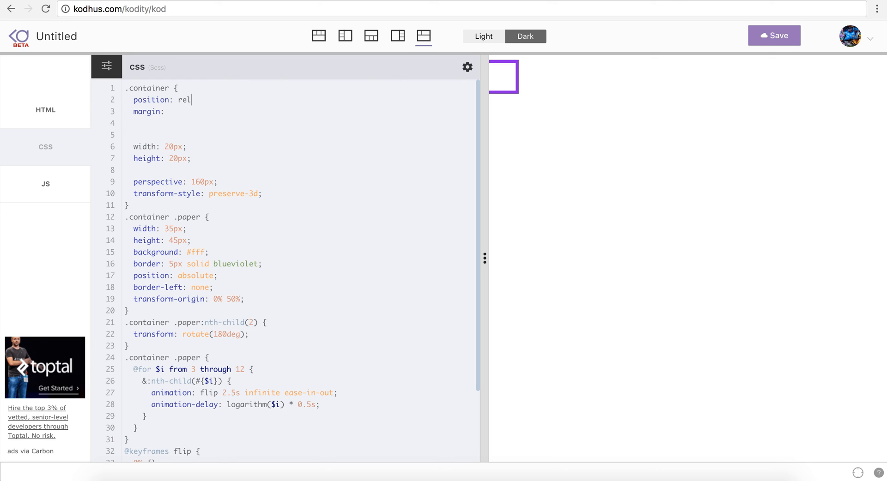
text(ative;)
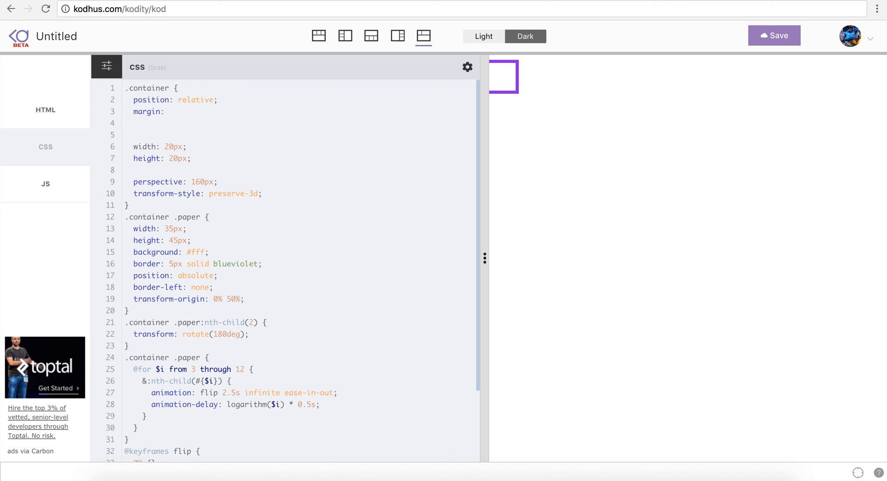
text(100px)
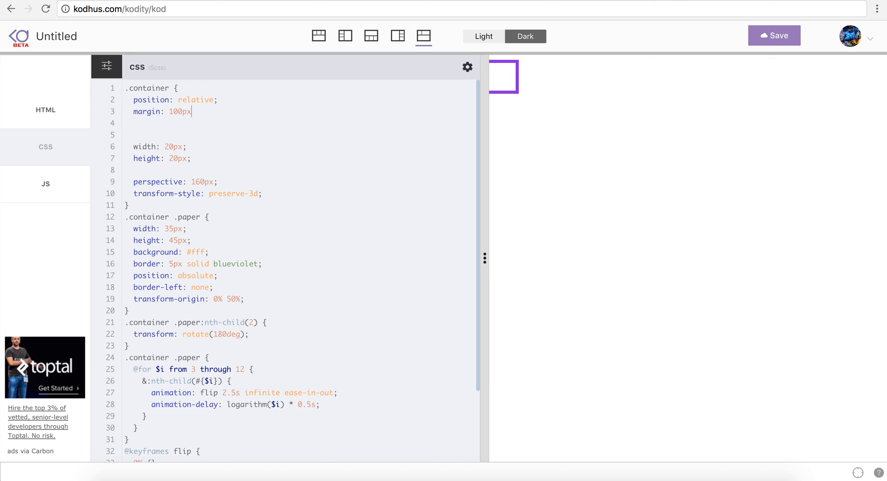
text(auto;)
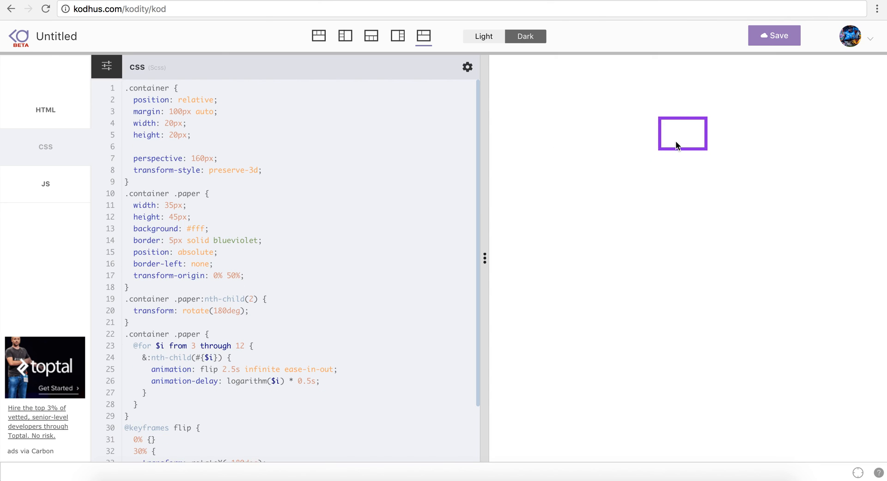
mouse_move(683, 95)
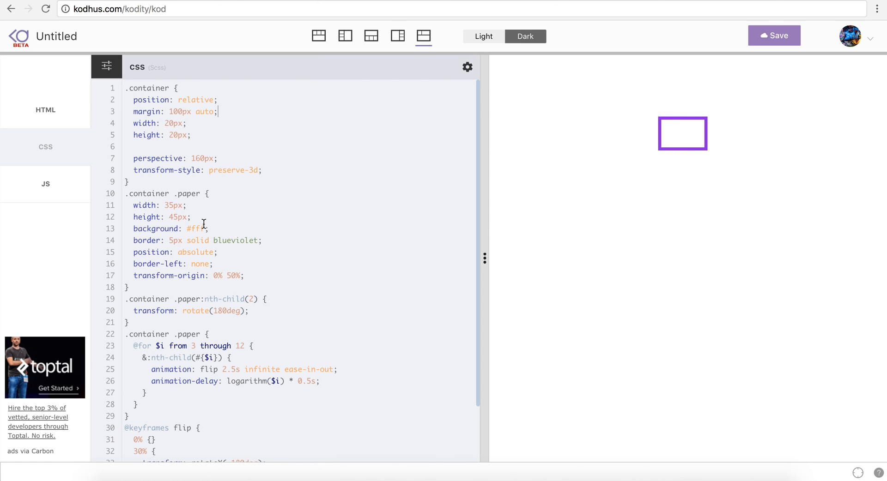
double_click(150, 253)
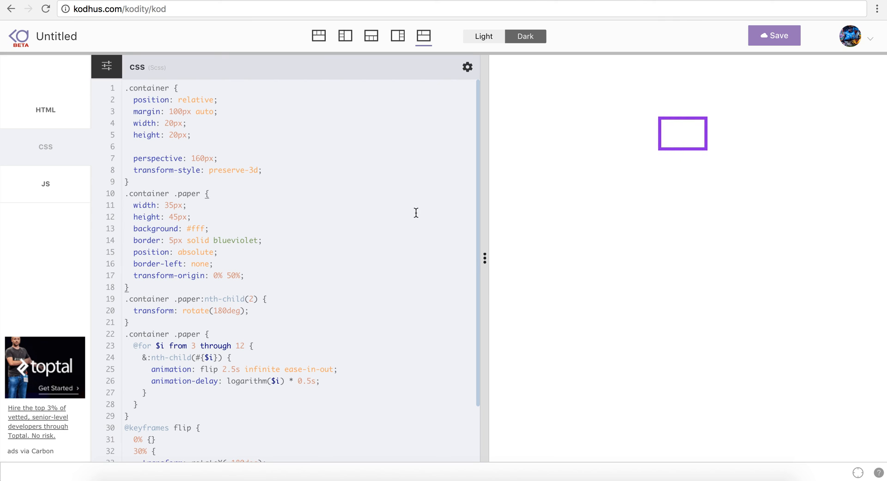
mouse_move(259, 256)
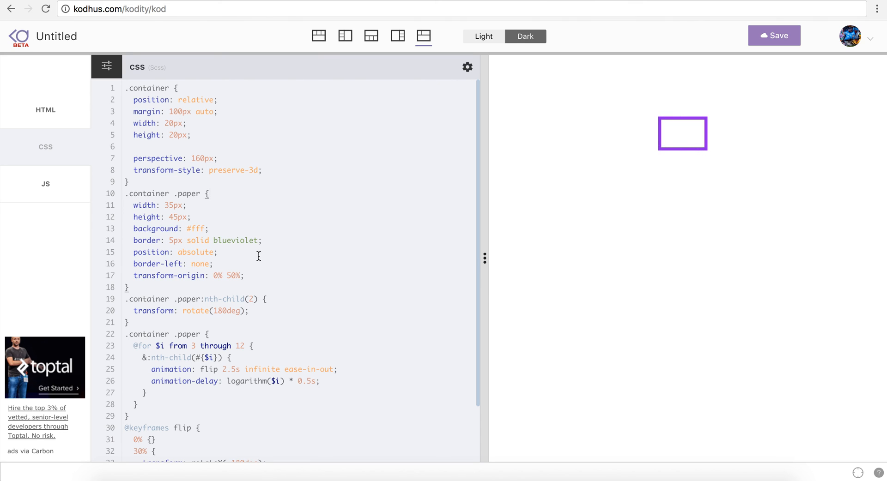